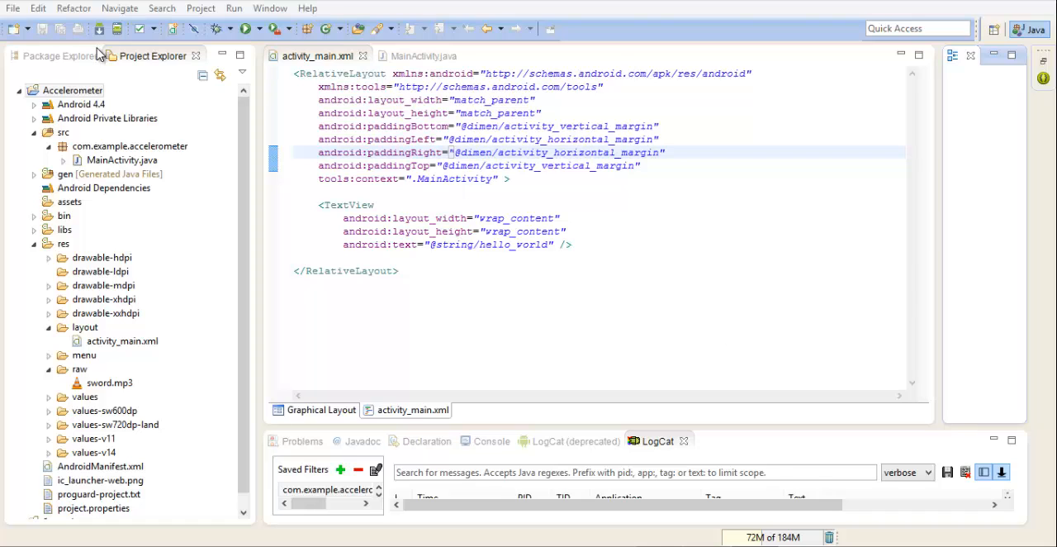
- Open a blank line inside the TextView element of activity_main.xml
click(122, 158)
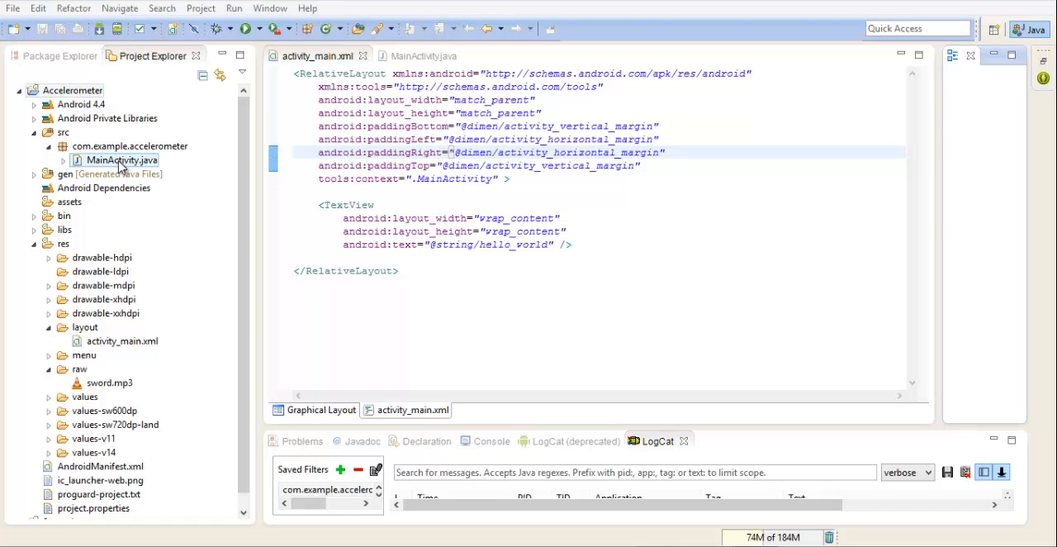
click(122, 340)
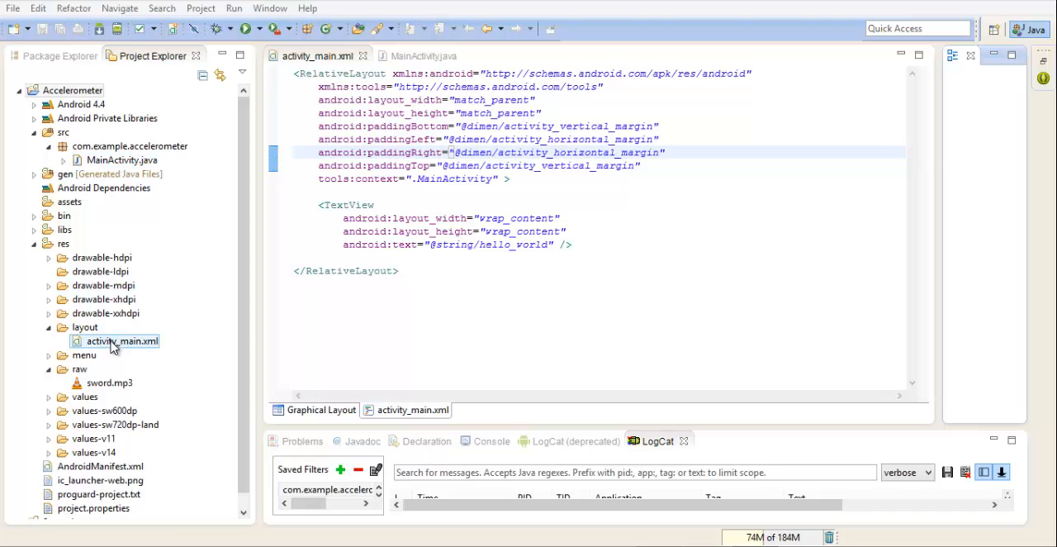
click(106, 383)
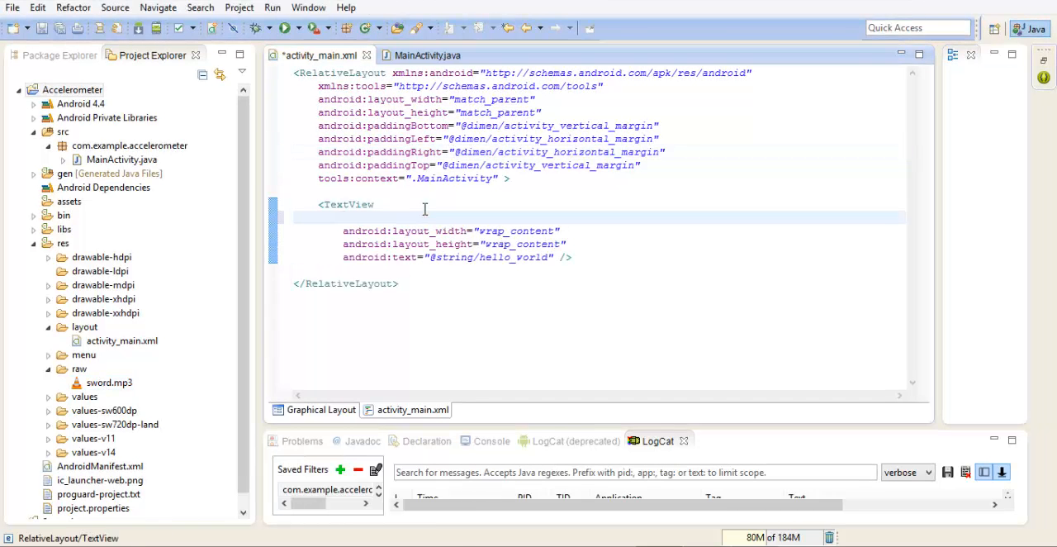
- Add android:id="@+id/display_reading" to the TextView and save the layout
text(android:)
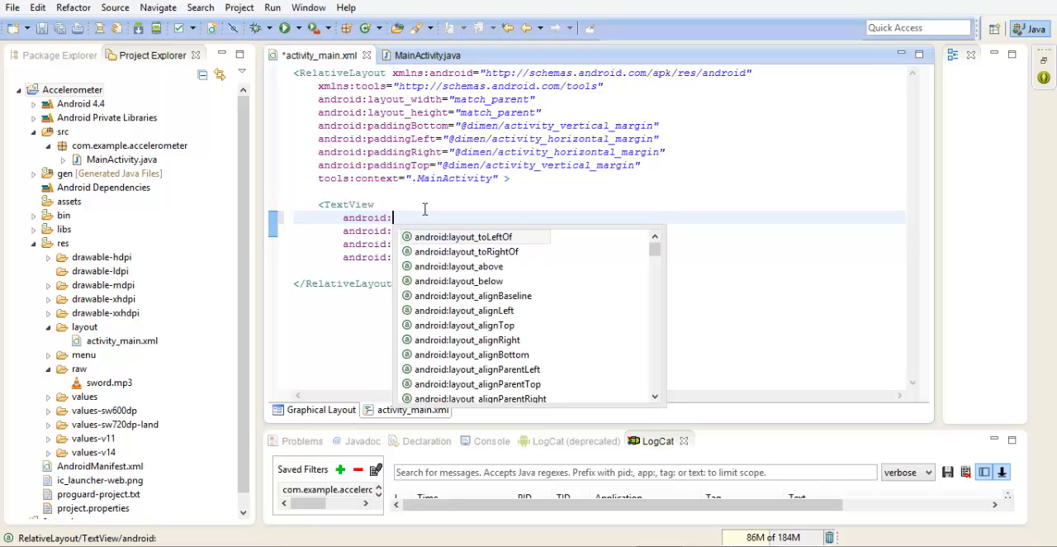
text(id="@+id/)
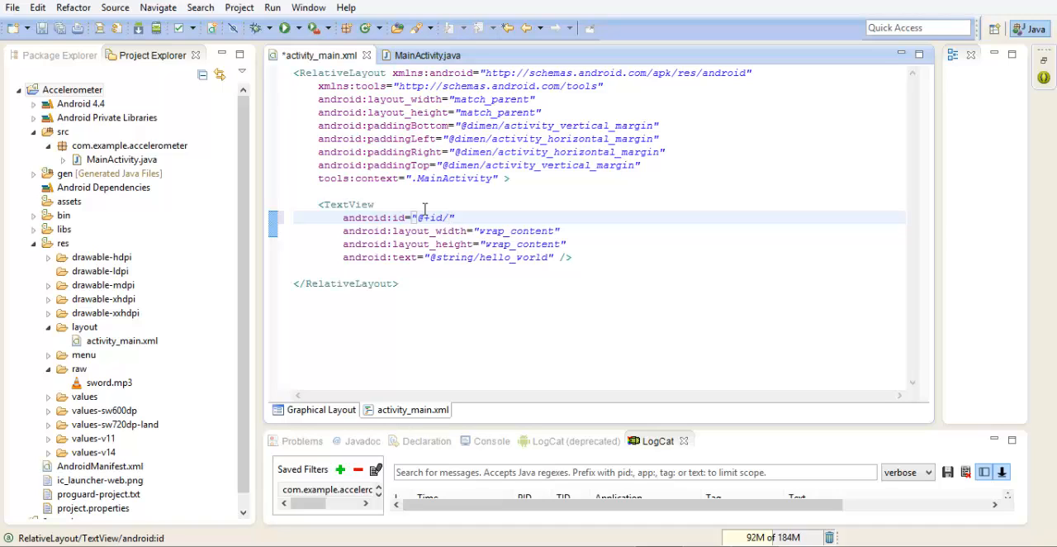
text(dia)
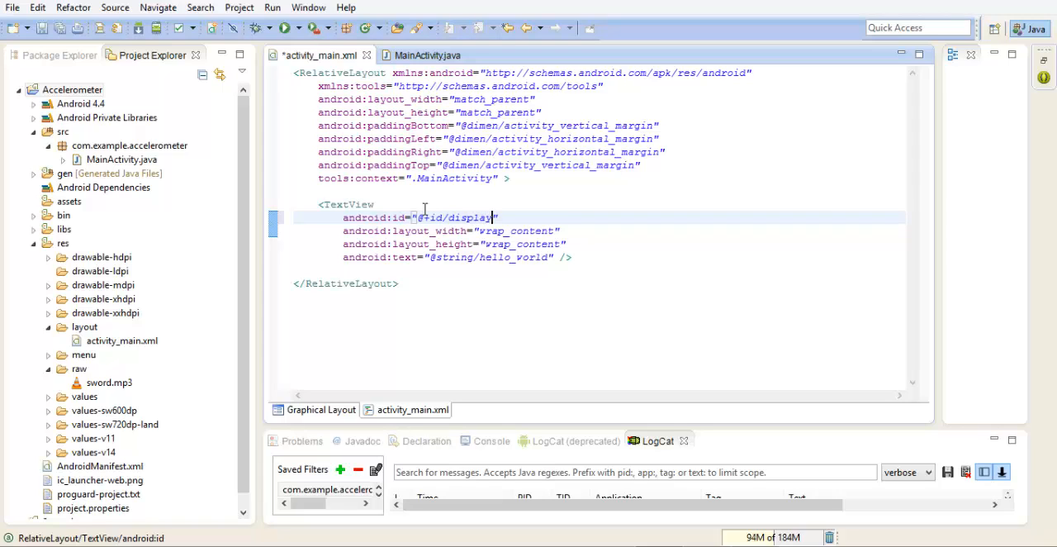
text(_read)
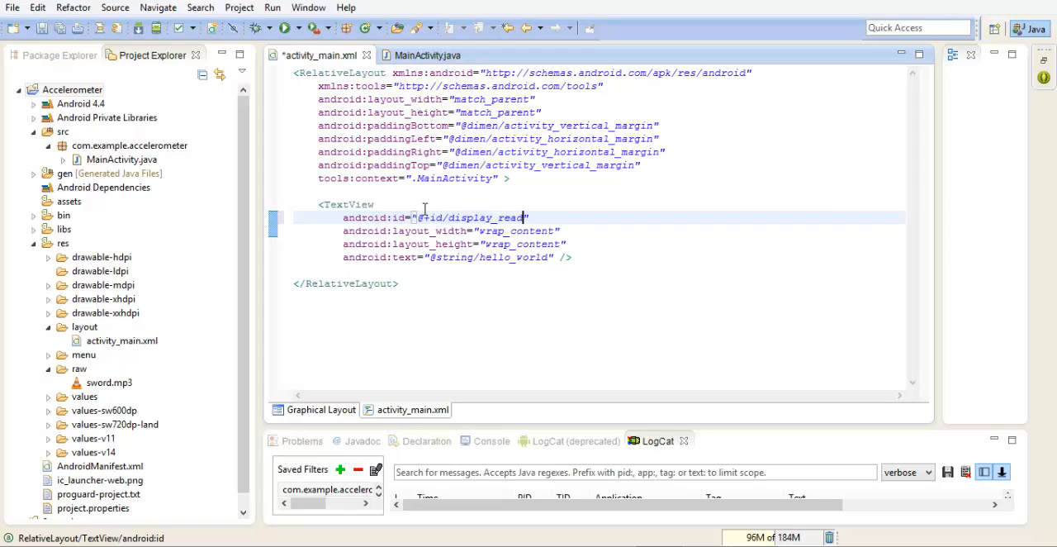
text(ing)
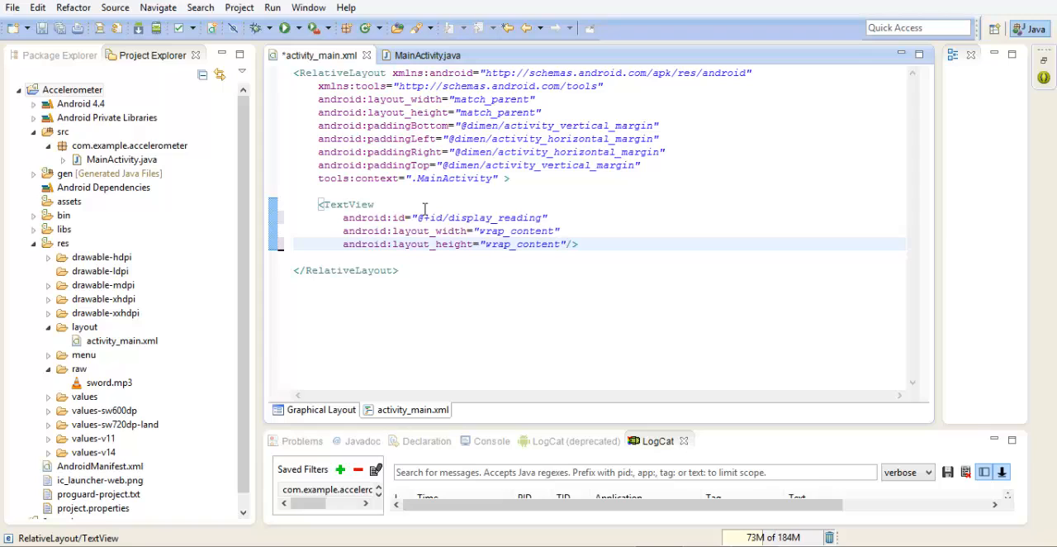
key(ctrl+s)
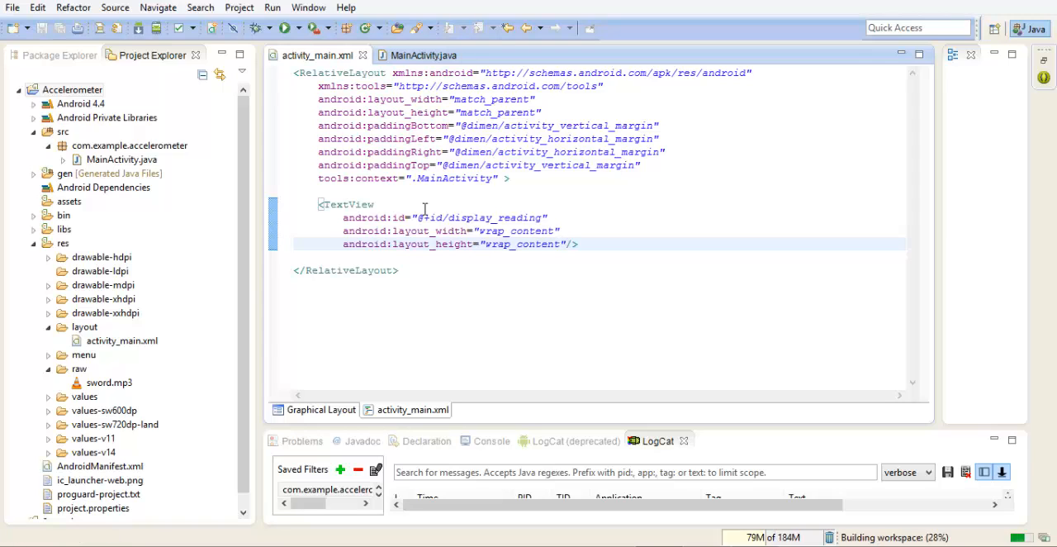
mouse_move(409, 57)
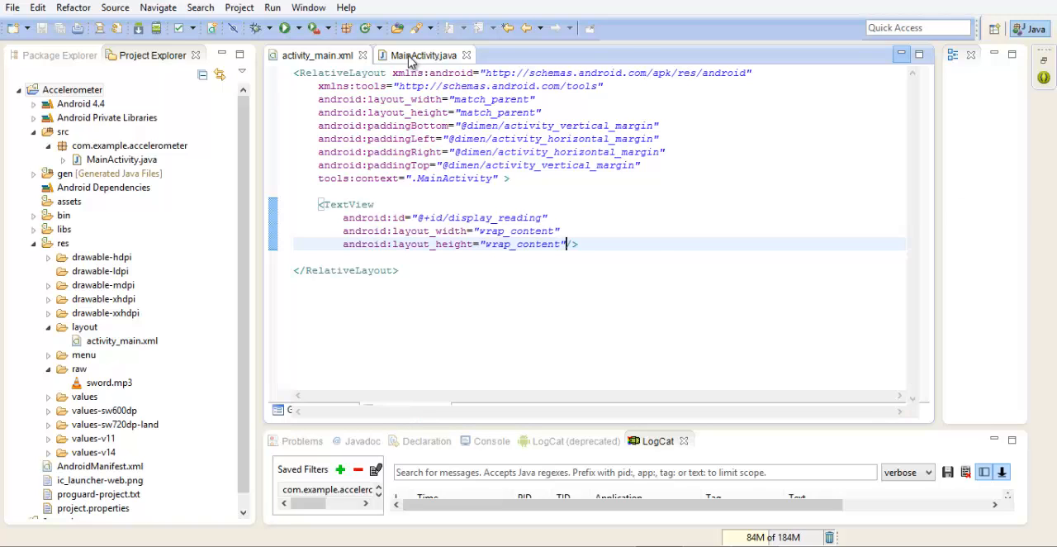
- Declare a Sensor sensor field in MainActivity.java and import android.hardware.Sensor
click(424, 54)
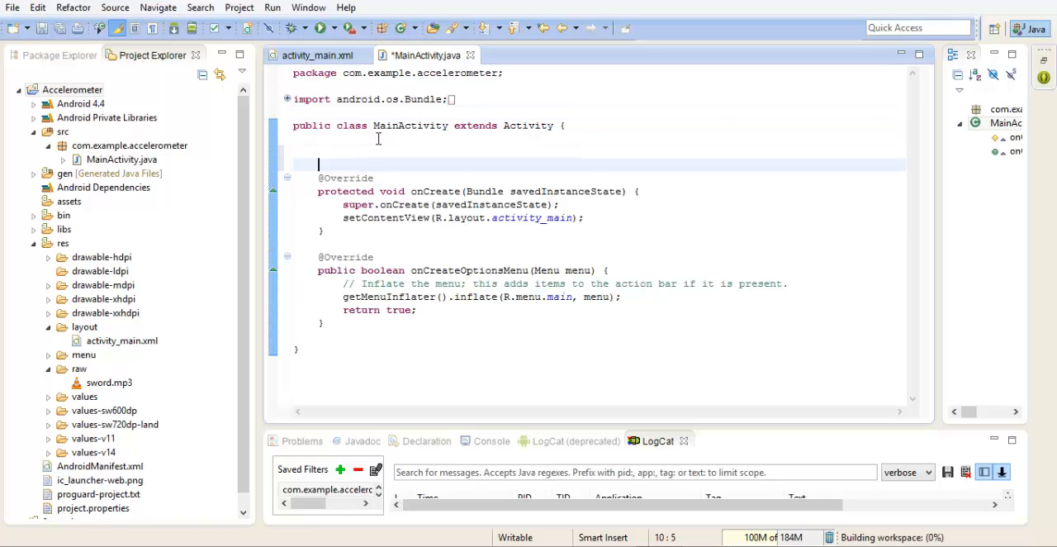
text(s)
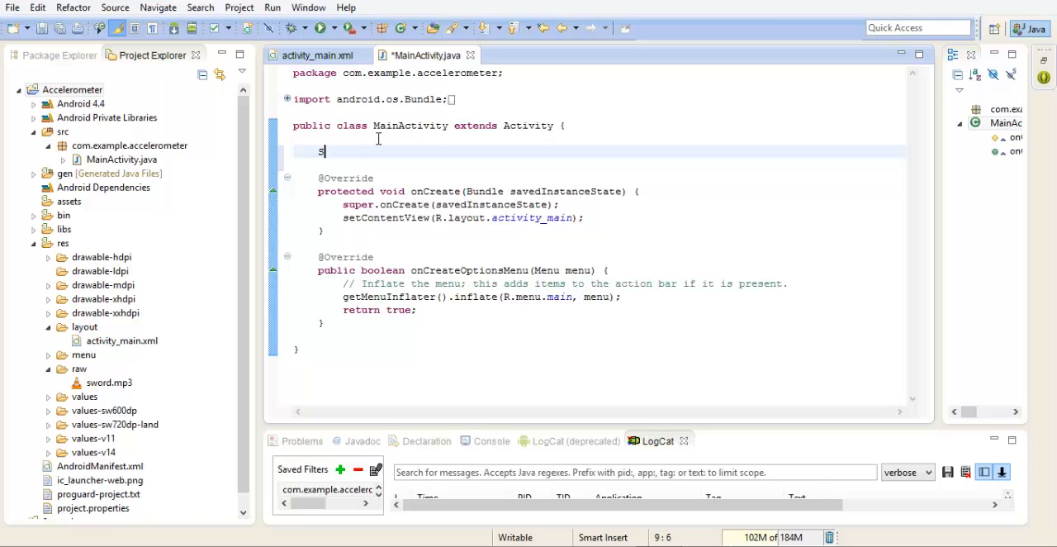
text(ensor)
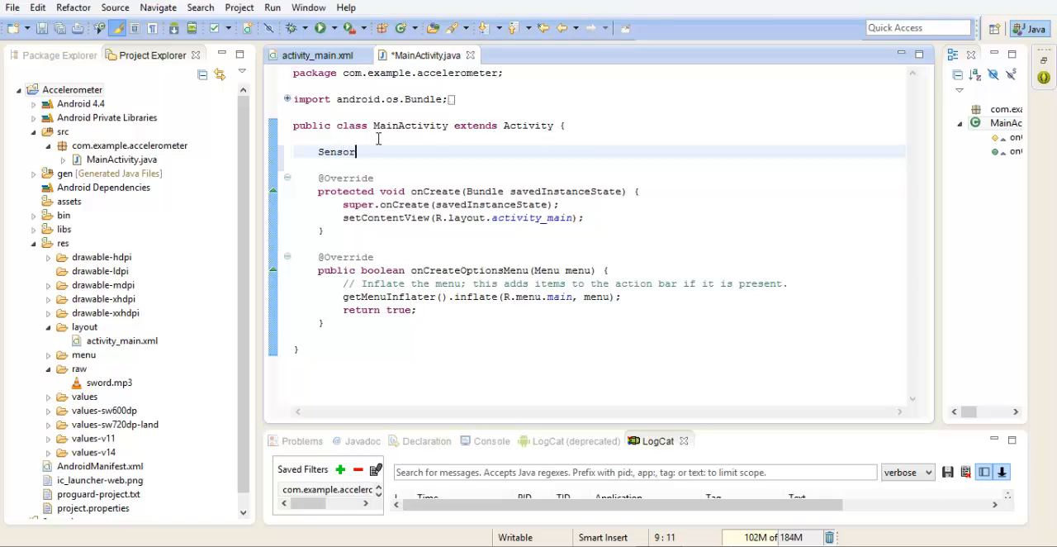
text(a)
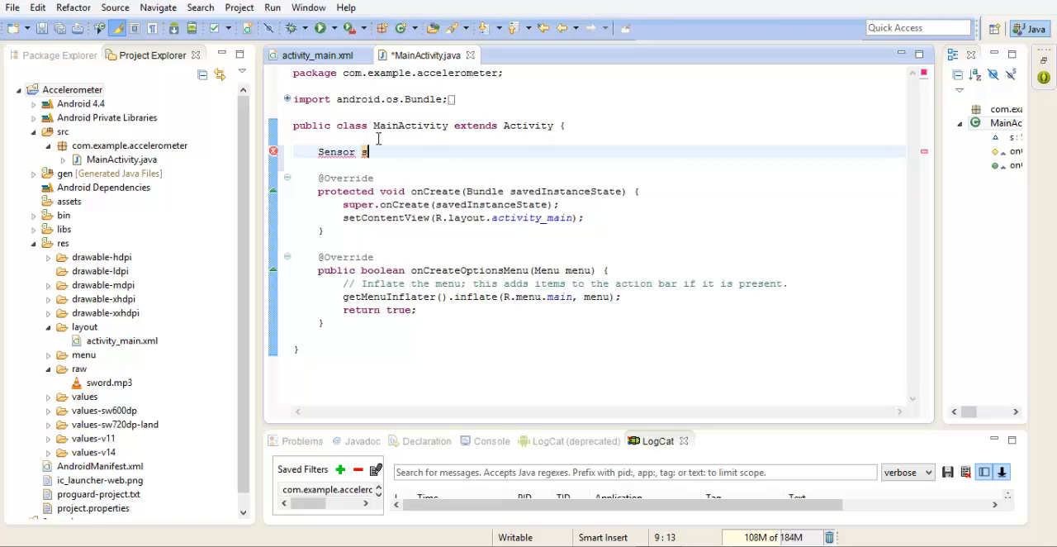
text(en)
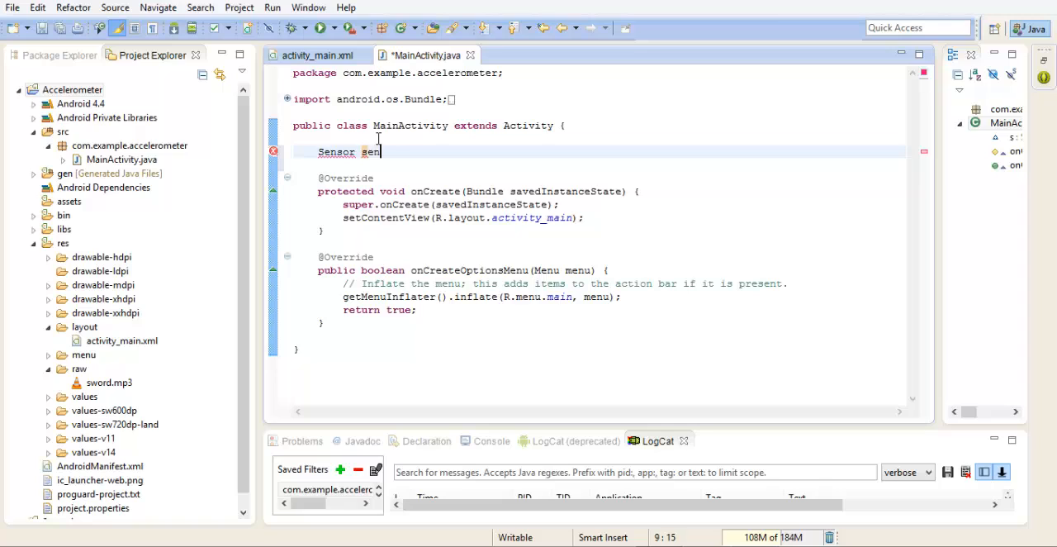
text(sor;)
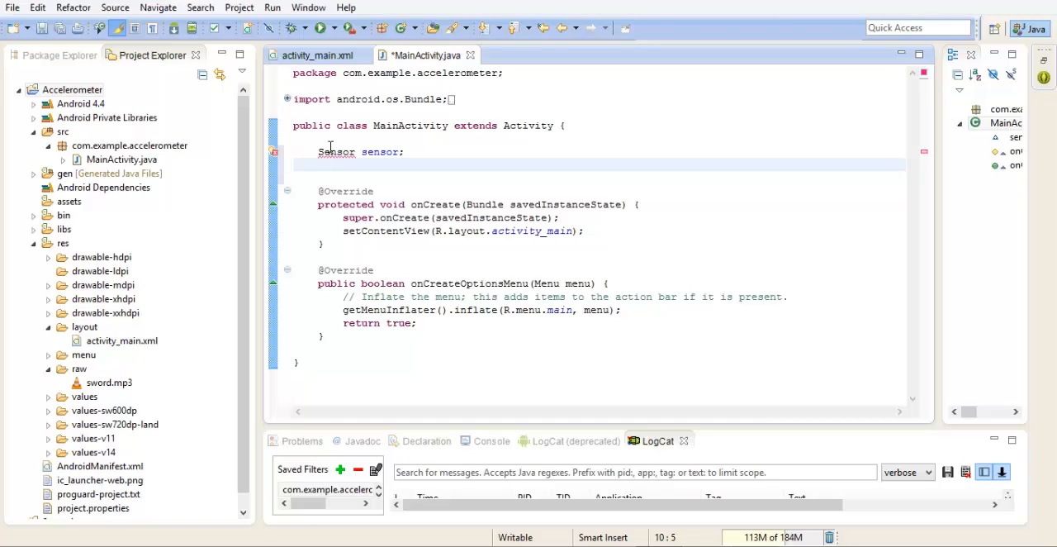
click(336, 150)
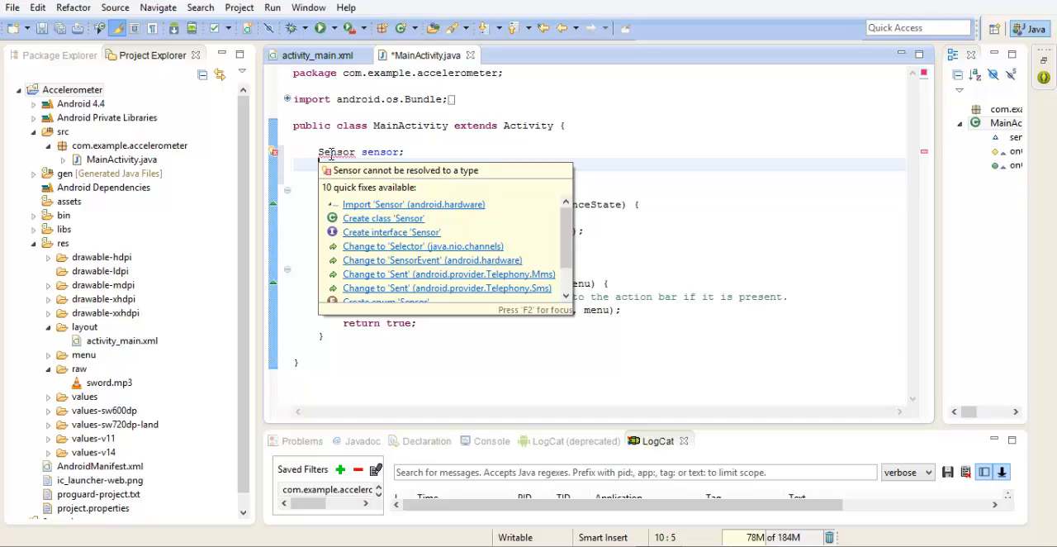
click(413, 205)
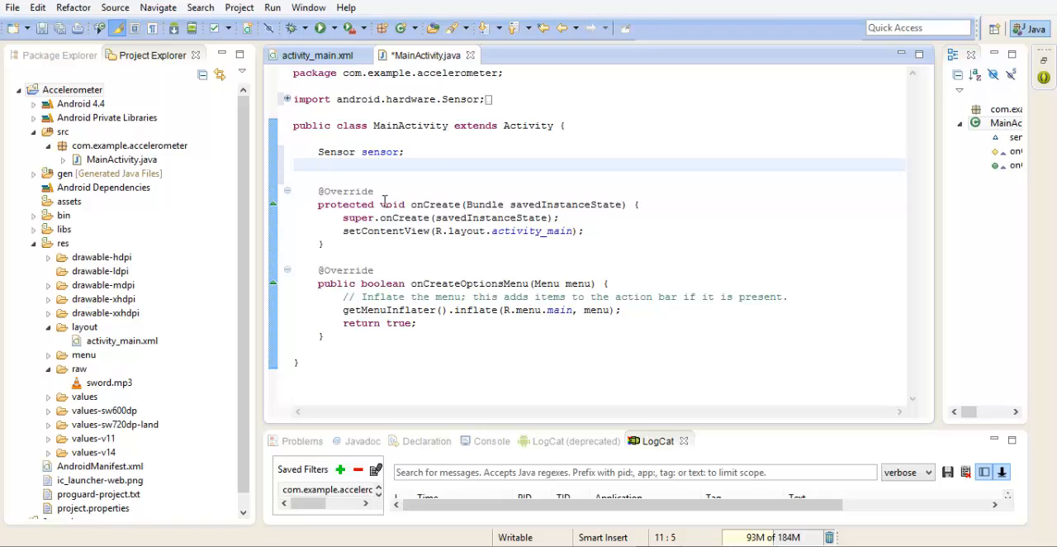
- Declare a SensorManager sm field below the Sensor field
text(SensorMan)
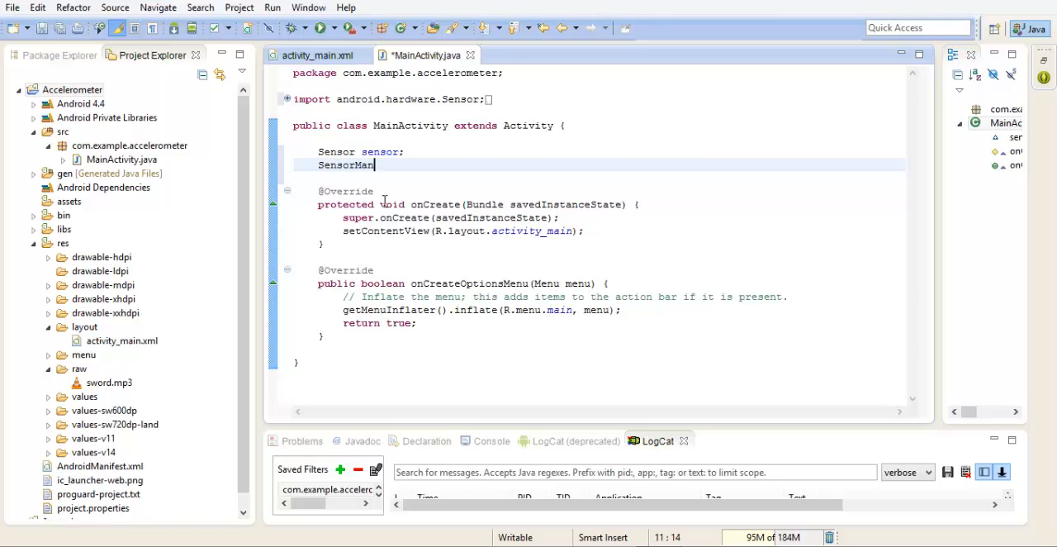
text(ager)
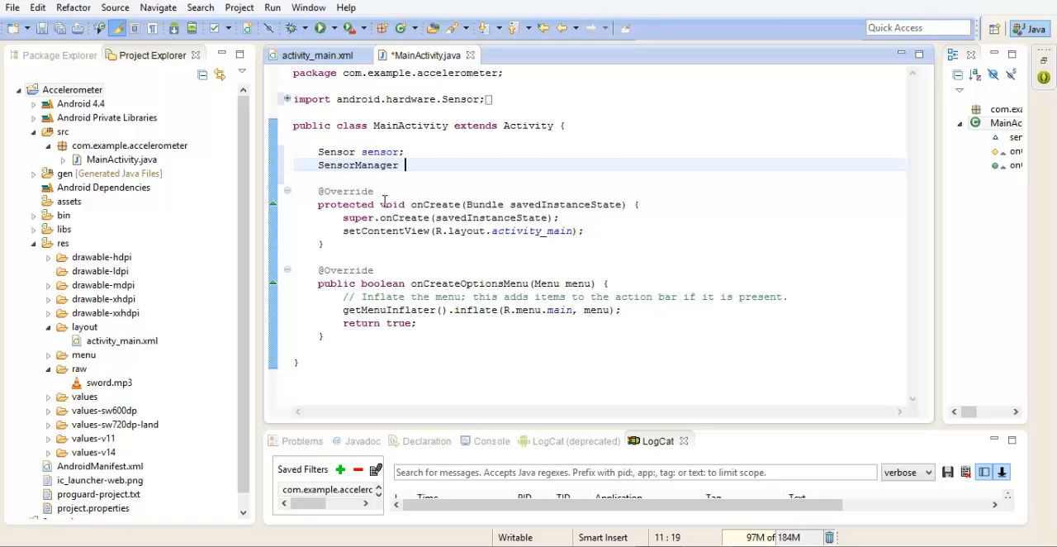
text(sm)
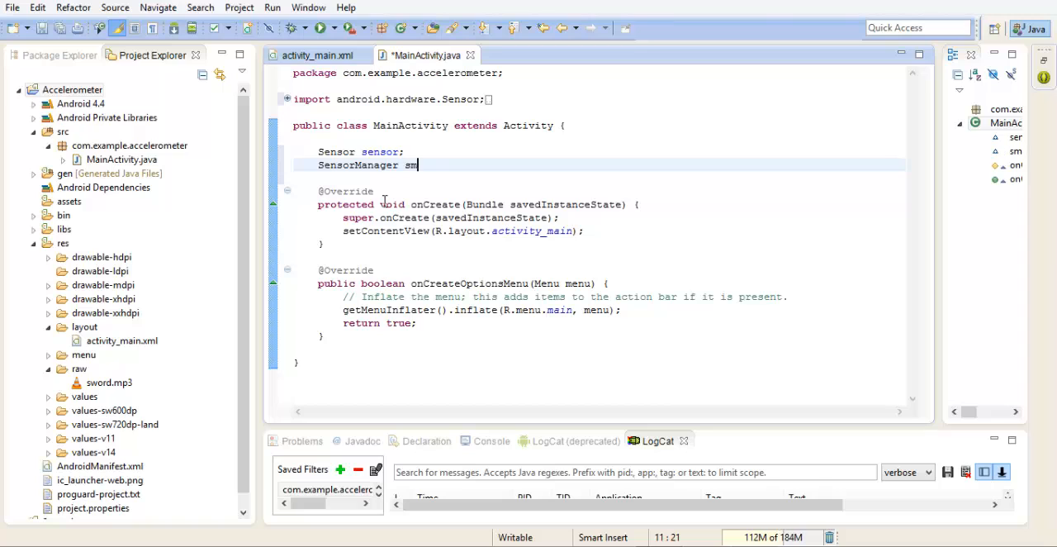
text(;)
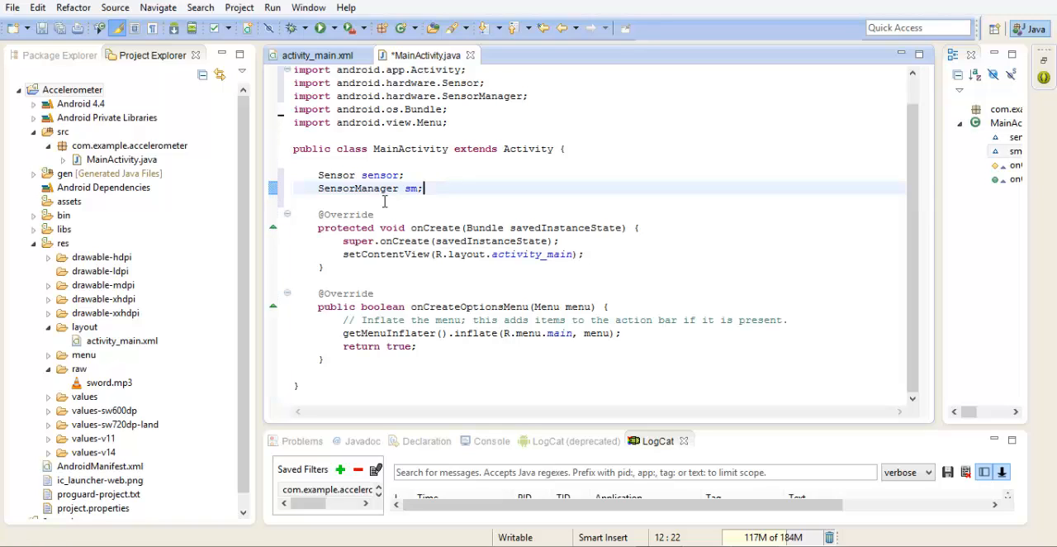
key(Enter)
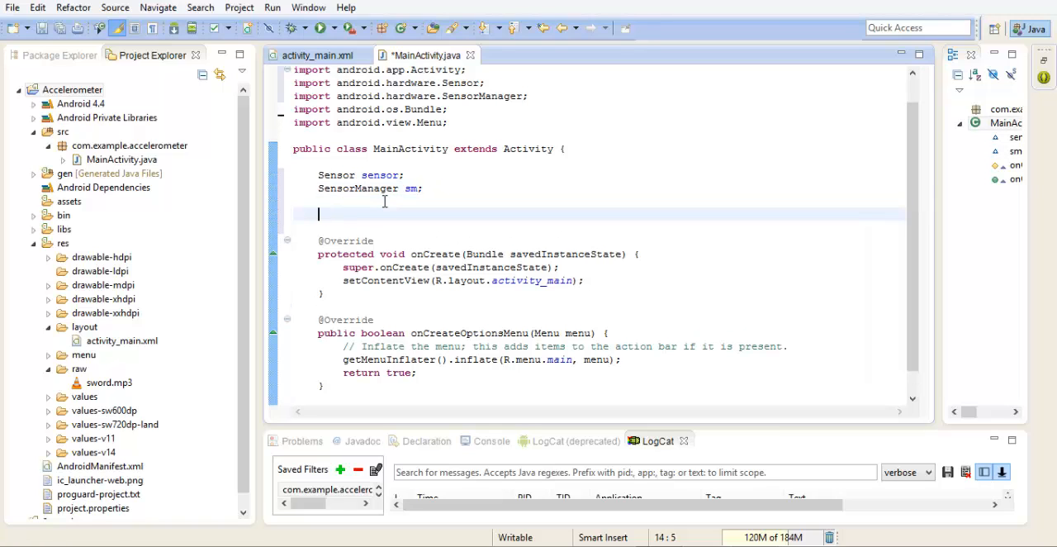
- Declare a TextView field, initially named txv
text(TextView)
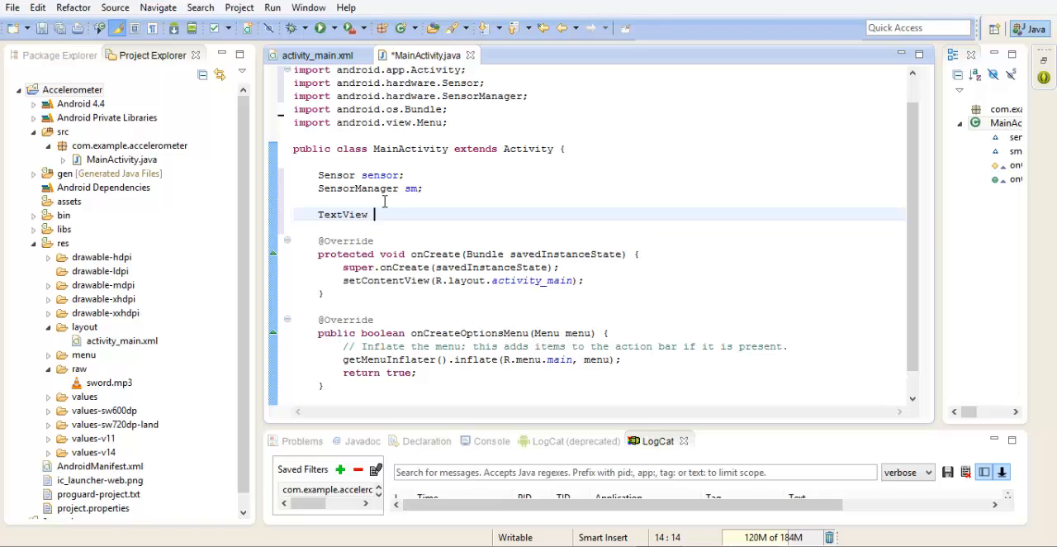
text(txv)
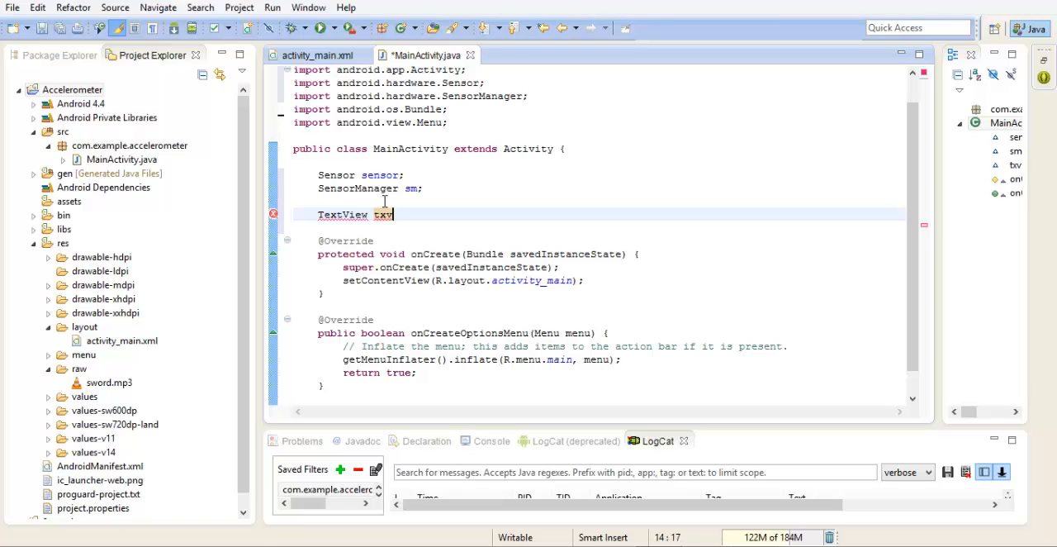
text(=)
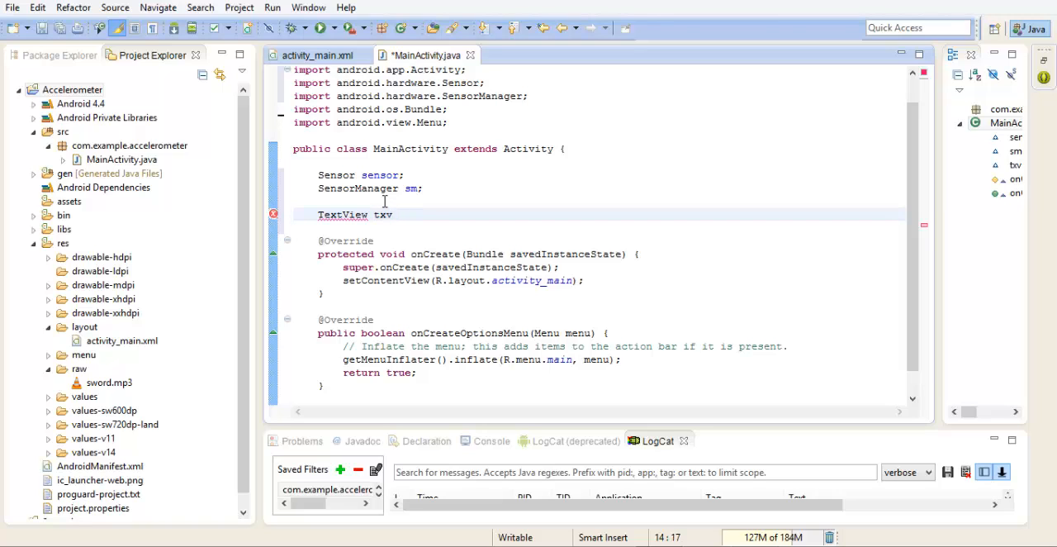
text(;)
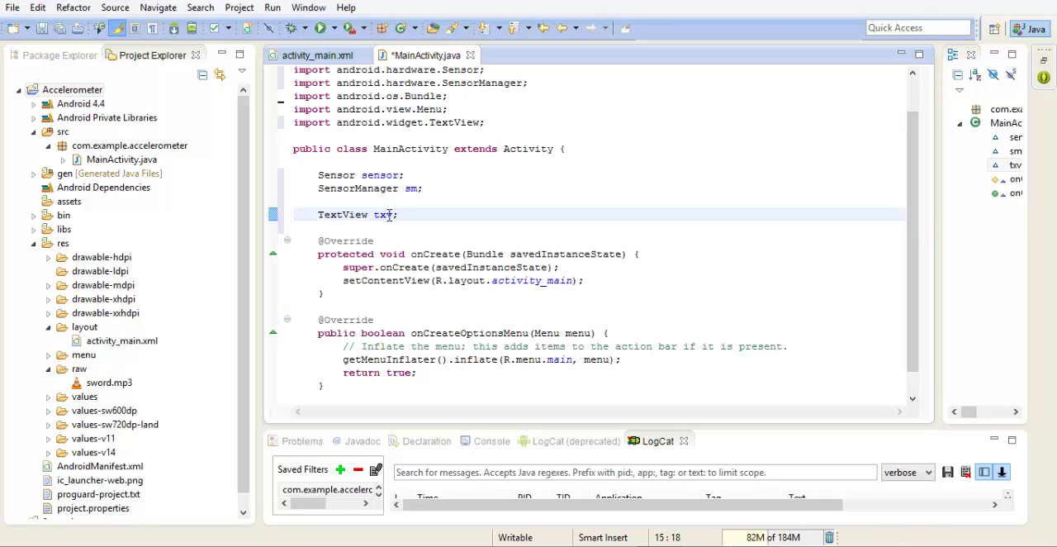
- Rename the TextView field from txv to displayReading
click(393, 214)
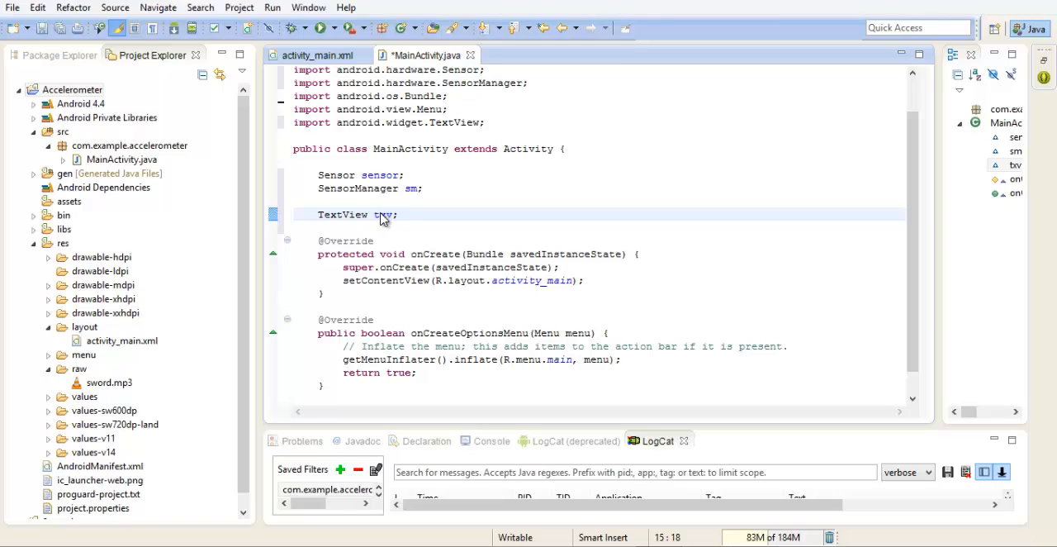
double_click(382, 215)
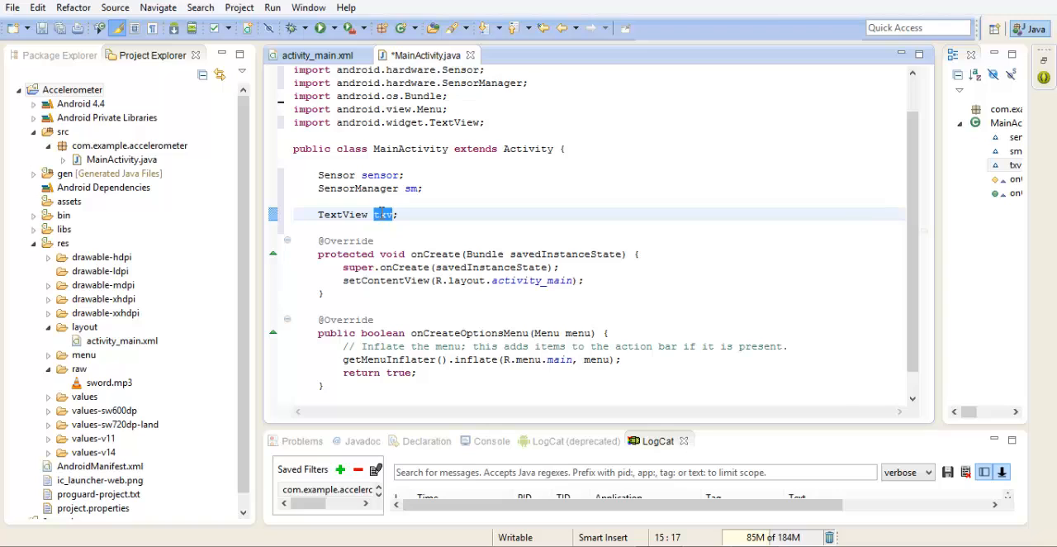
text(displ)
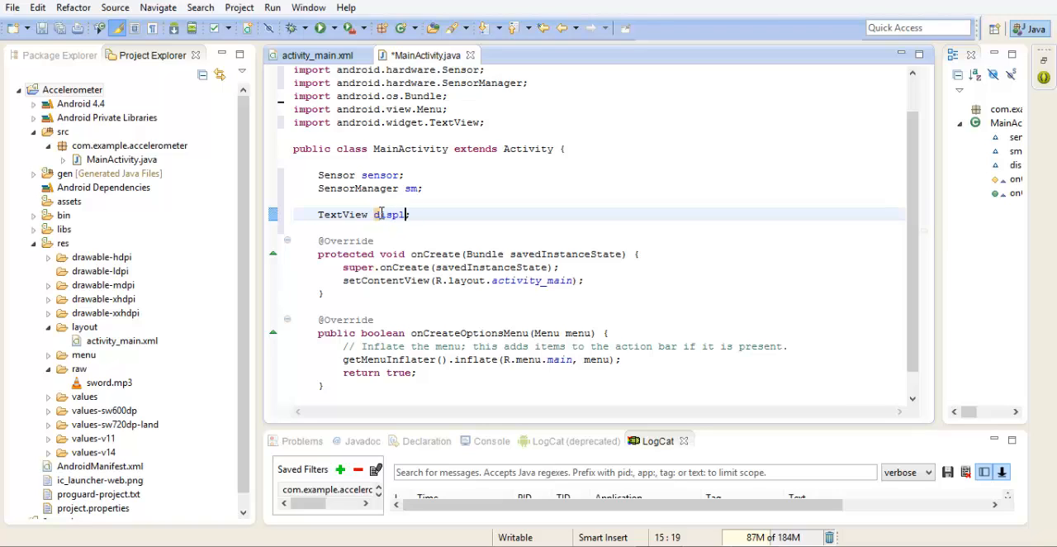
text(ay)
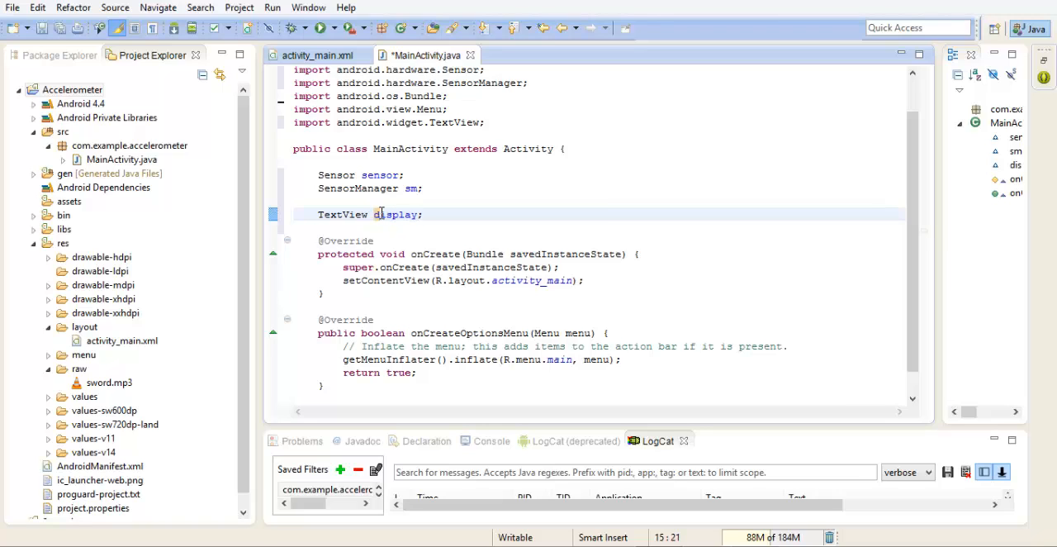
text(Reading)
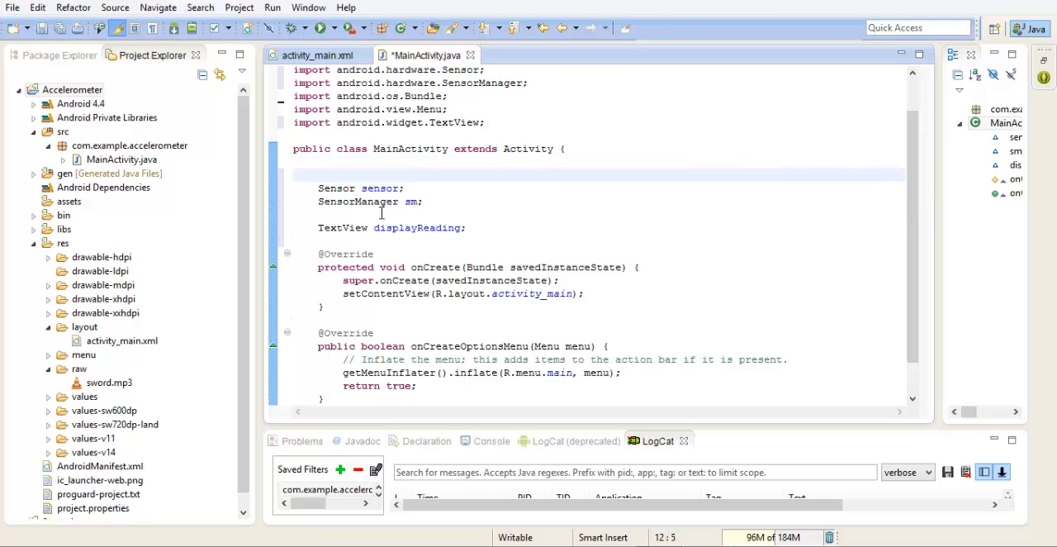
- Comment the Sensor field as selecting a particular sensor
text(//this class help)
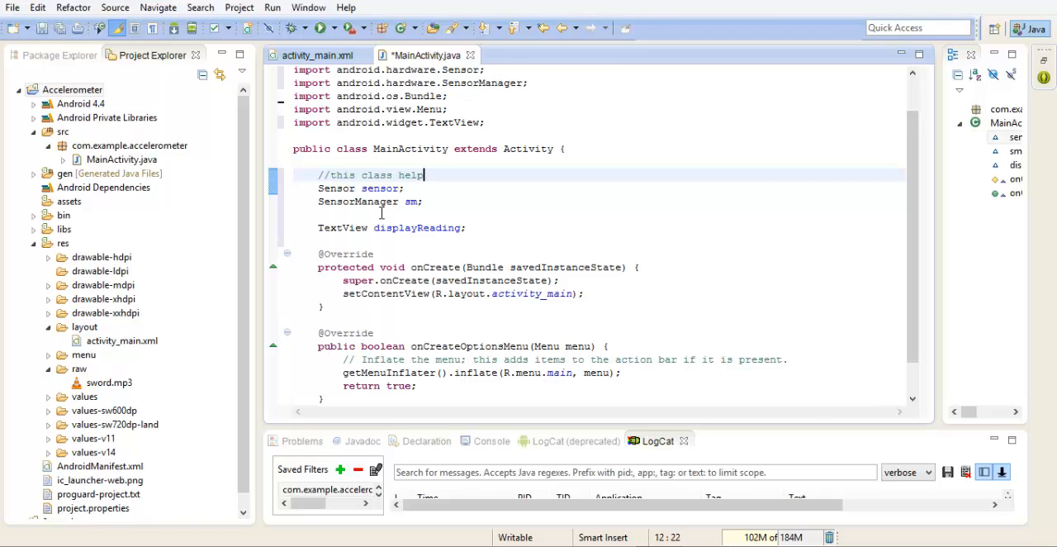
text(select)
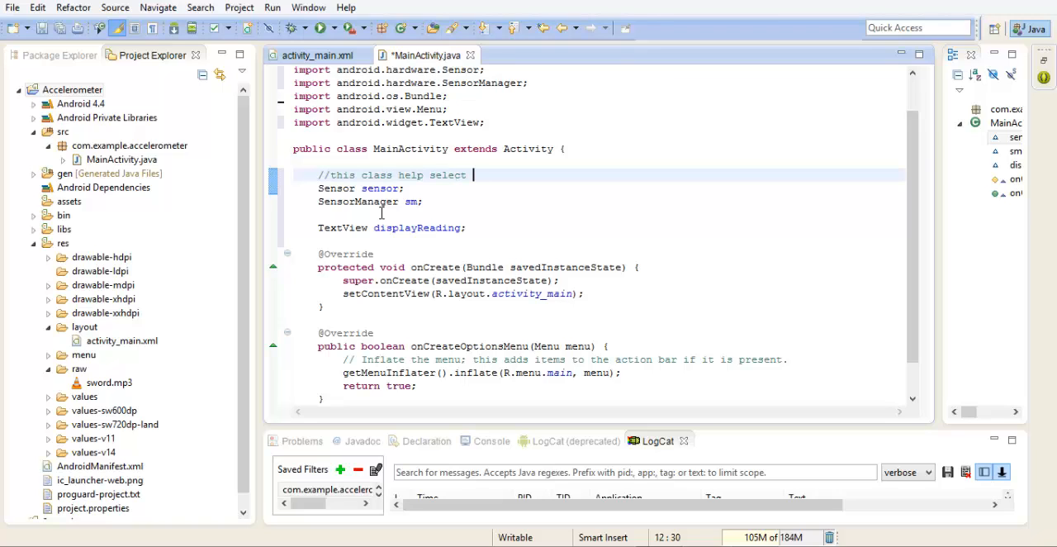
text(a)
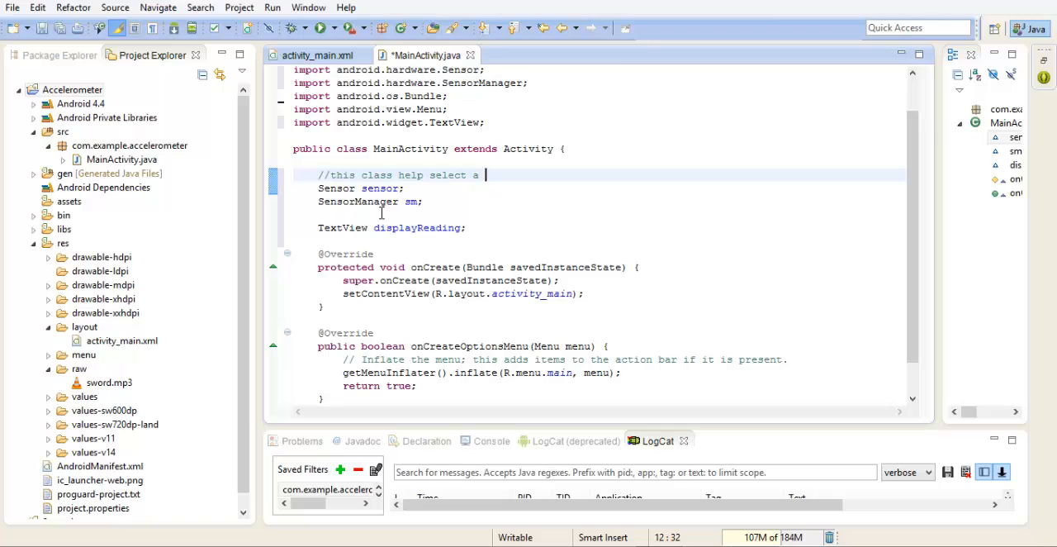
text(particular sen)
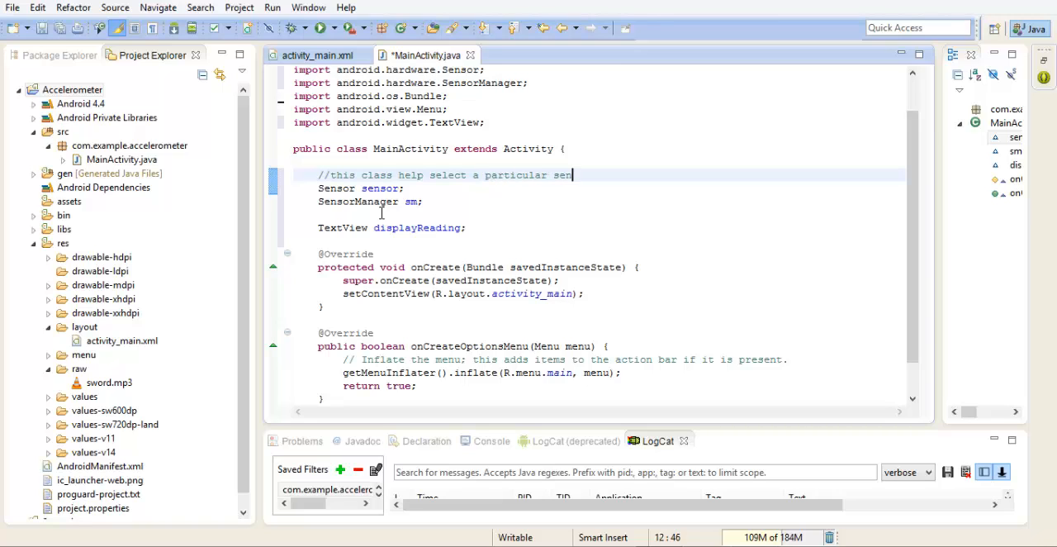
text(sor)
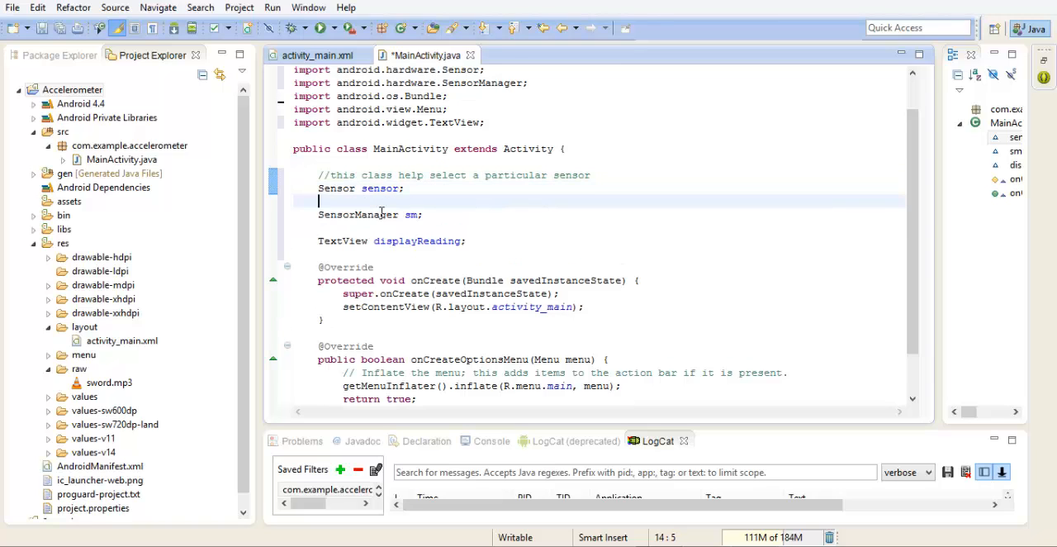
- Comment the SensorManager field as managing the sensor components
text(//)
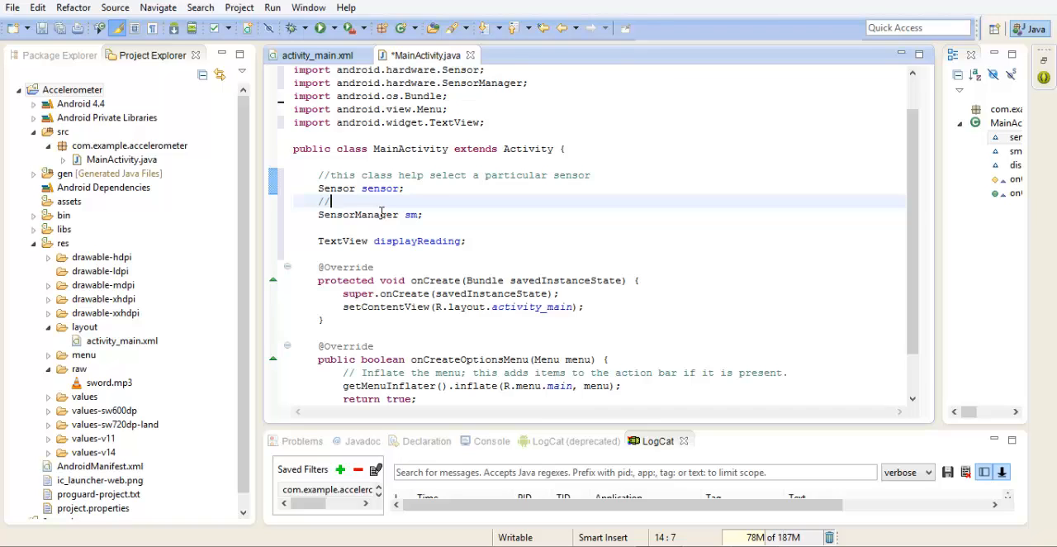
text(help us manage)
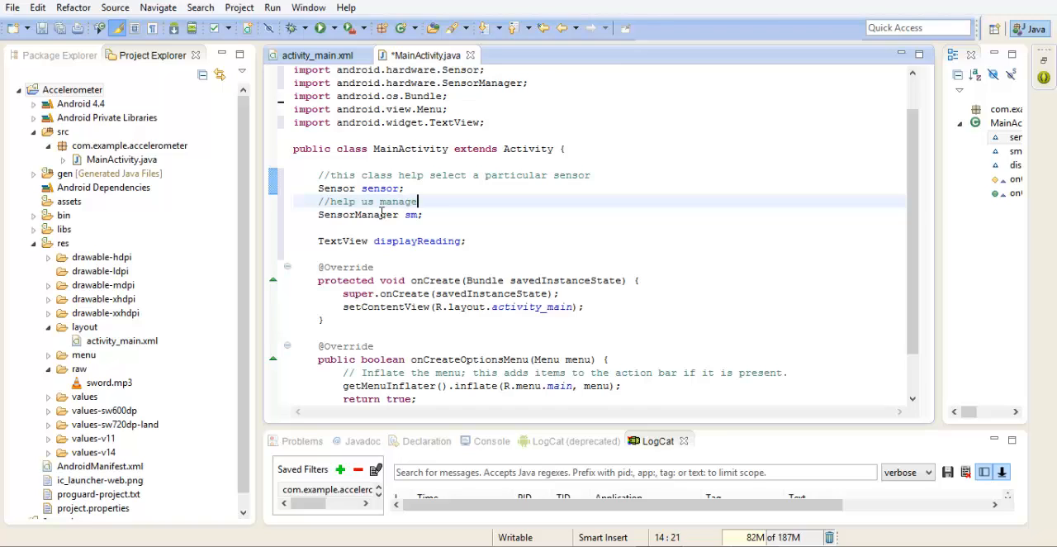
text(sensor)
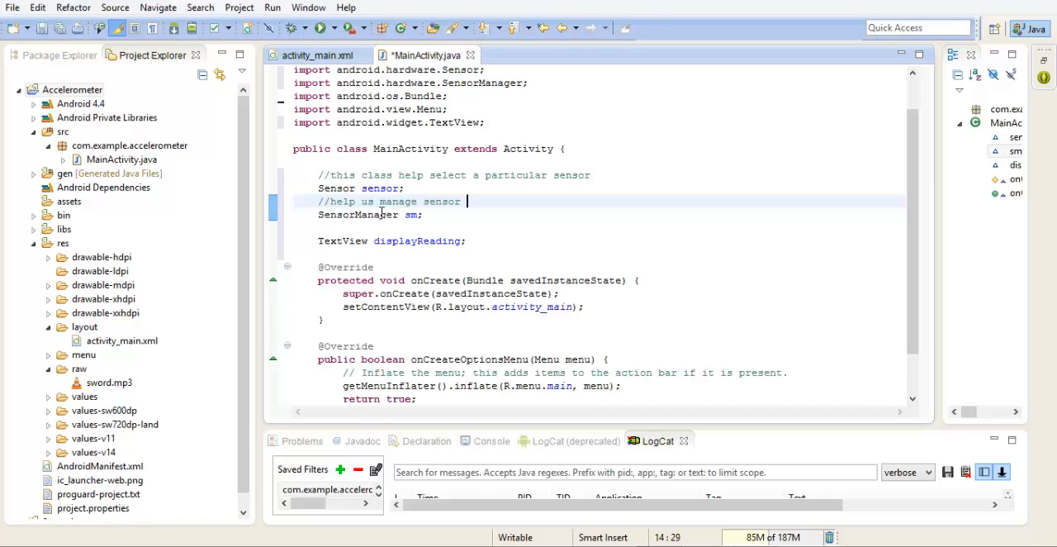
text(comp)
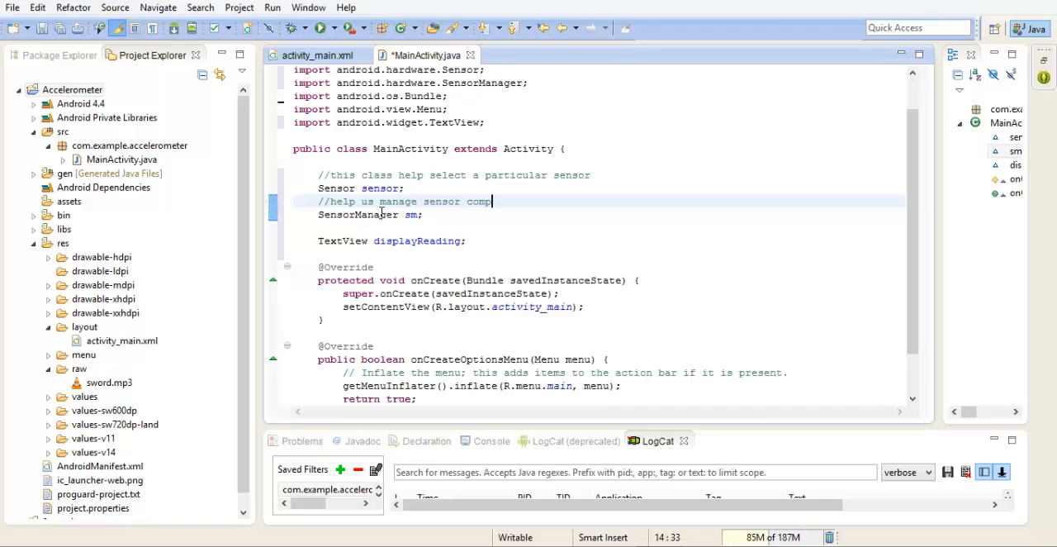
text(onents)
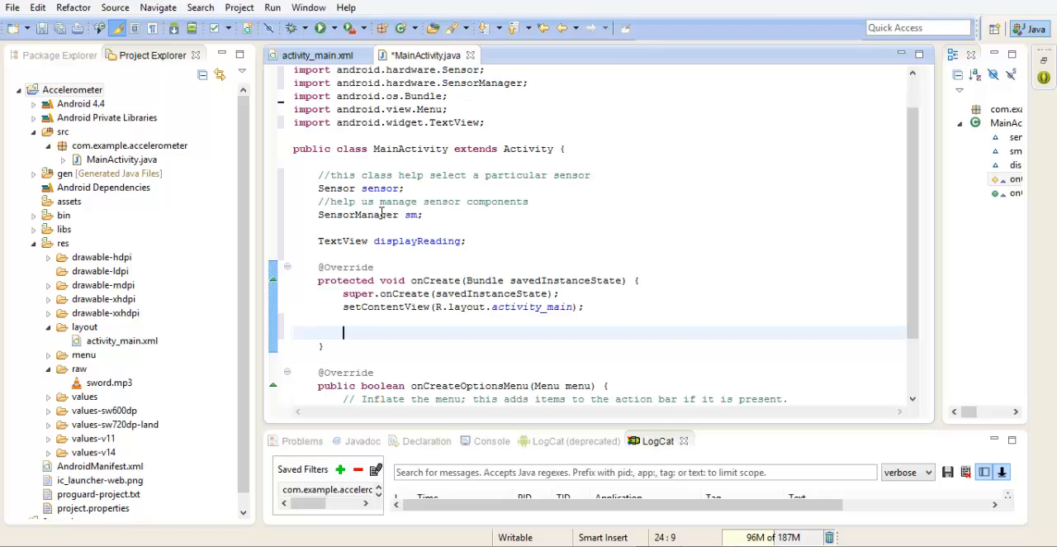
- Write sm = (SensorManager) getSystemService(); in onCreate
text(sm)
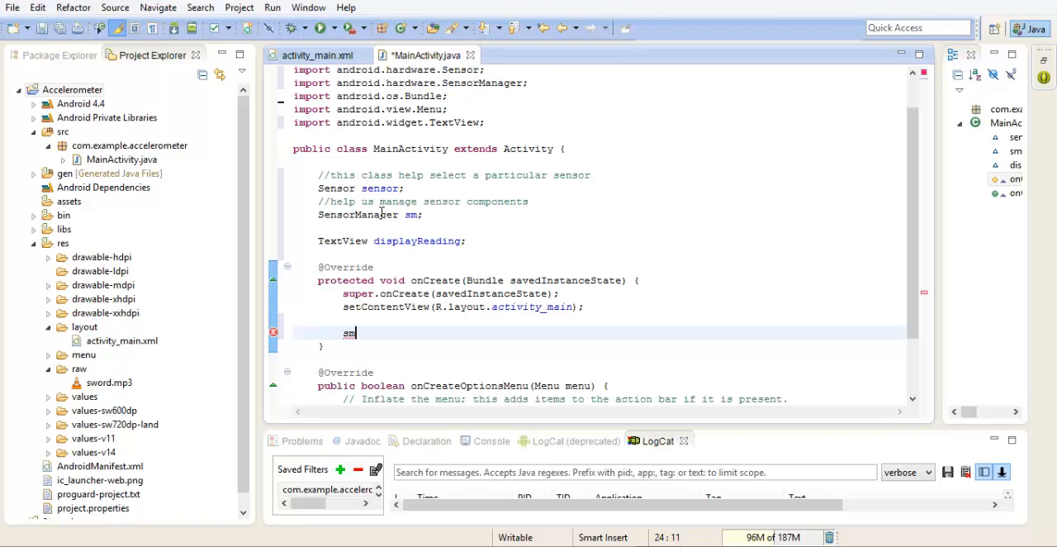
text(= ())
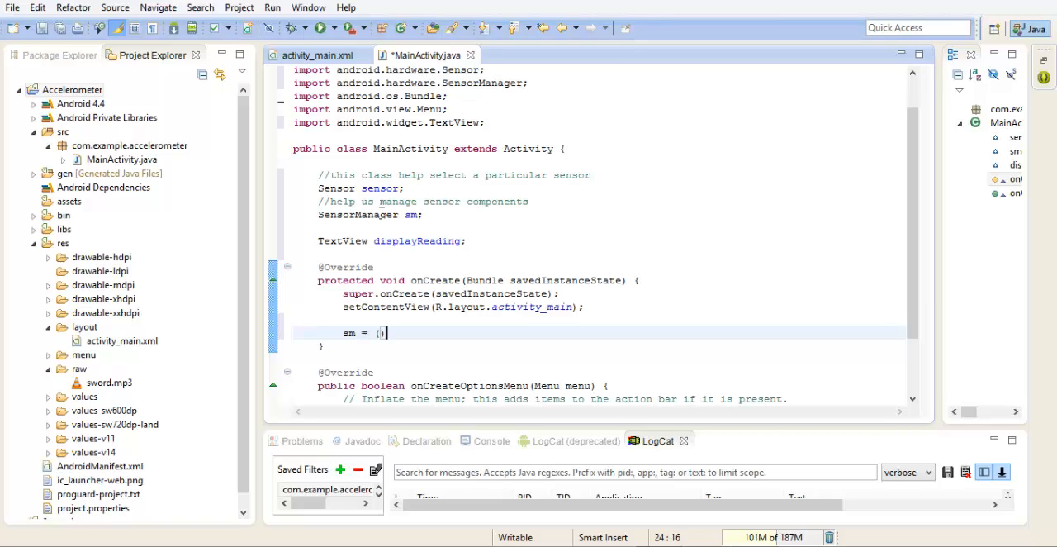
text(Se)
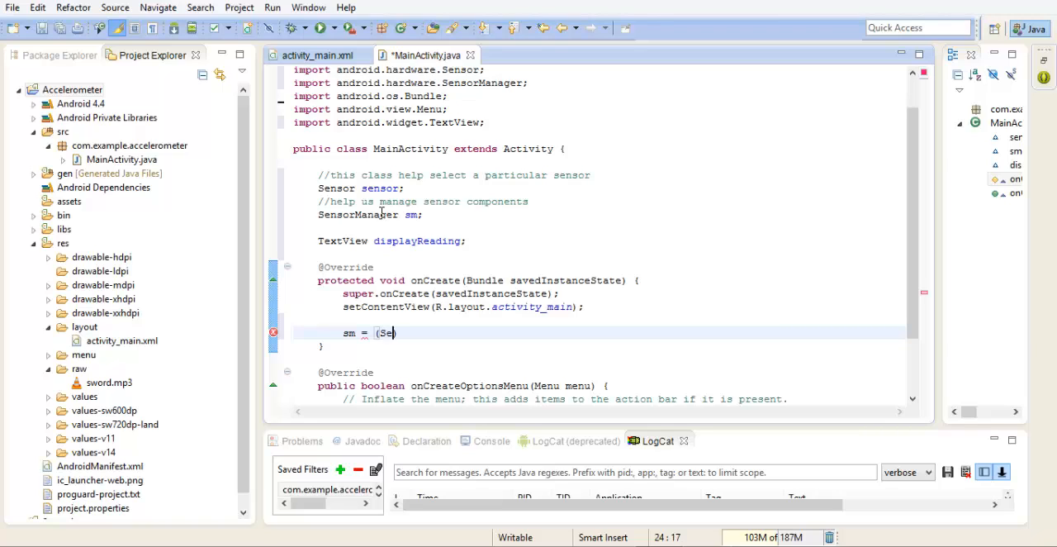
text(n)
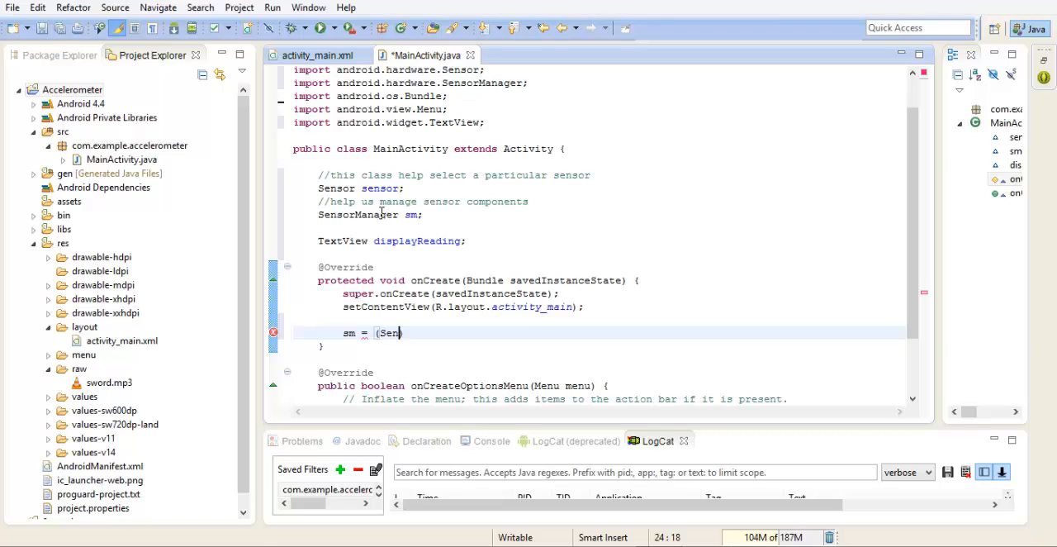
text(sorMan)
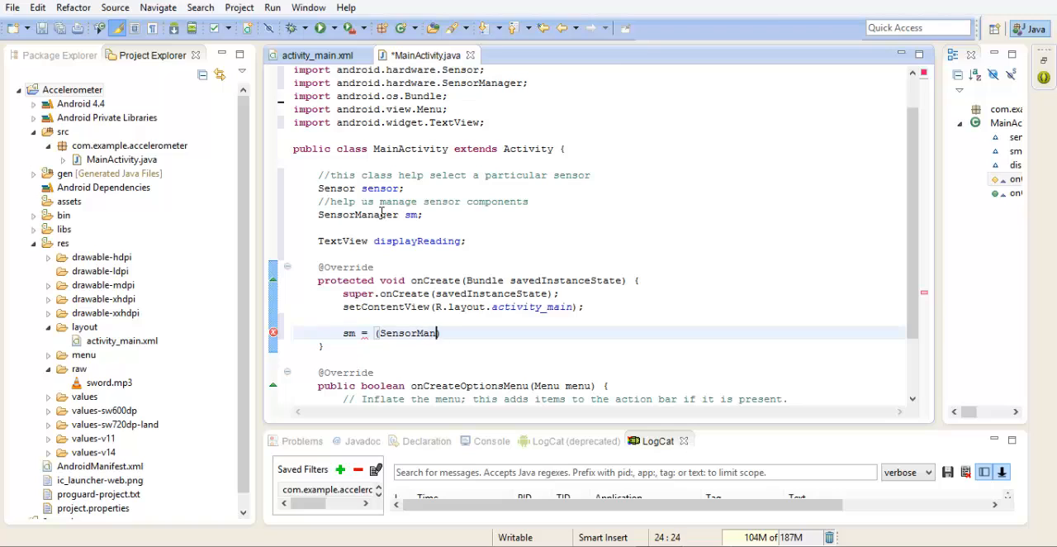
text(ager))
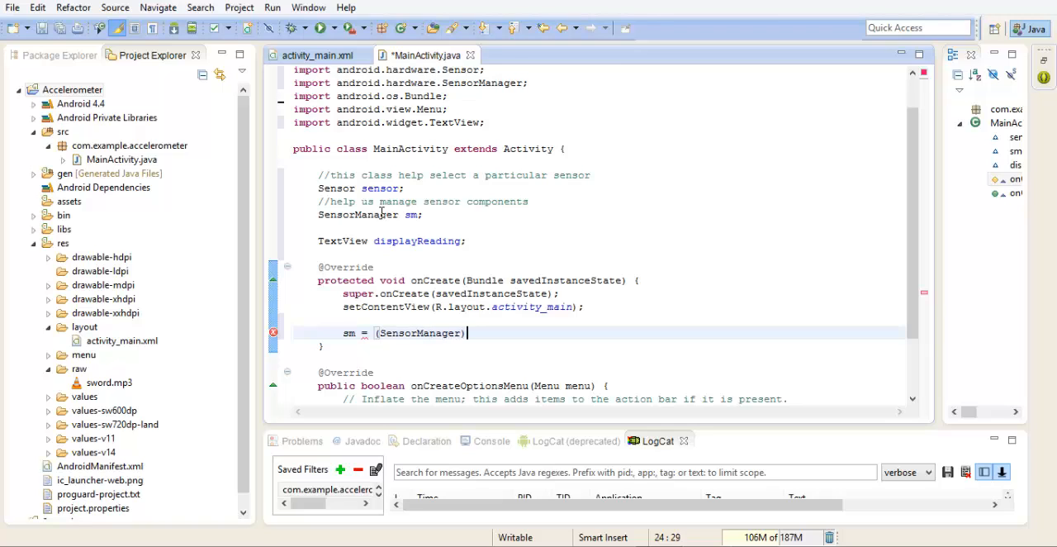
text(getS)
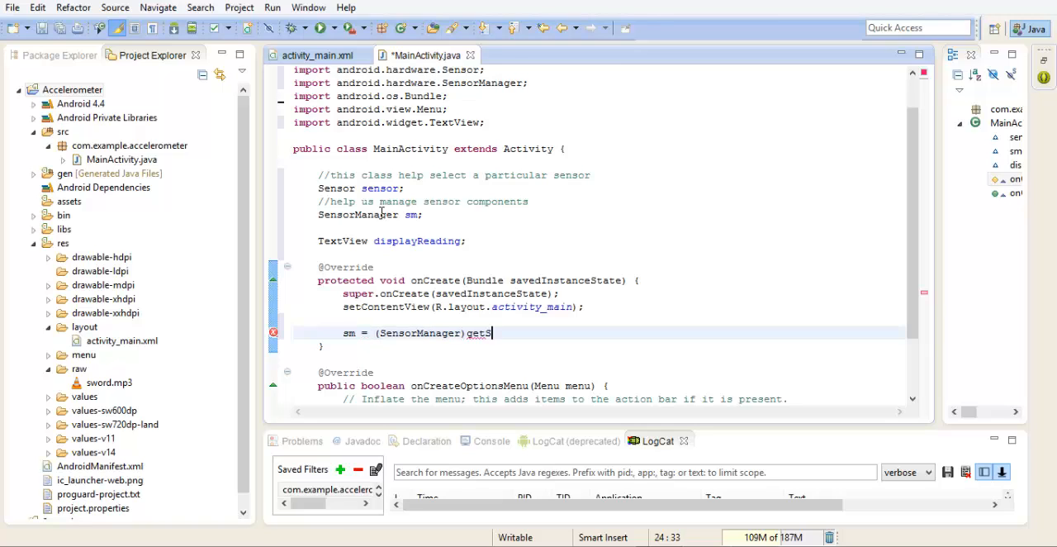
text(y)
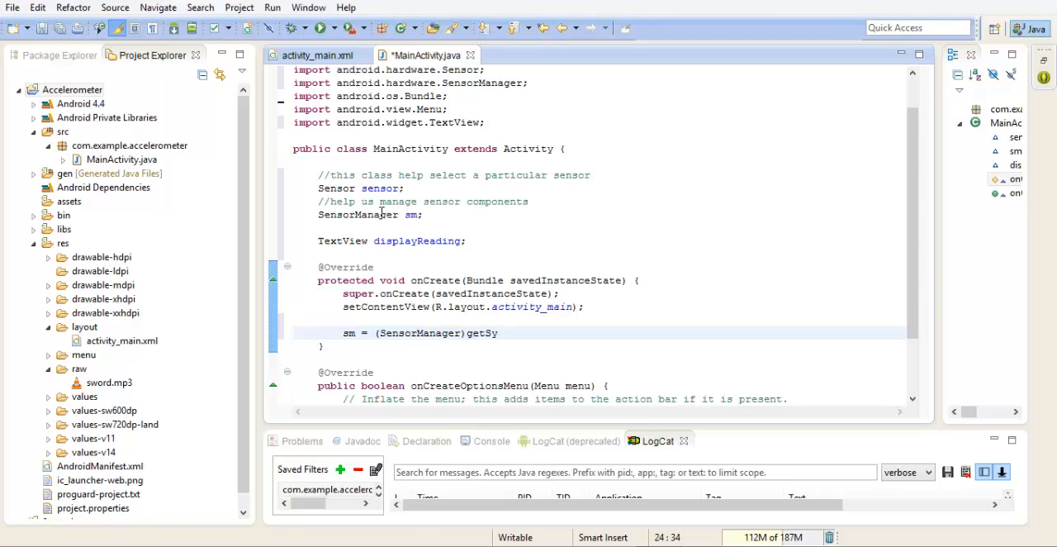
text(tem)
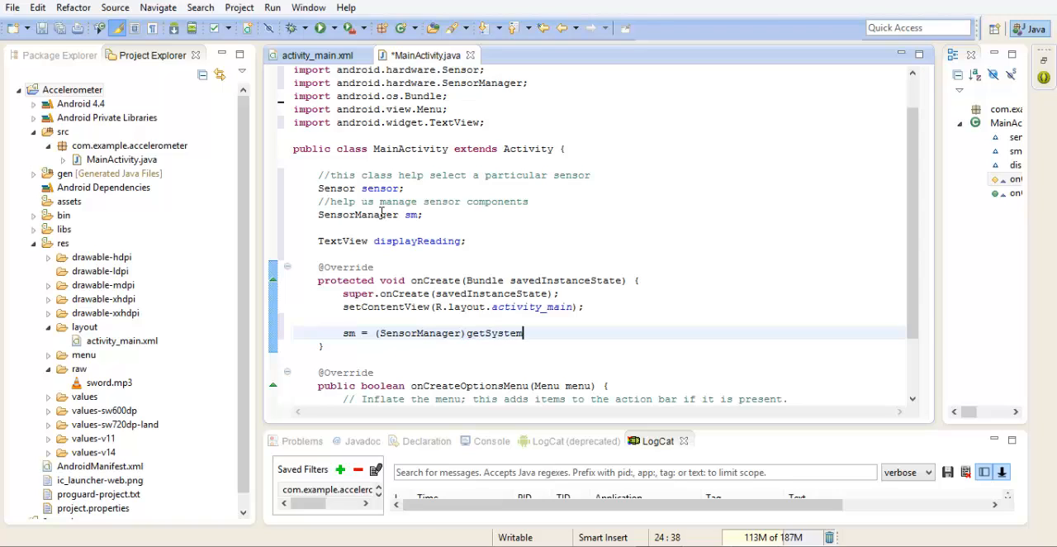
text(Ser)
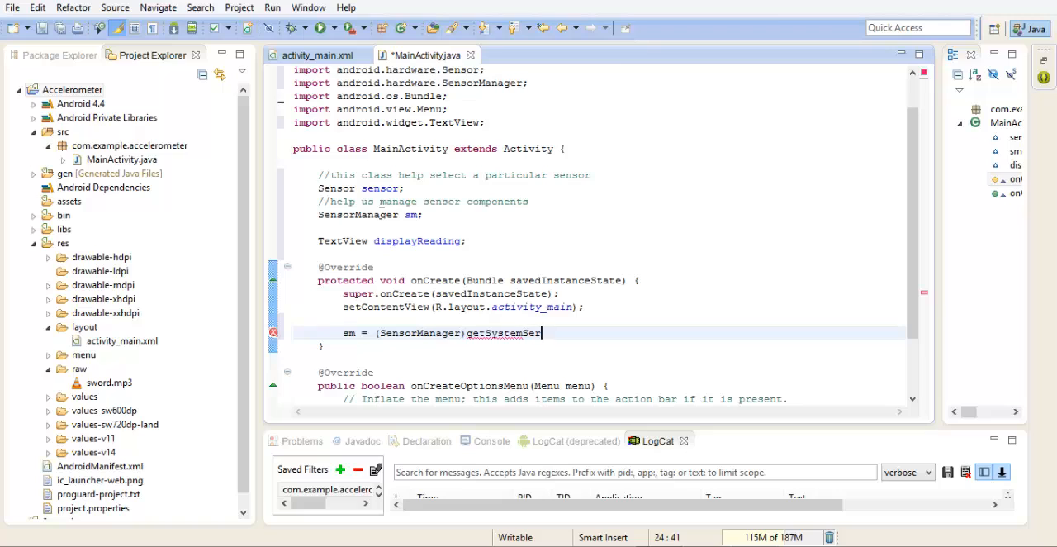
text(vice)
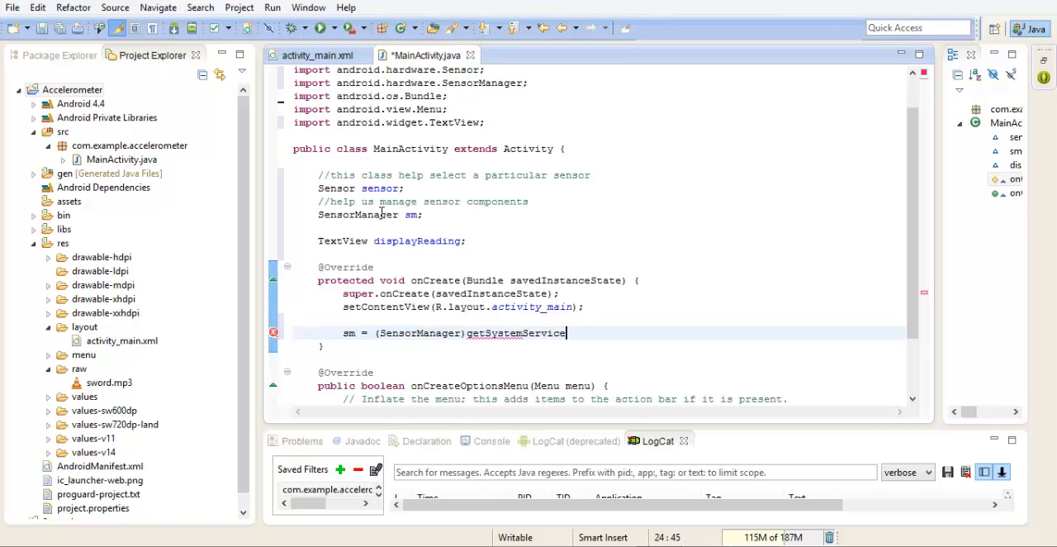
text(();)
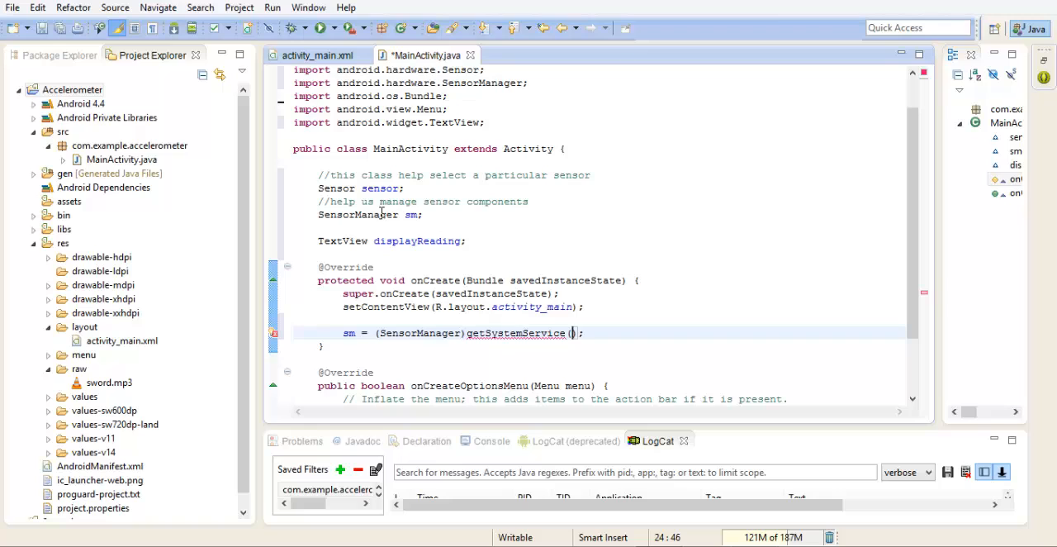
- Pass SENSOR_SERVICE as the getSystemService argument via autocomplete
text(Se)
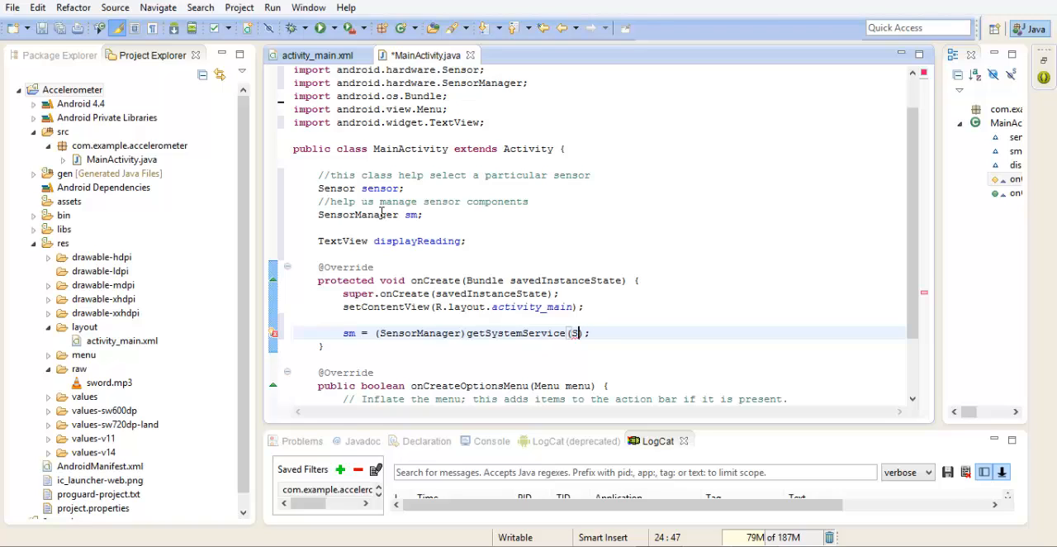
text(ENSOR_SER)
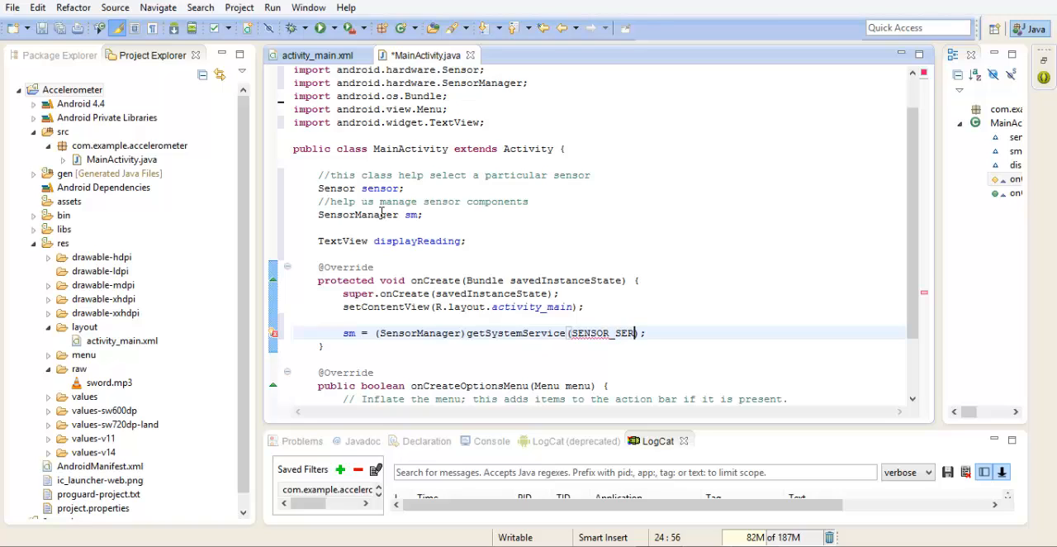
text(VICE)
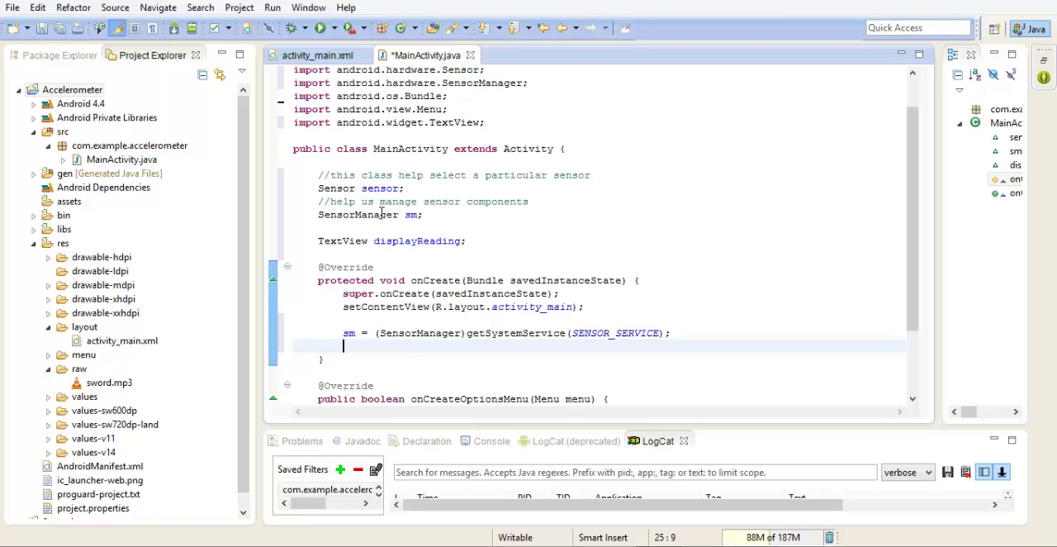
- Write sensor = sm.getDefaultSensor(Sensor.TYPE_ACCELEROMETER) in onCreate
text(s)
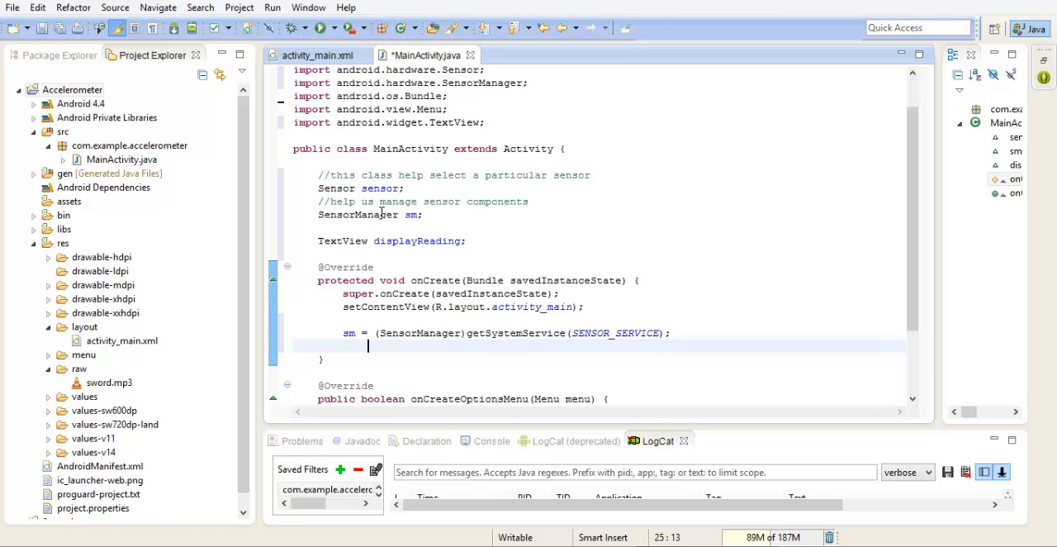
text(SENSO)
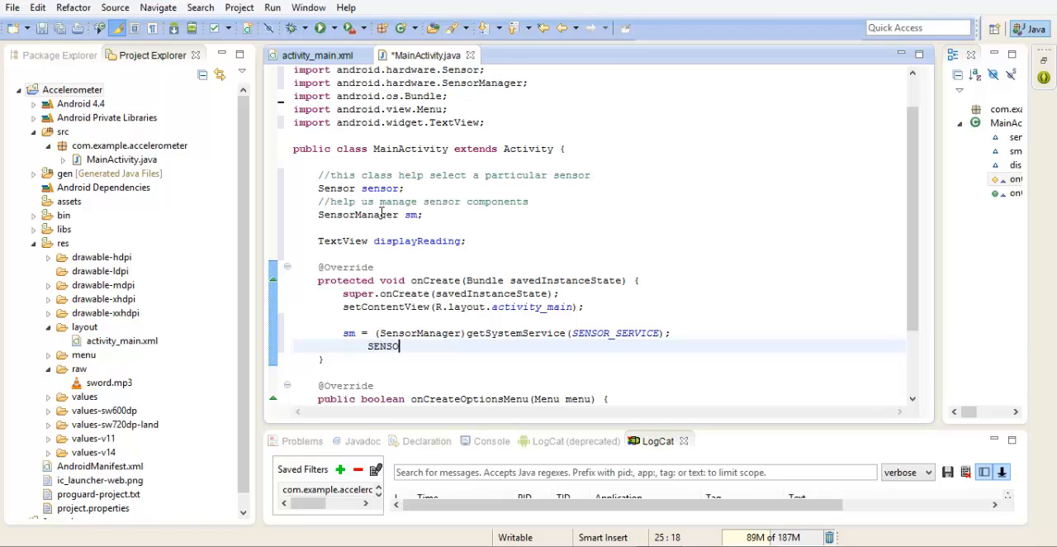
key(BackSpace)
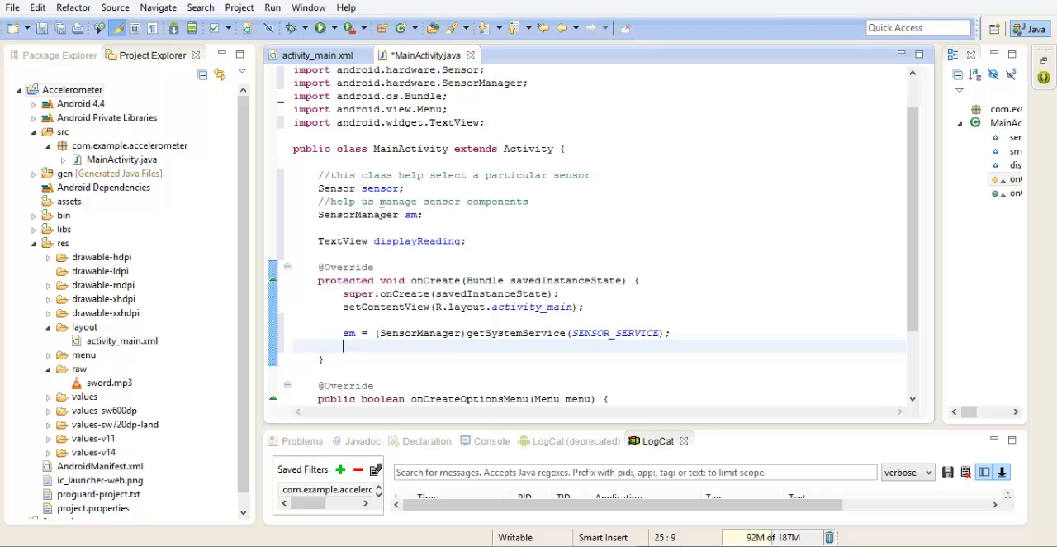
text(sens)
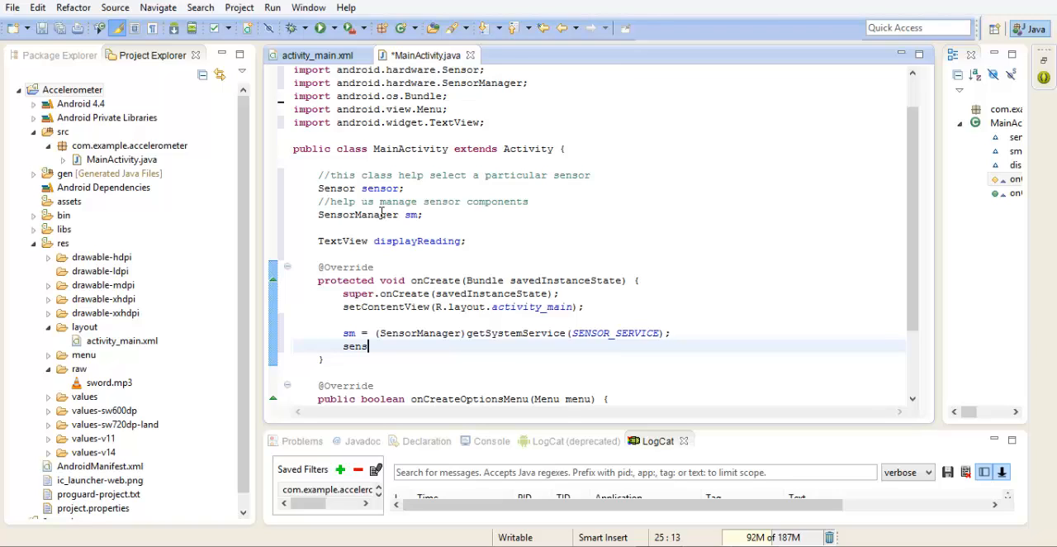
text(or)
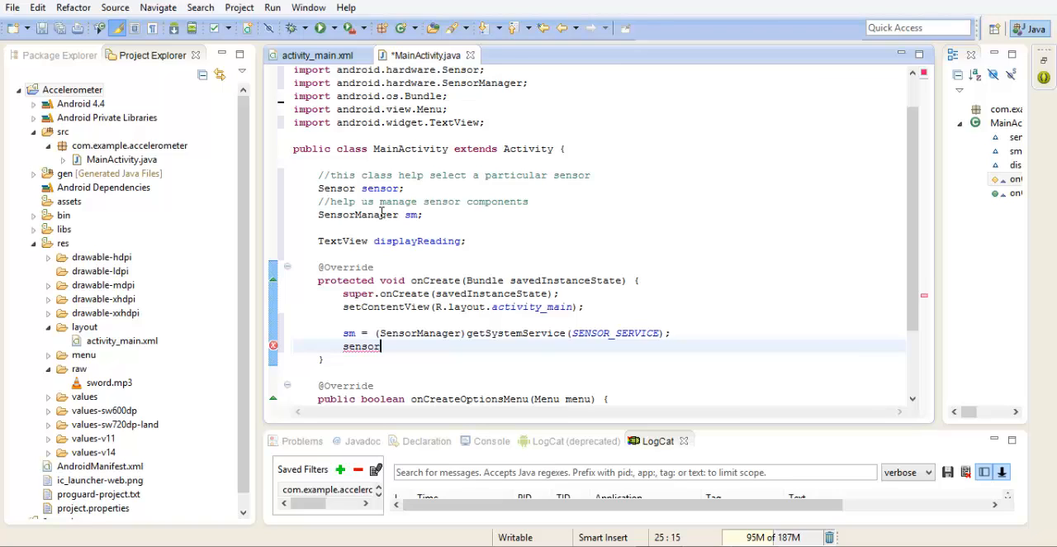
text(= sm)
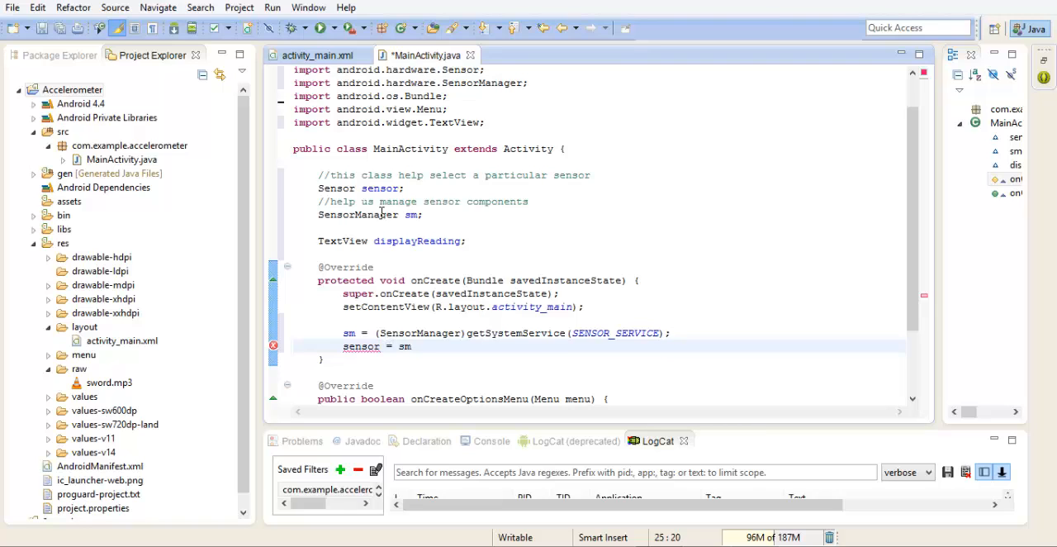
text(.get)
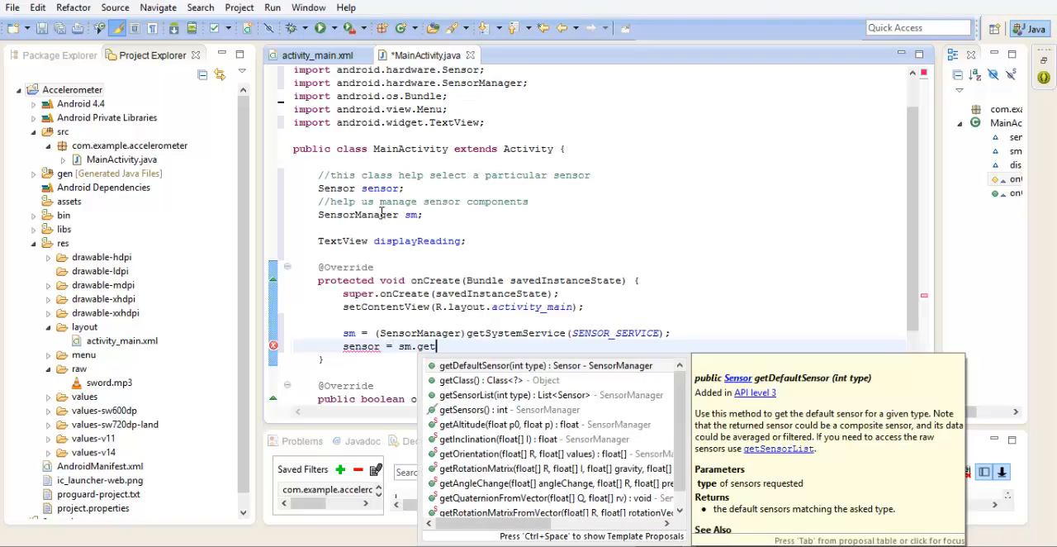
click(509, 363)
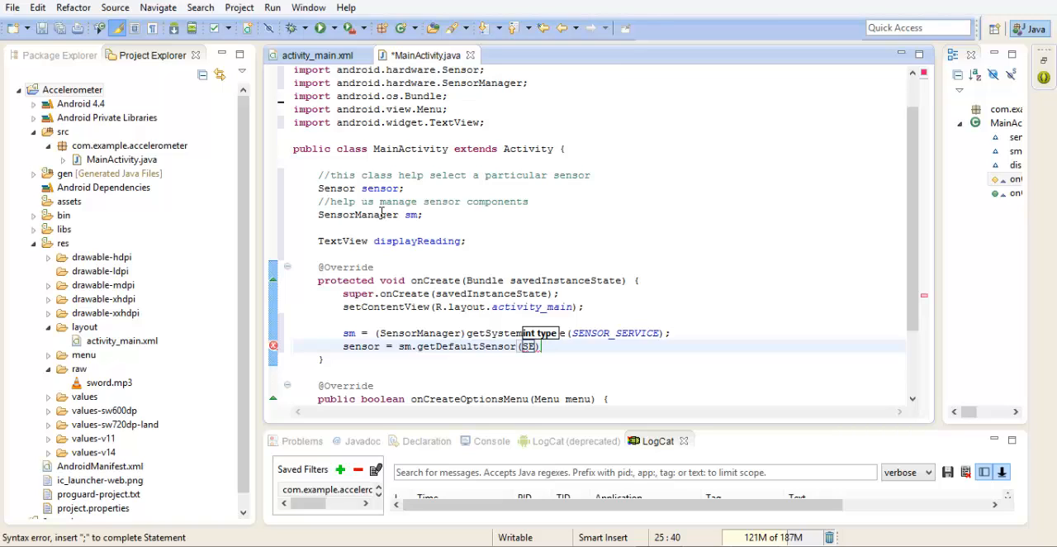
text(Sensor.)
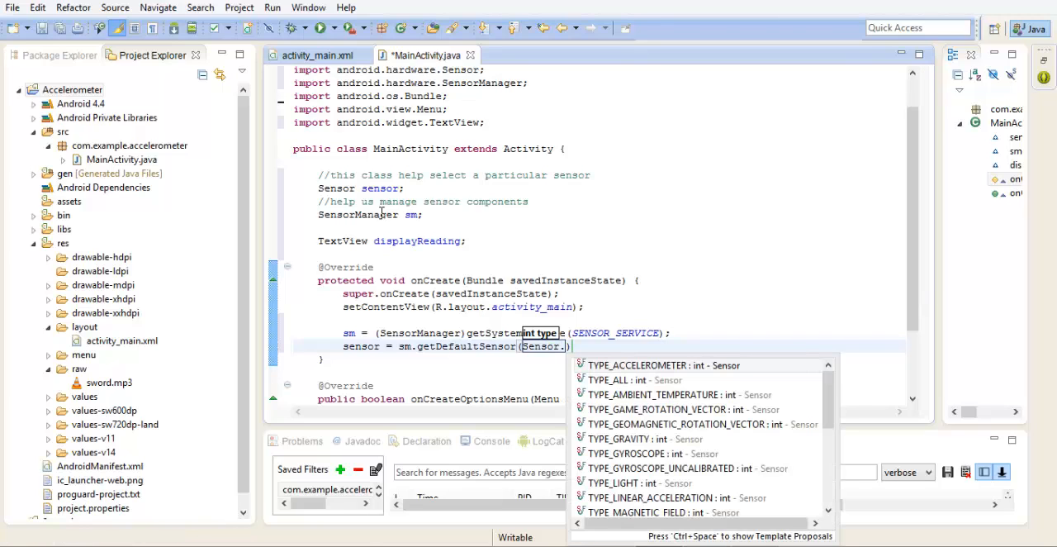
click(667, 365)
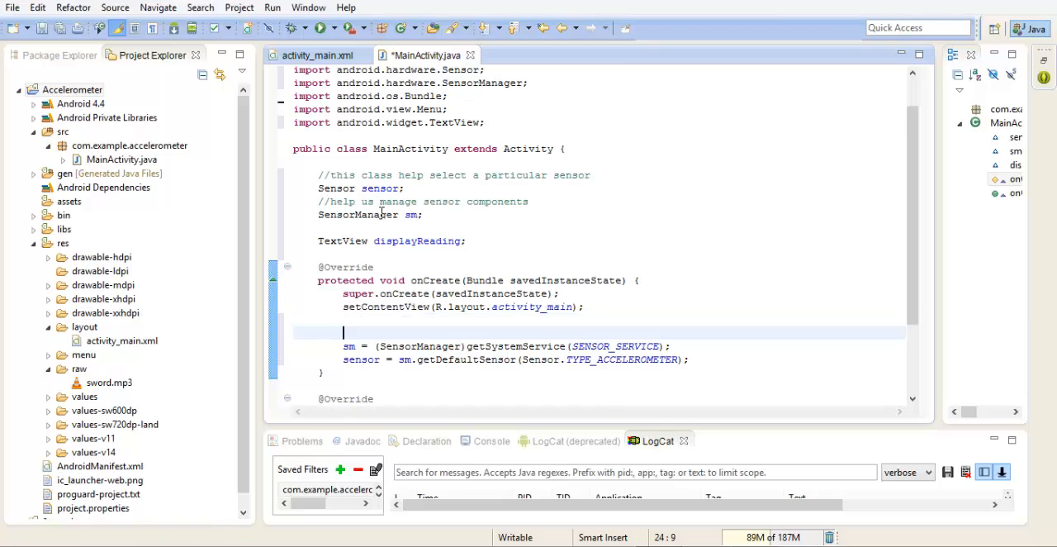
- Comment the sm assignment as setting up a sensor service
text(//set)
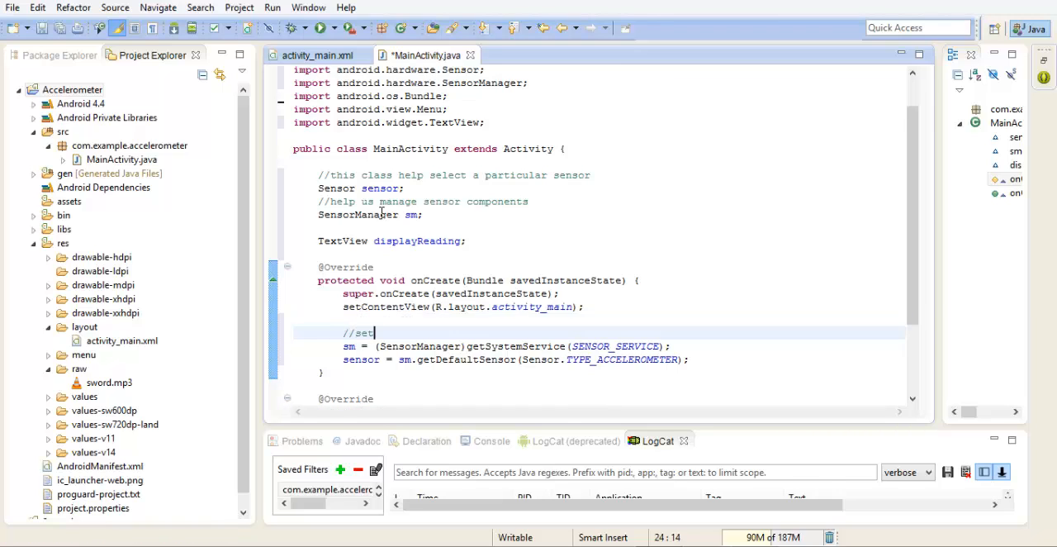
text(up a sensro)
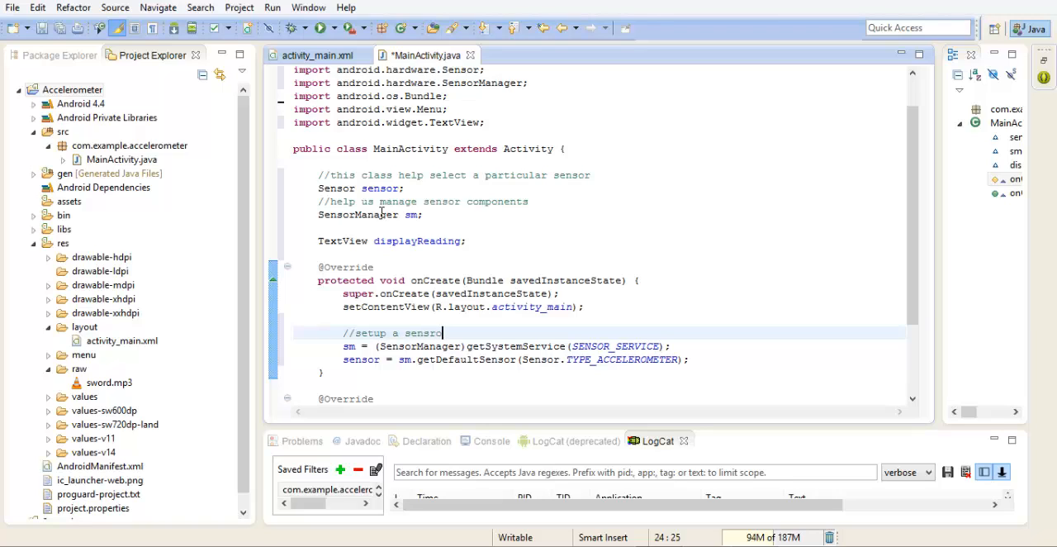
text(se)
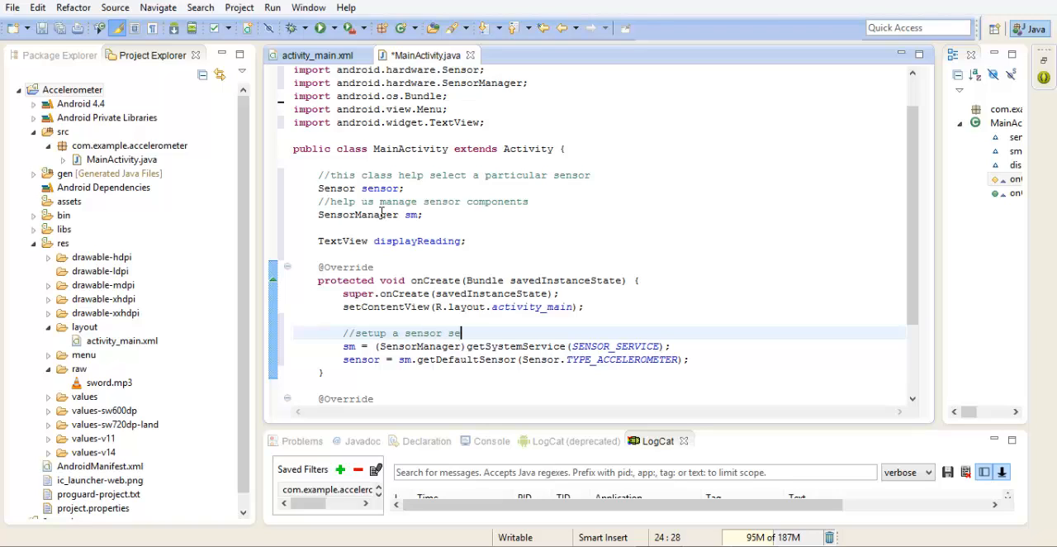
text(rvice)
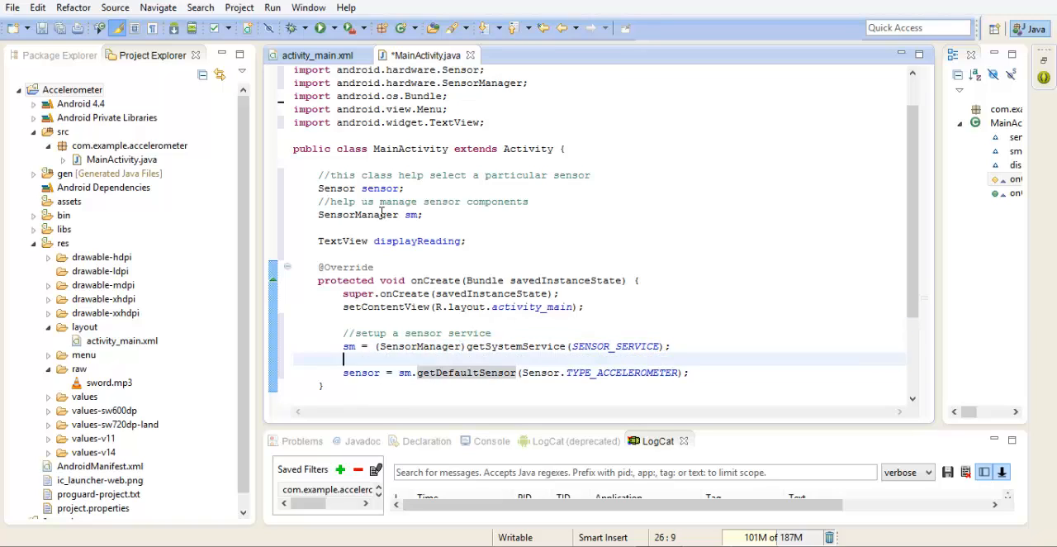
- Comment the sensor line as selecting the sensor we wish to use, then start a new line
text(//)
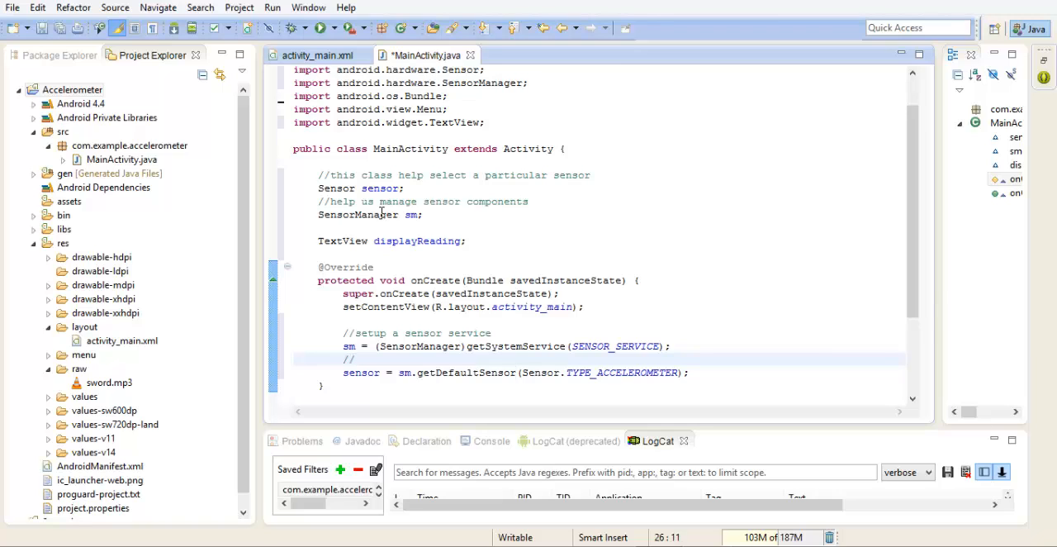
text(selec)
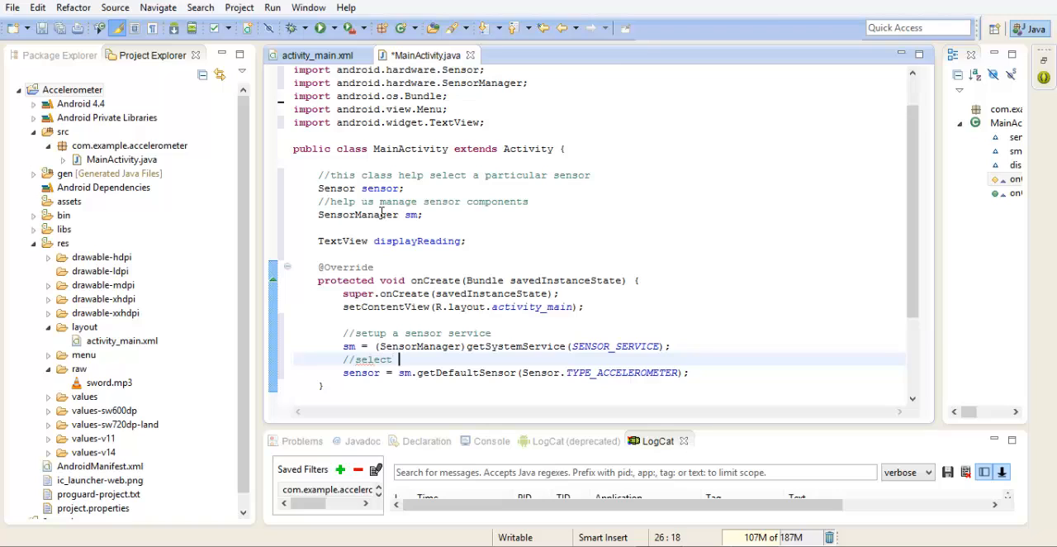
text(the sensor)
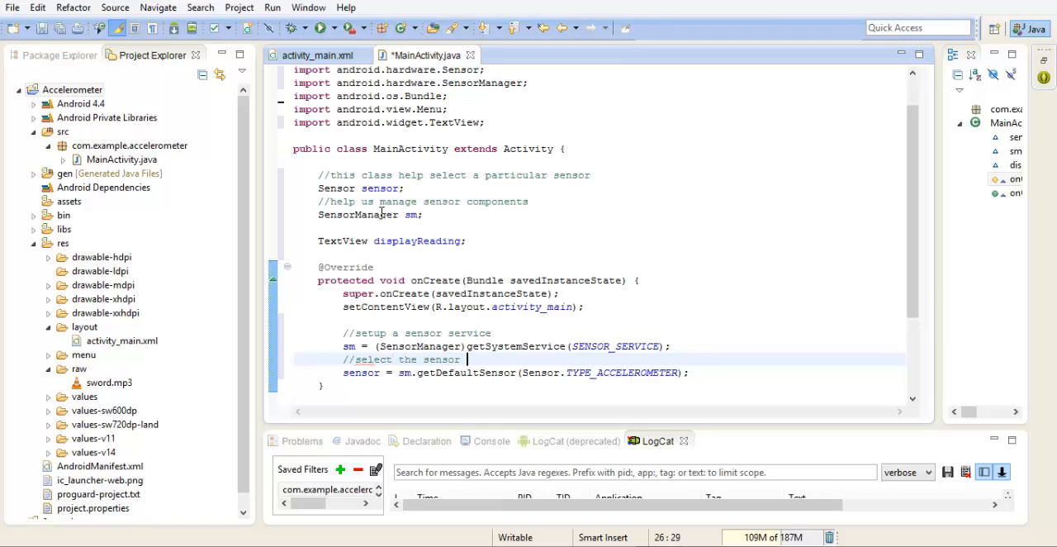
text(we wish to use)
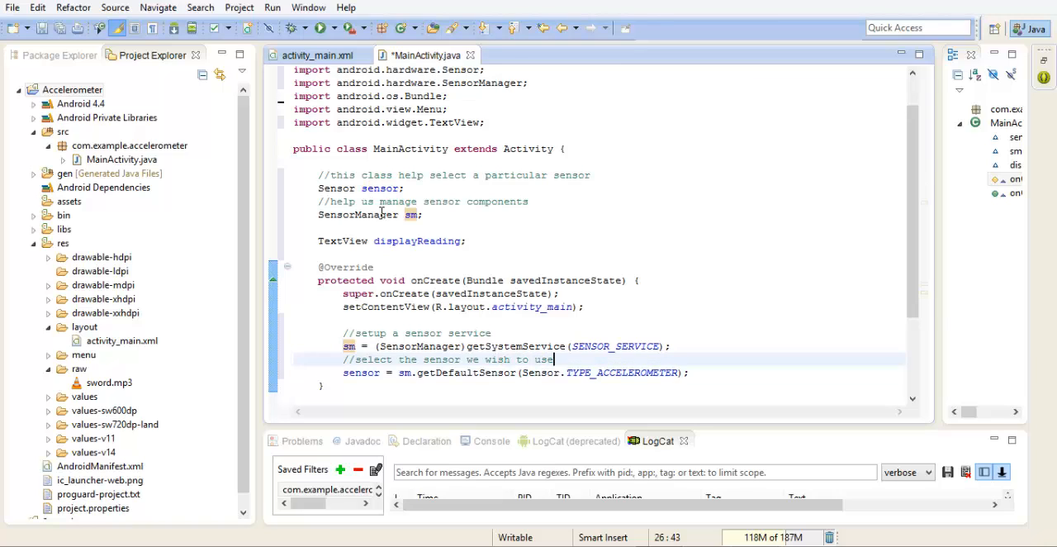
click(684, 373)
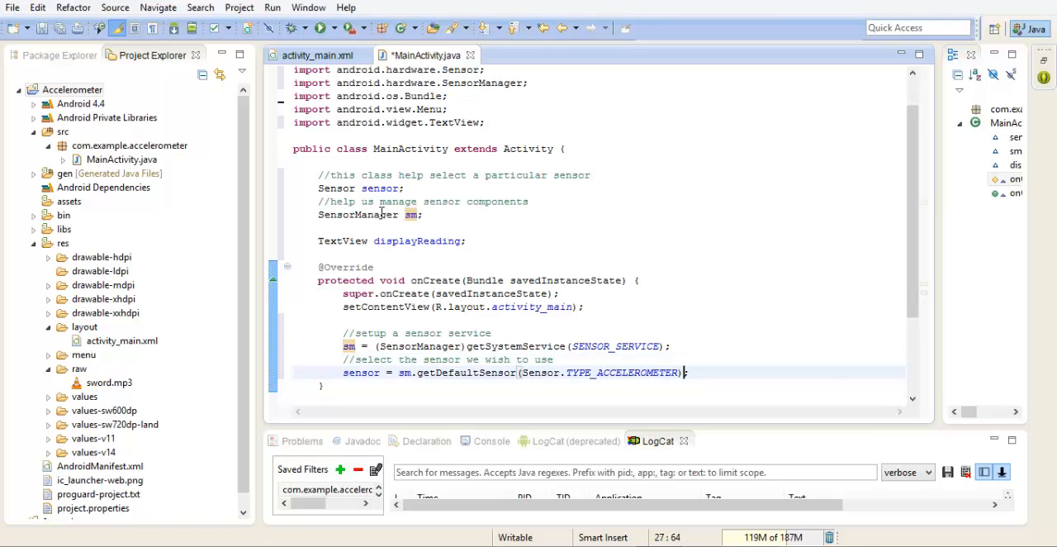
key(Return)
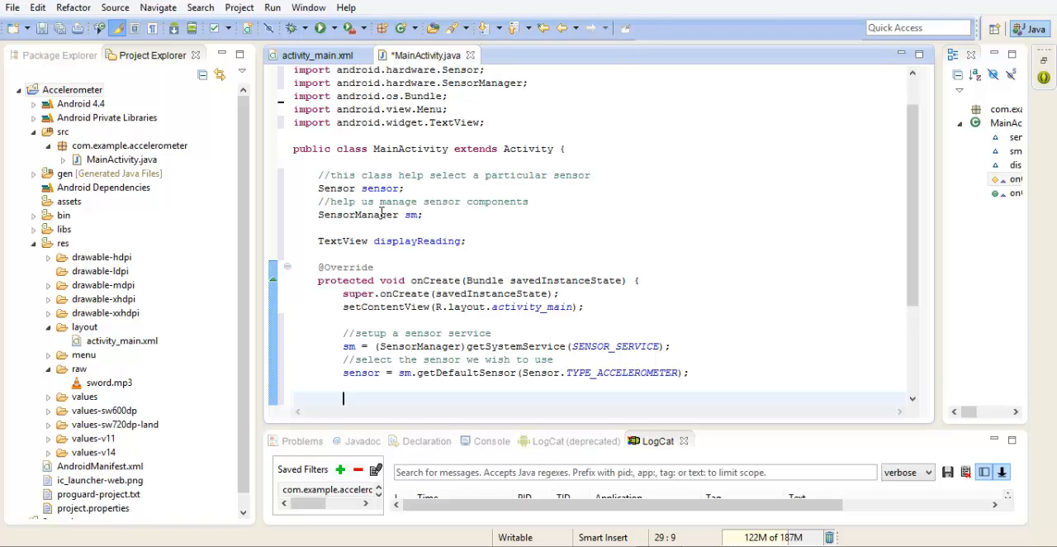
- Write sm.registerListener(this, sensor, SensorManager.SENSOR_DELAY_NORMAL) in onCreate
text(sm.registerListener(t, sensors)
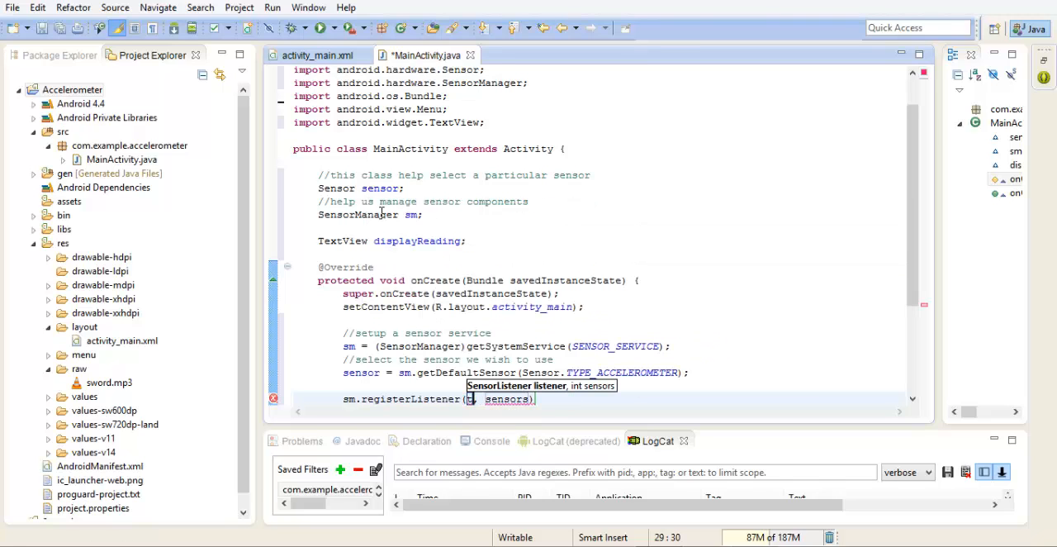
text(this,)
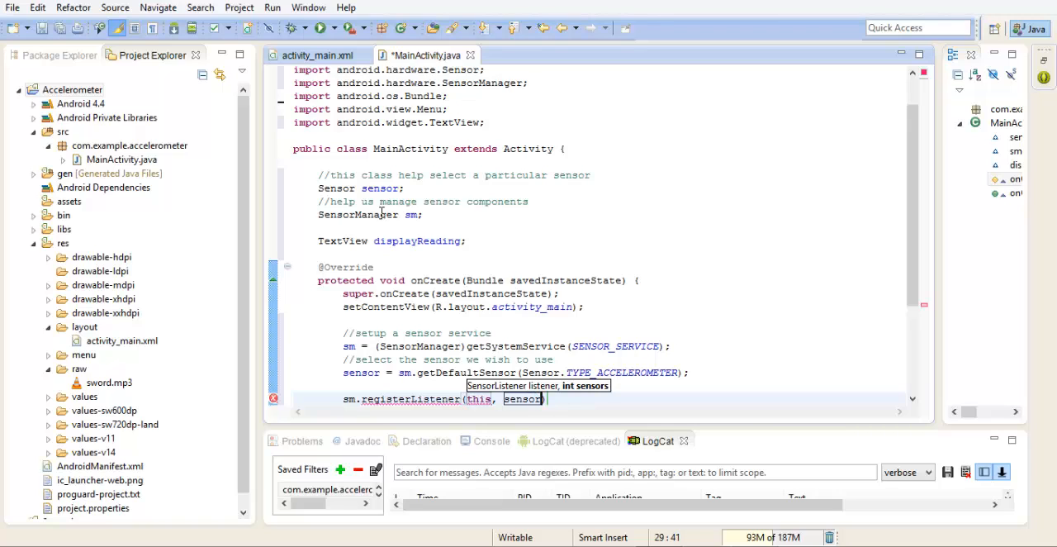
text(,)
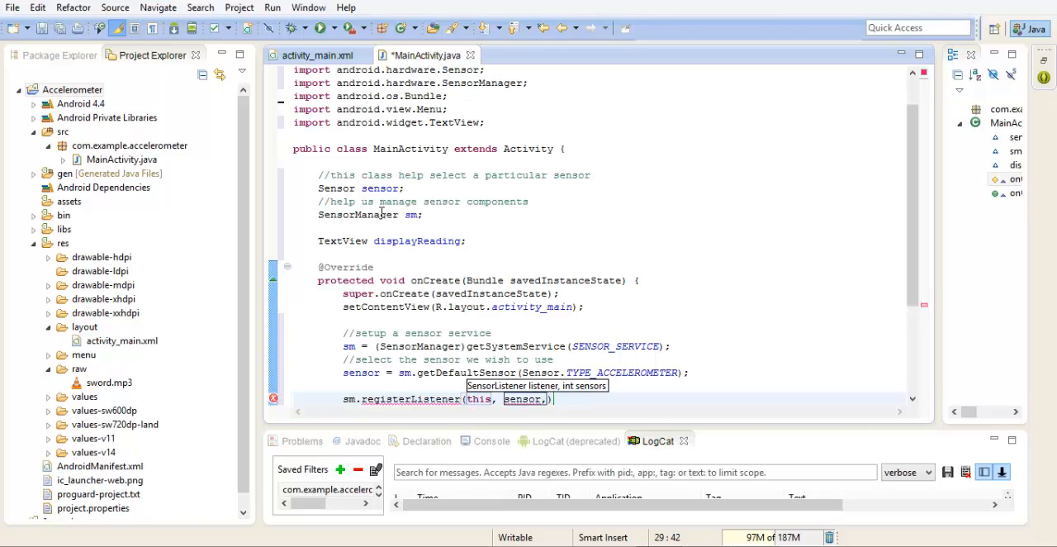
text(SensorManager)
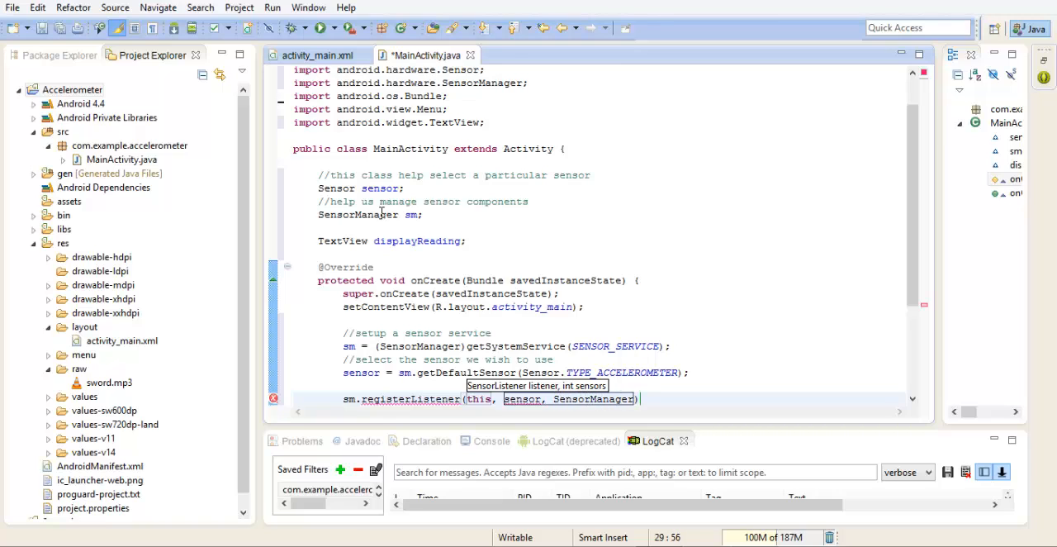
text(.)
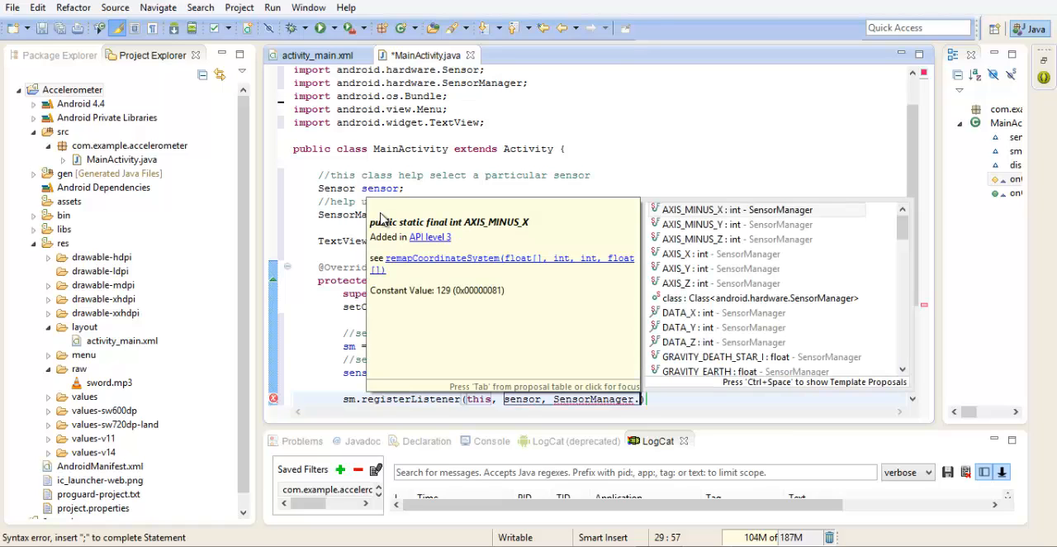
text(s)
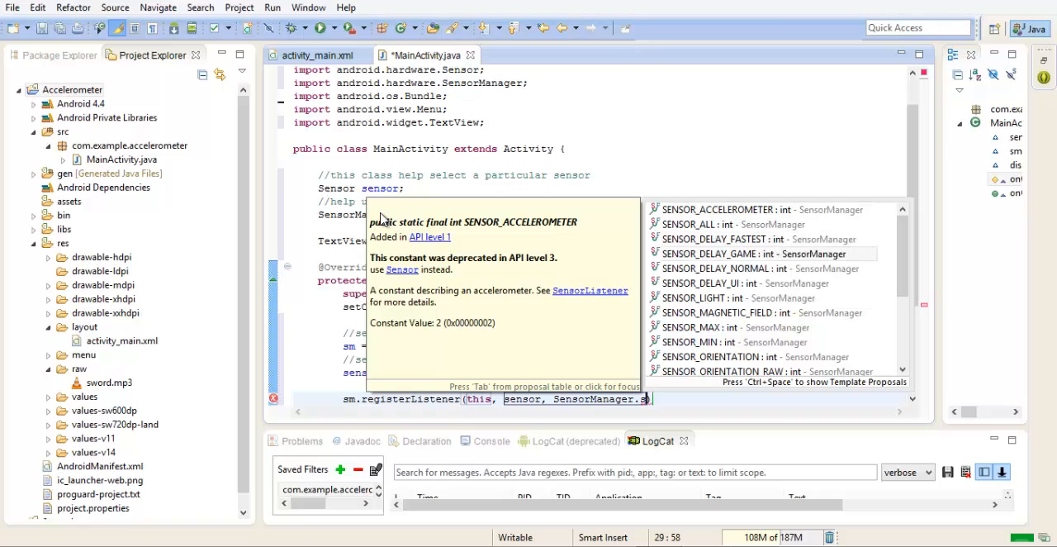
click(740, 268)
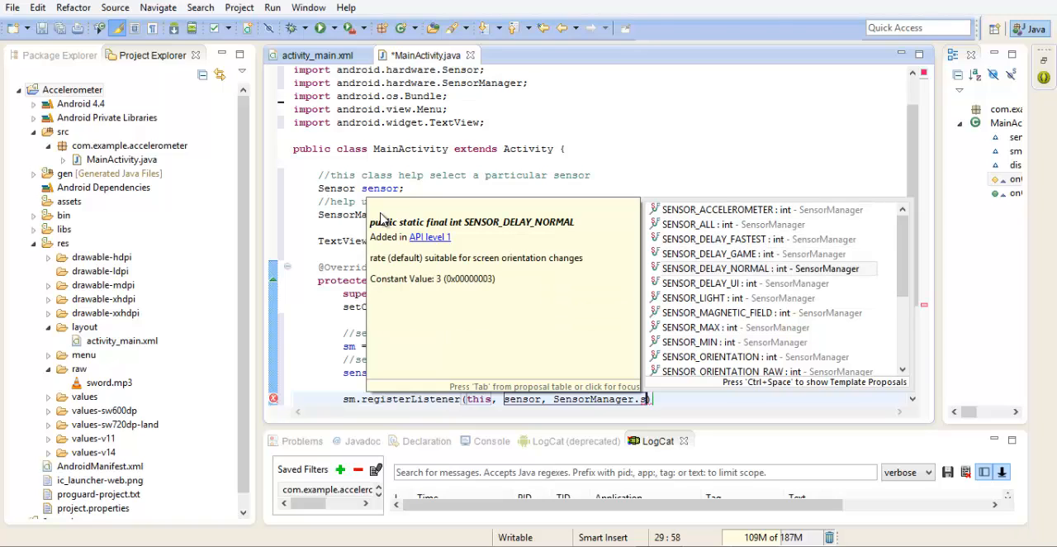
click(745, 268)
text(implements )
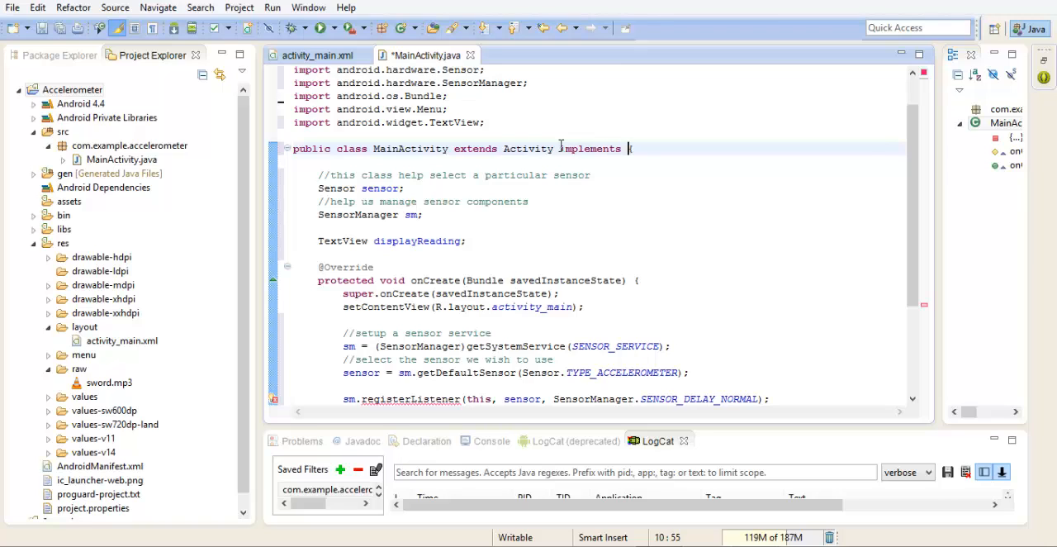
- Append implements SensorEventListener to MainActivity and import the interface via Quick Fix
text(Sens)
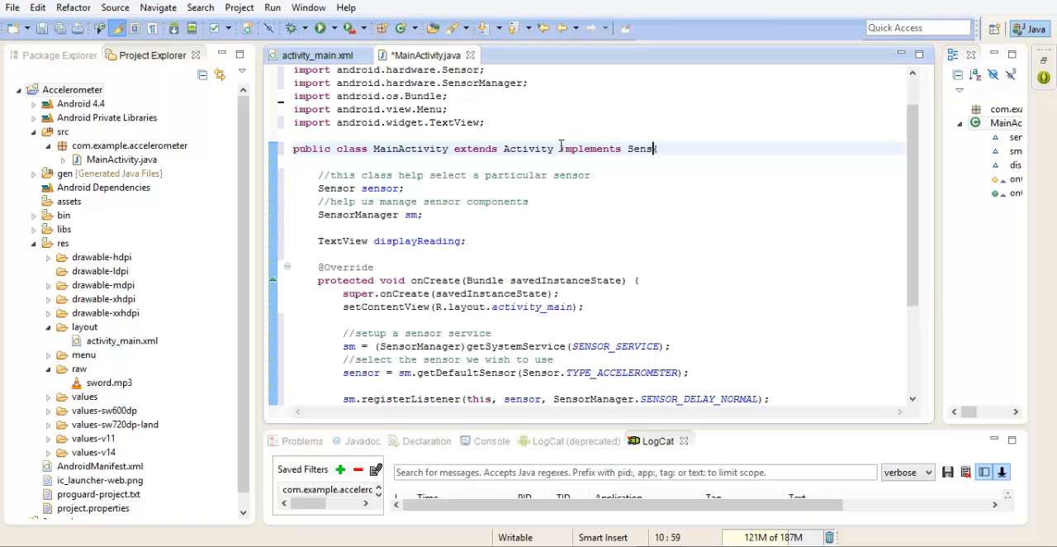
text(orEvent)
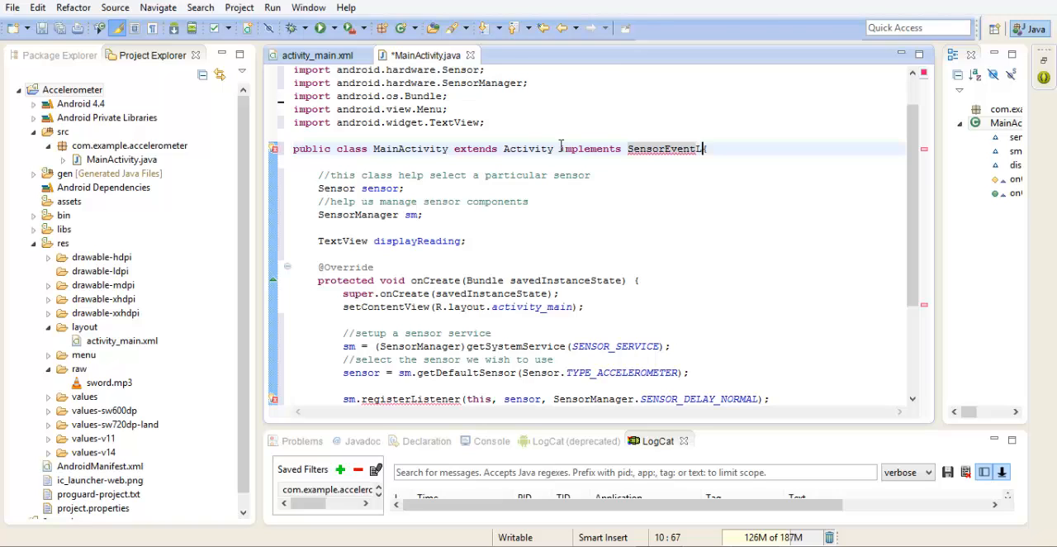
text(Listener)
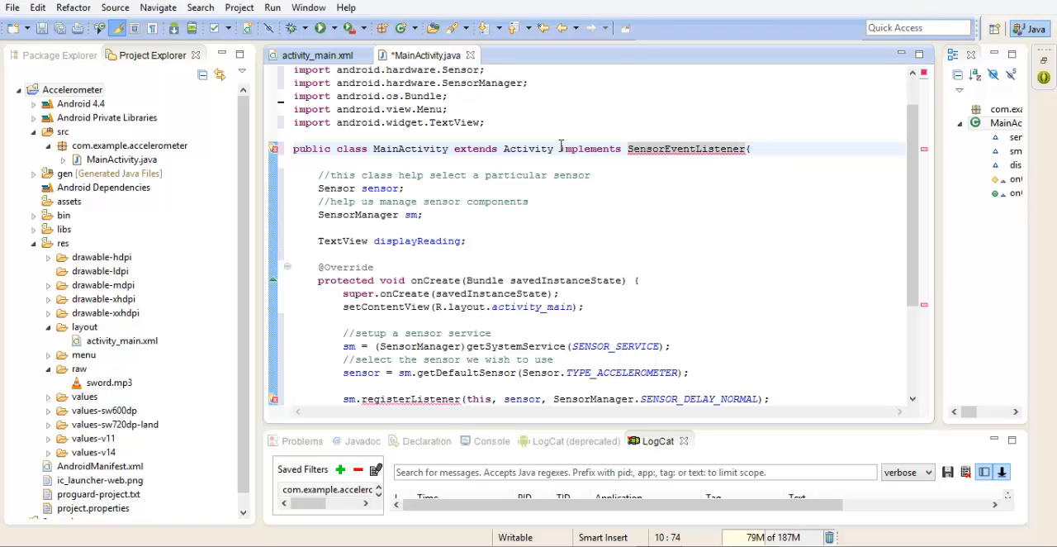
mouse_move(605, 53)
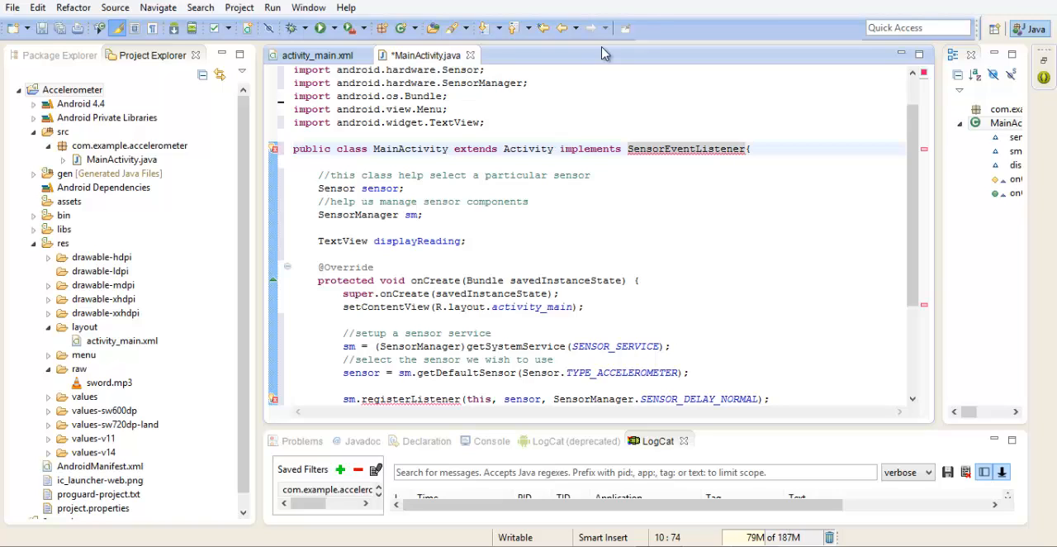
click(686, 149)
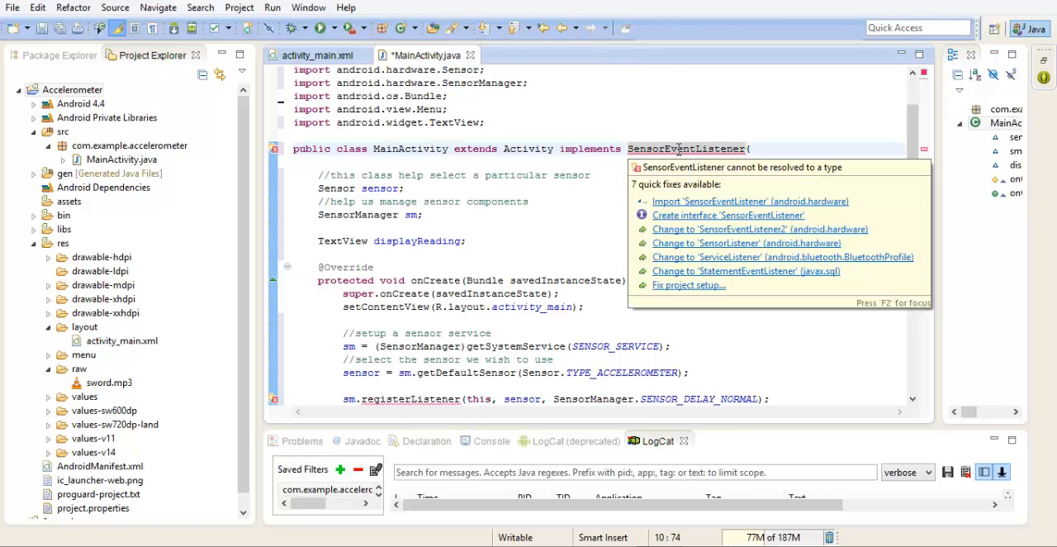
click(750, 201)
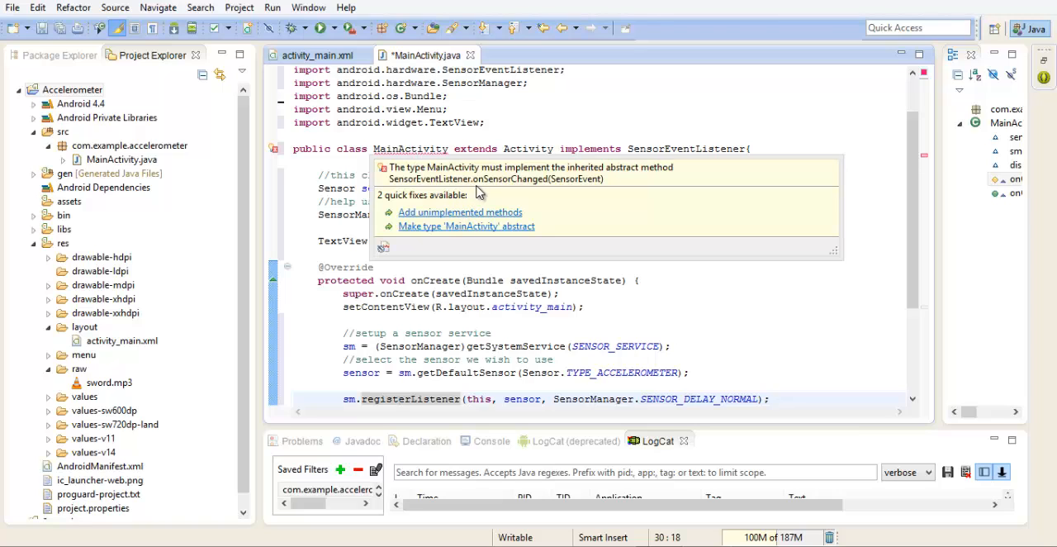
mouse_move(505, 203)
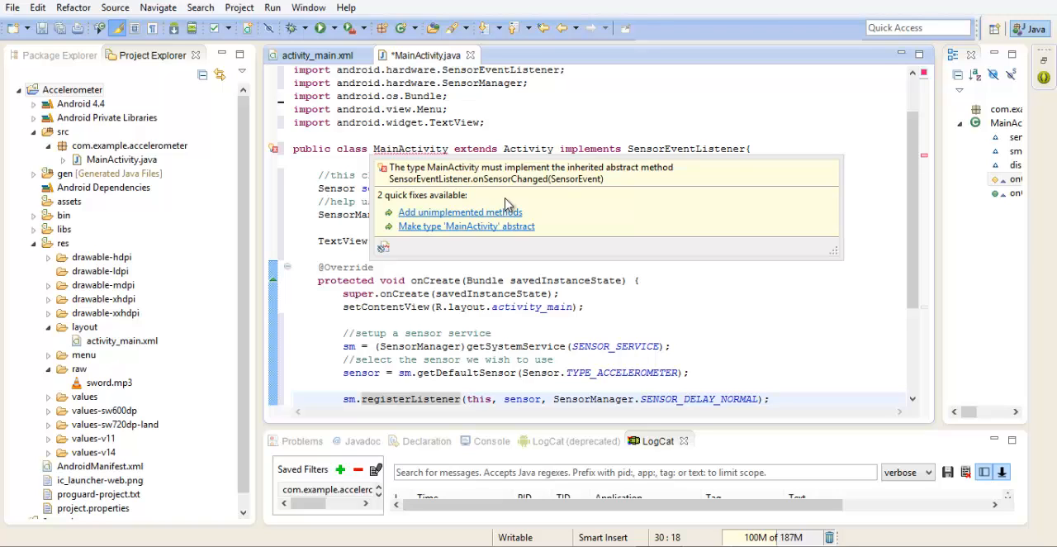
mouse_move(485, 214)
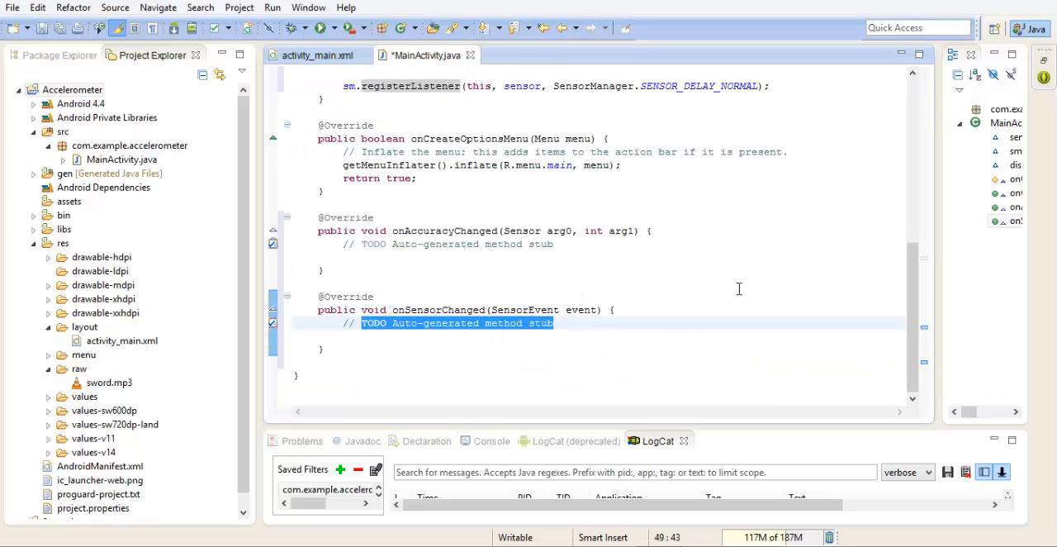
mouse_move(919, 324)
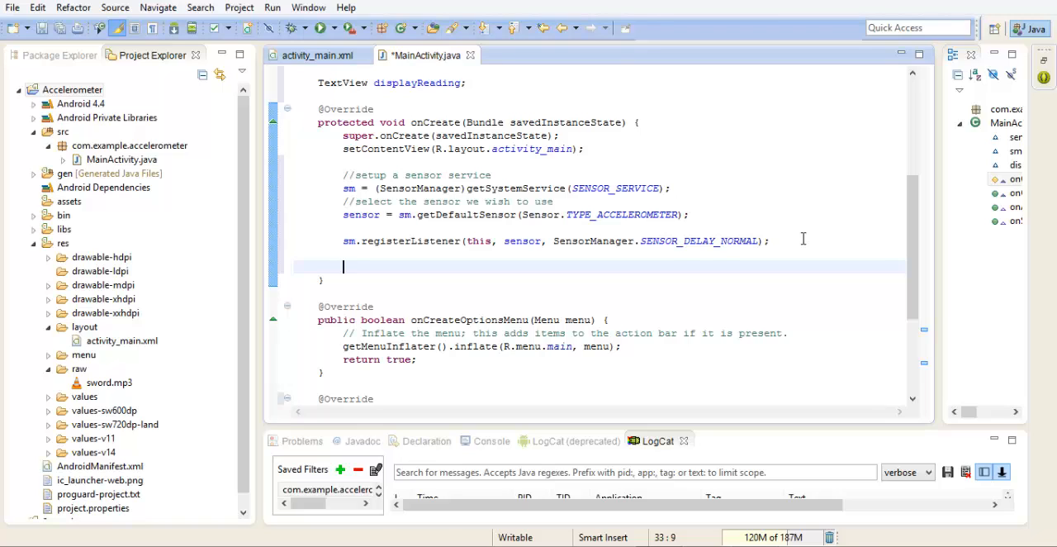
- Write displayReading = (TextView) findViewById(R.id.display_reading); completing the id via content assist
text(displ)
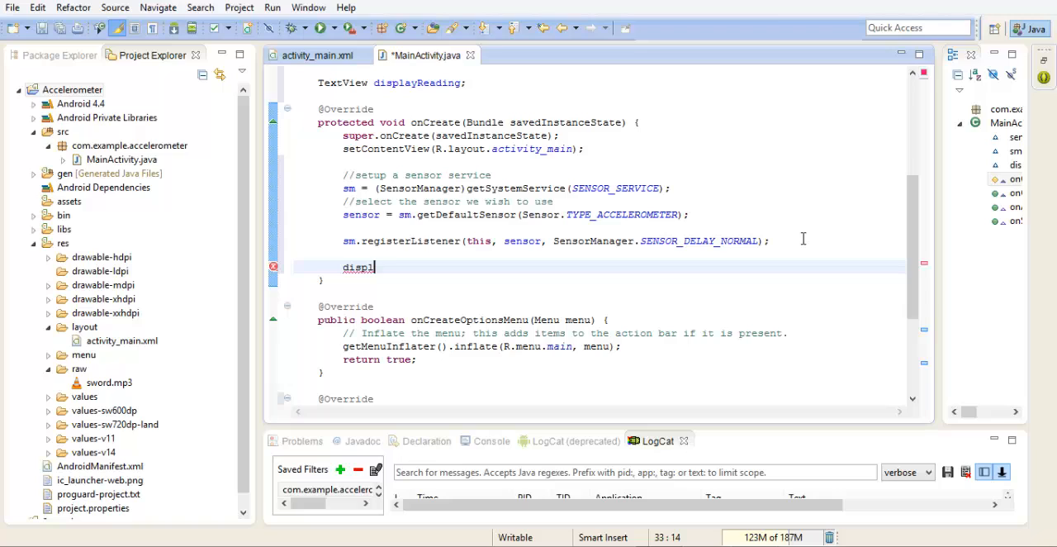
text(Rea)
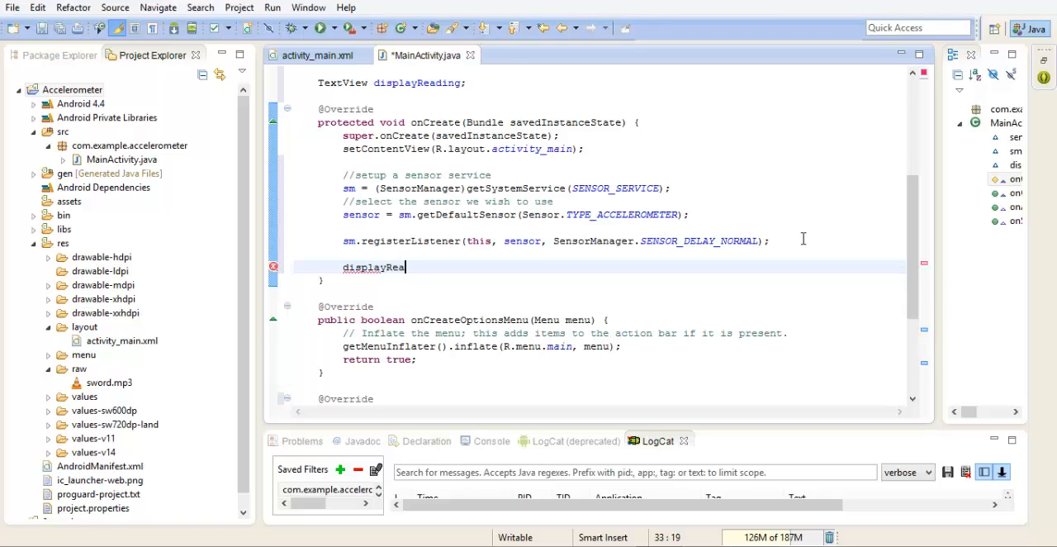
text(ding =)
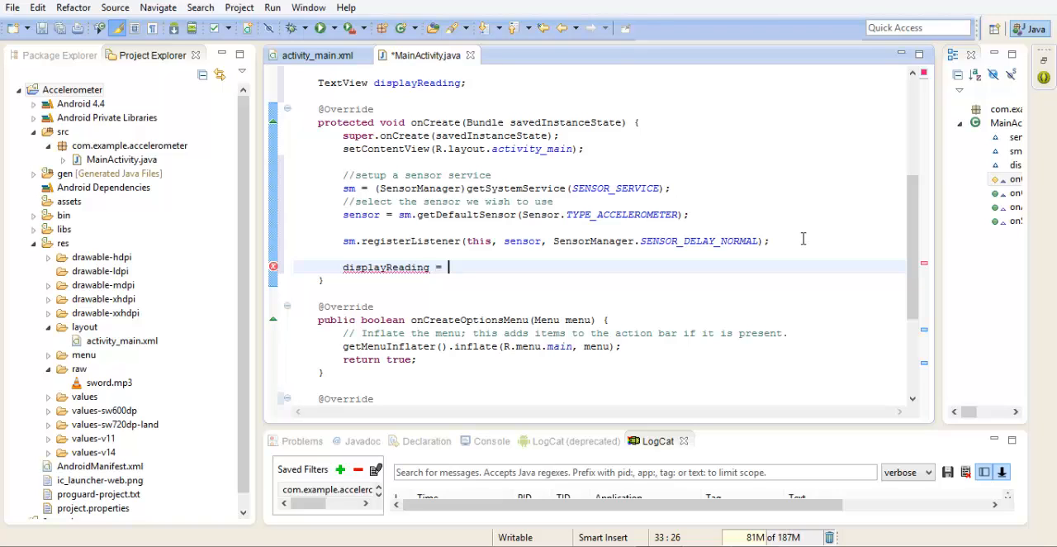
text(())
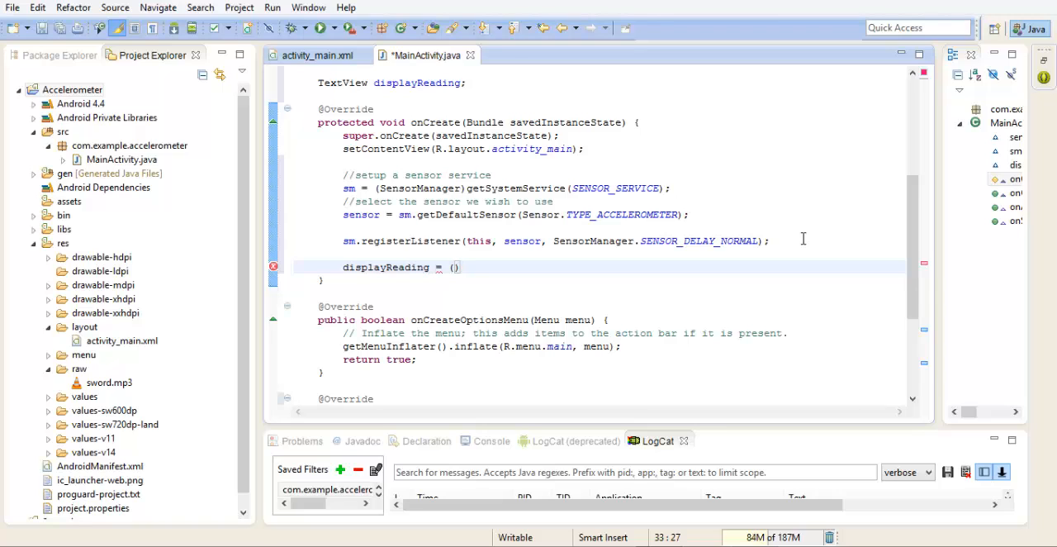
text(TextVi)
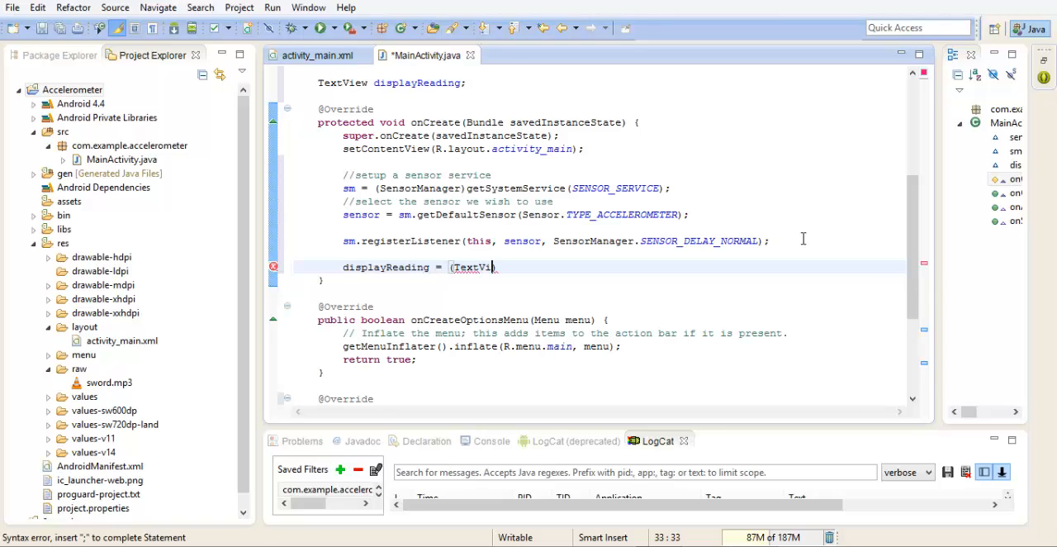
text(w  ))
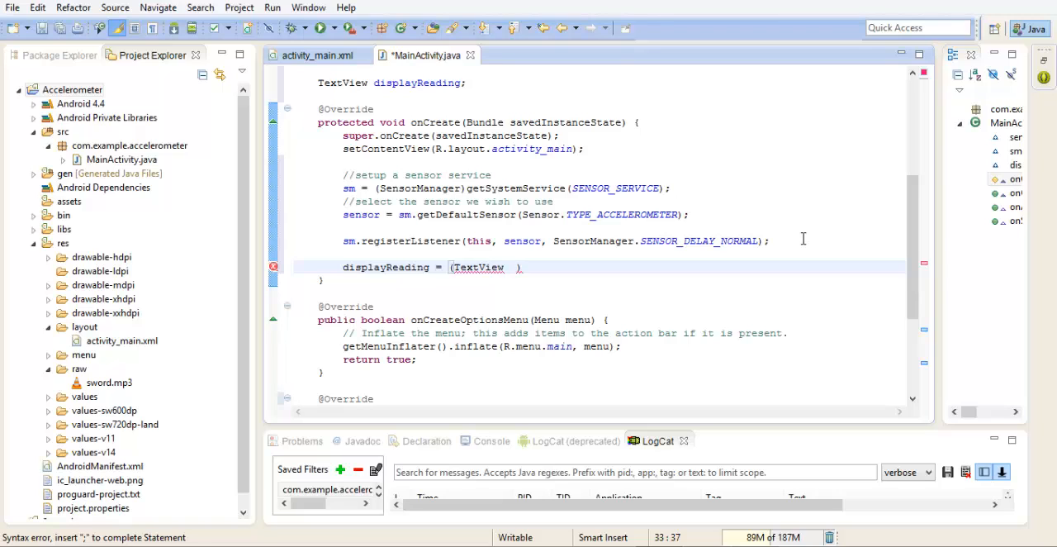
text(fi)
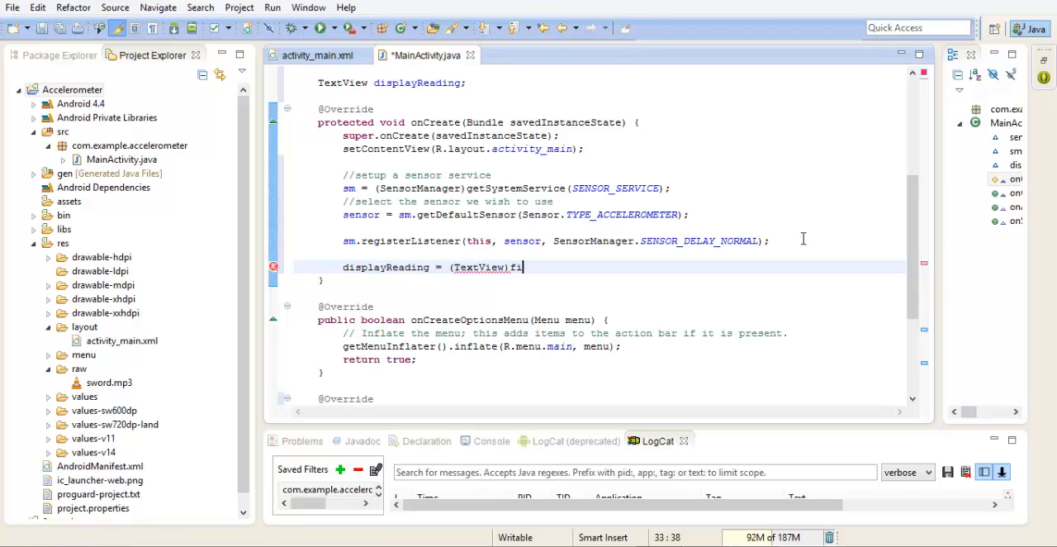
text(ndView)
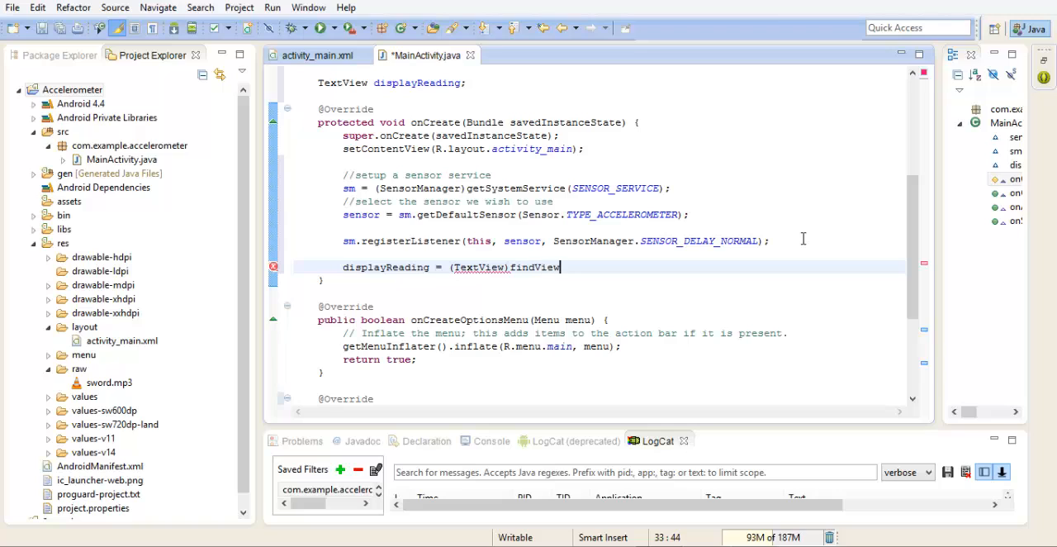
text(B)
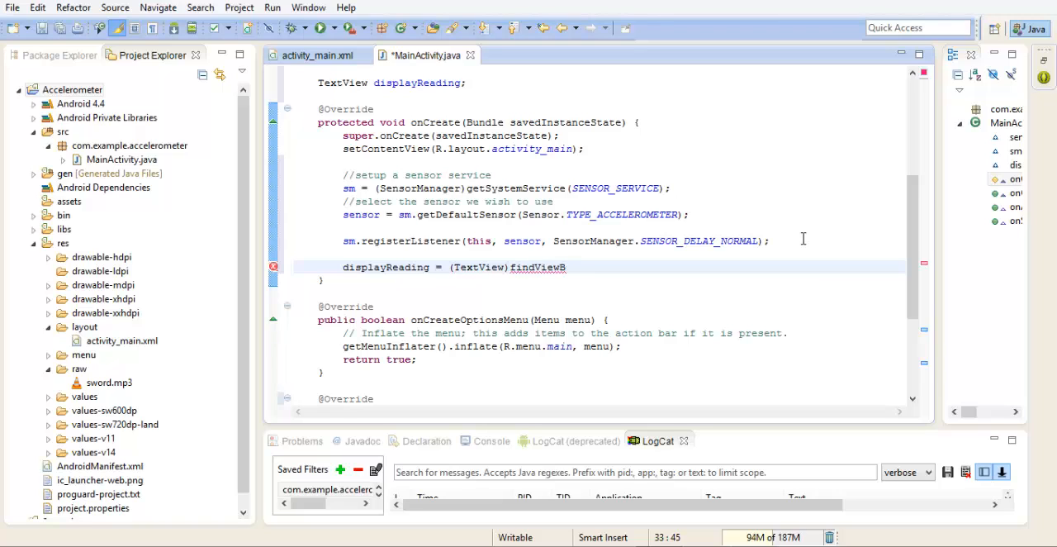
text(yId();)
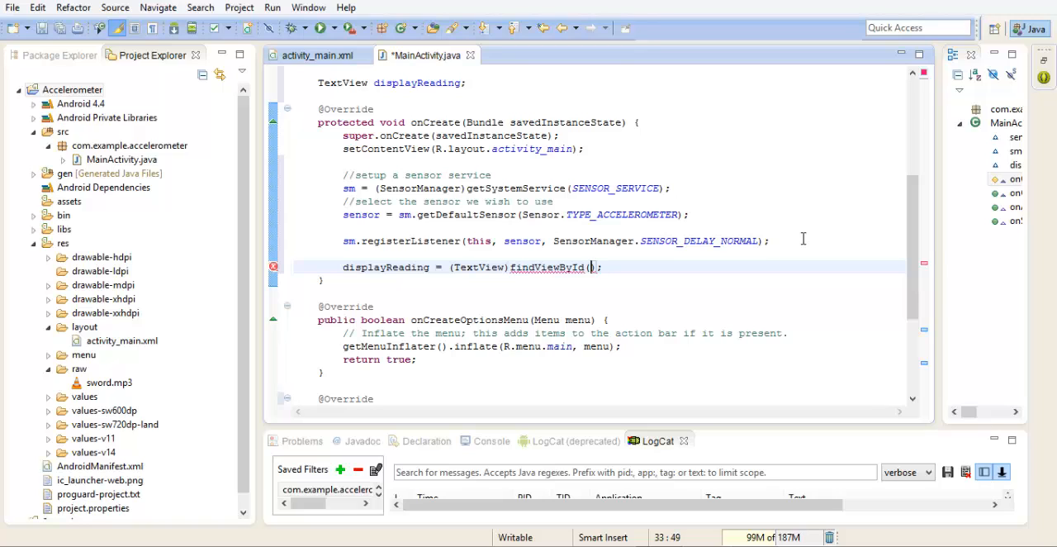
text(R.)
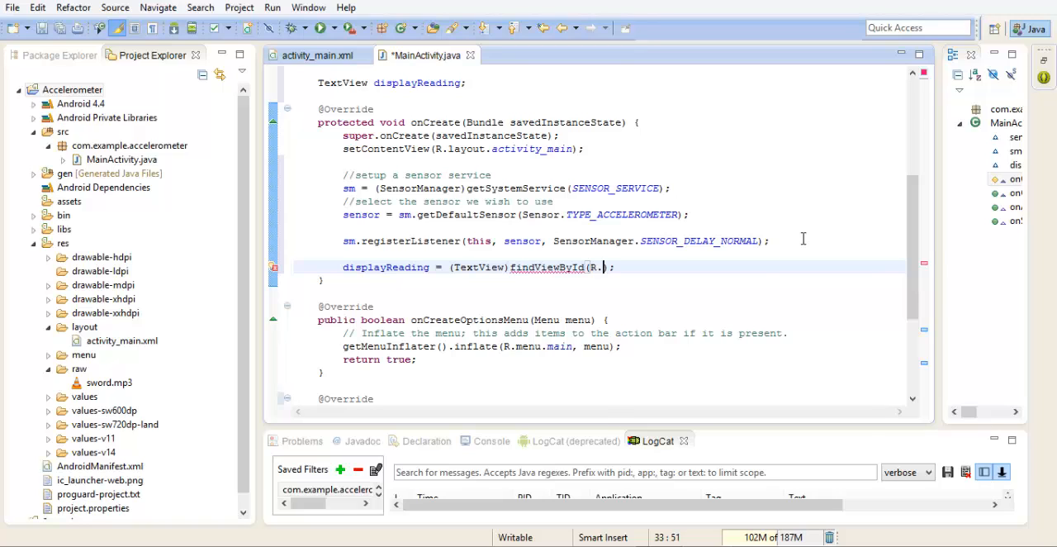
text(id)
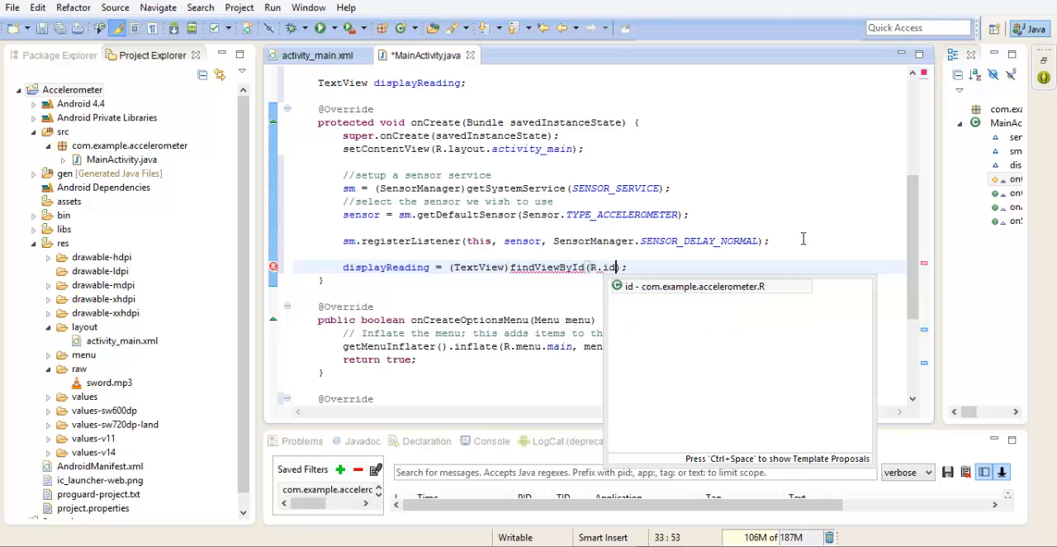
text(.)
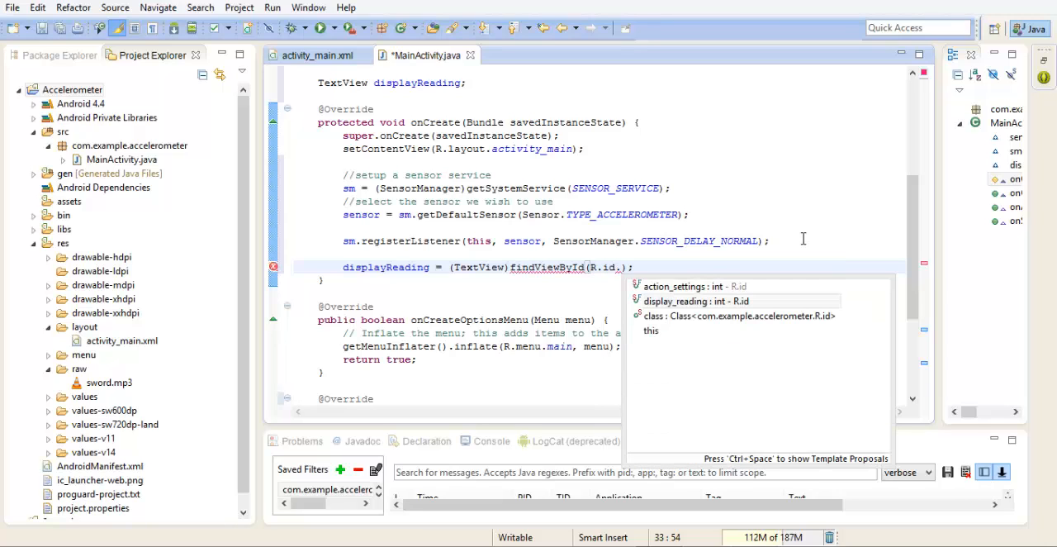
click(689, 301)
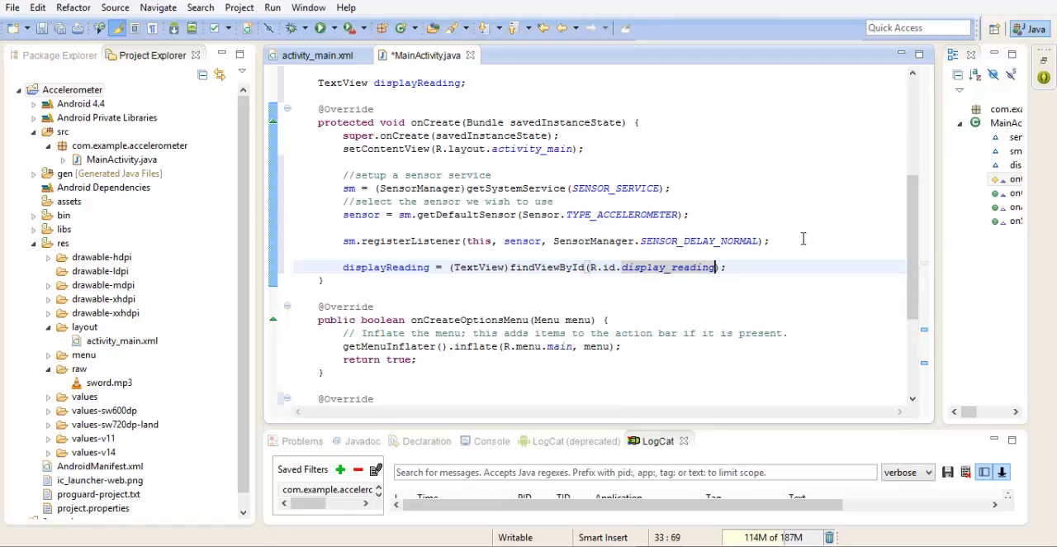
- Begin displayReading.setText in onSensorChanged with the quoted X, Y and Z labels
scroll(down, 3)
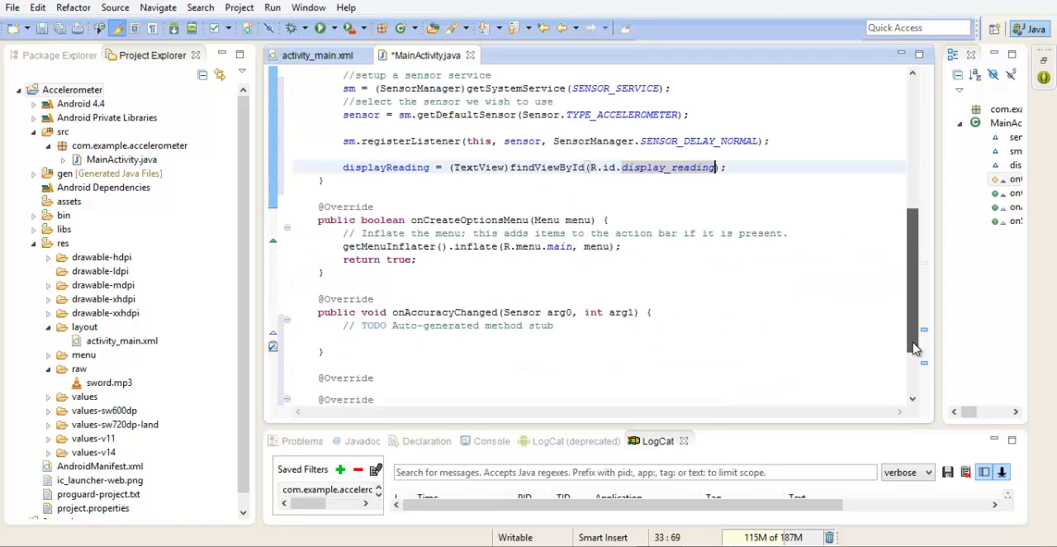
scroll(down, 3)
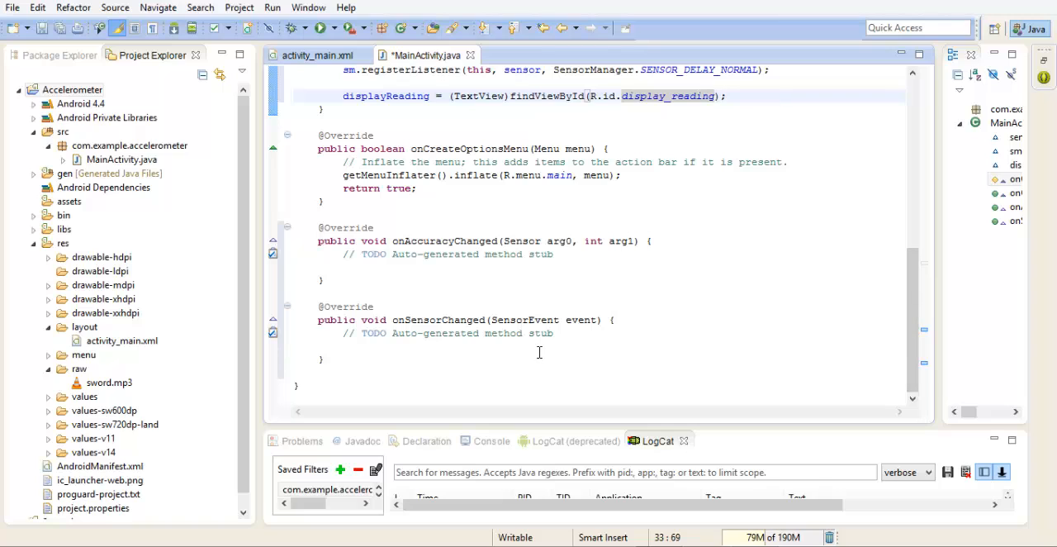
click(539, 347)
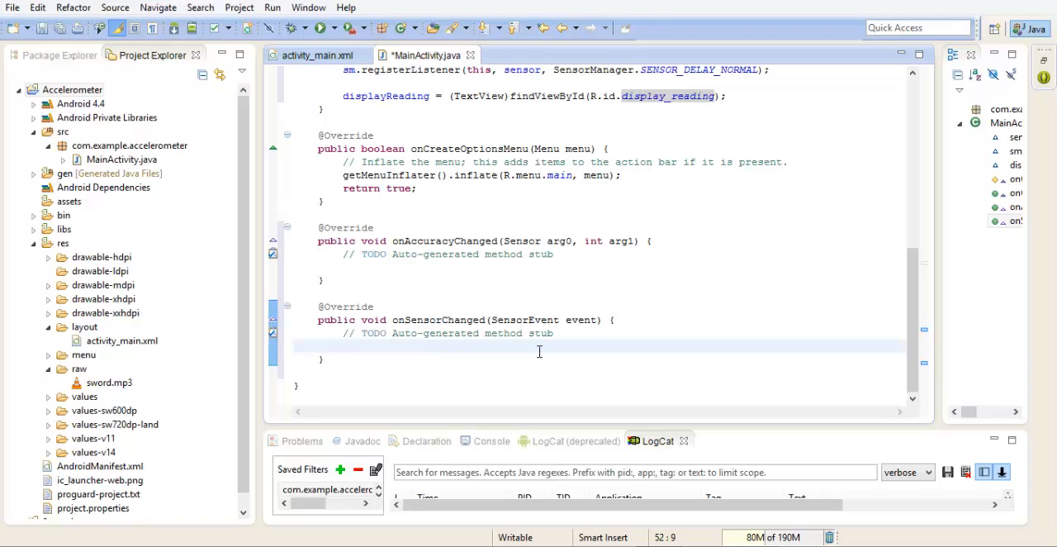
text(di)
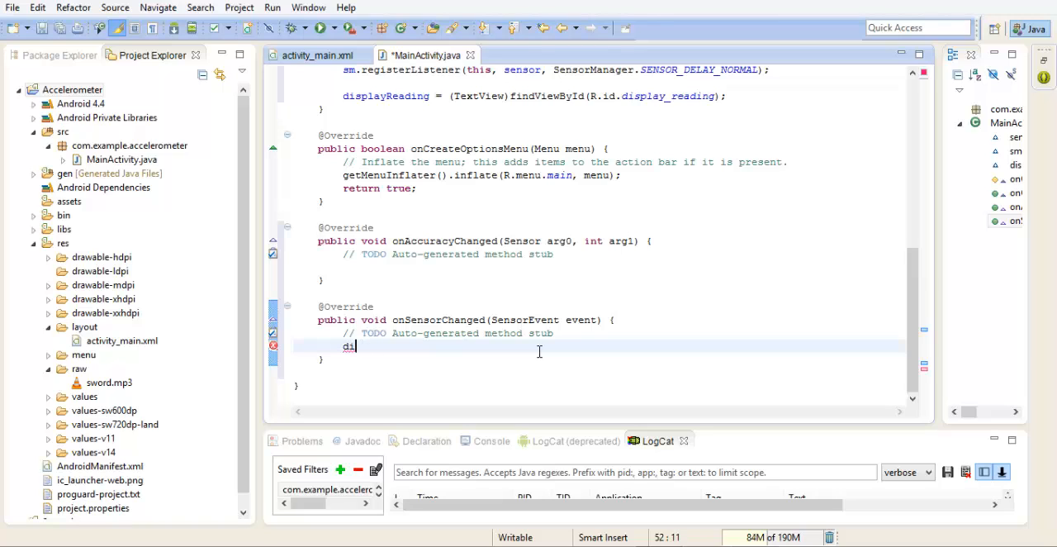
text(splay)
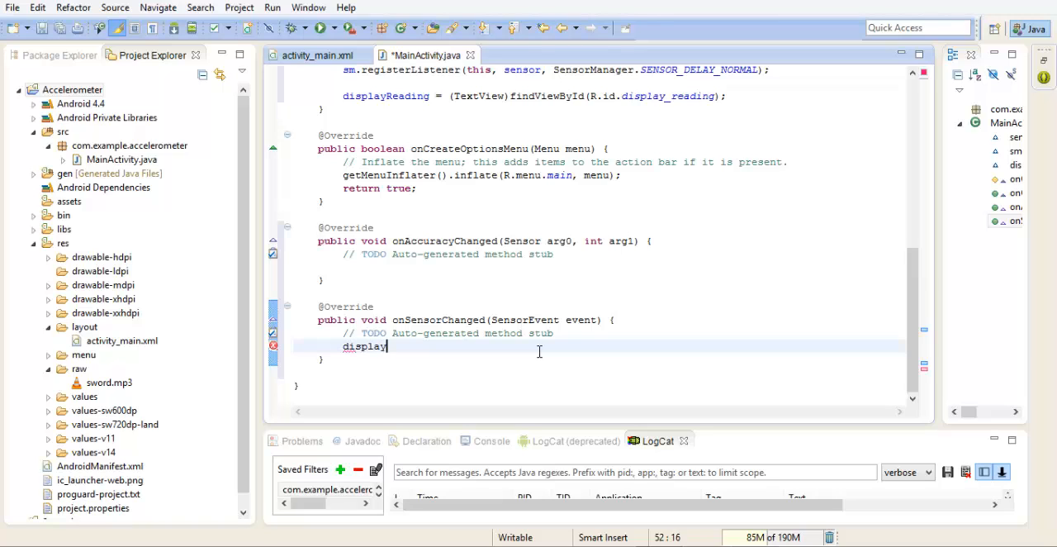
text(Reading.)
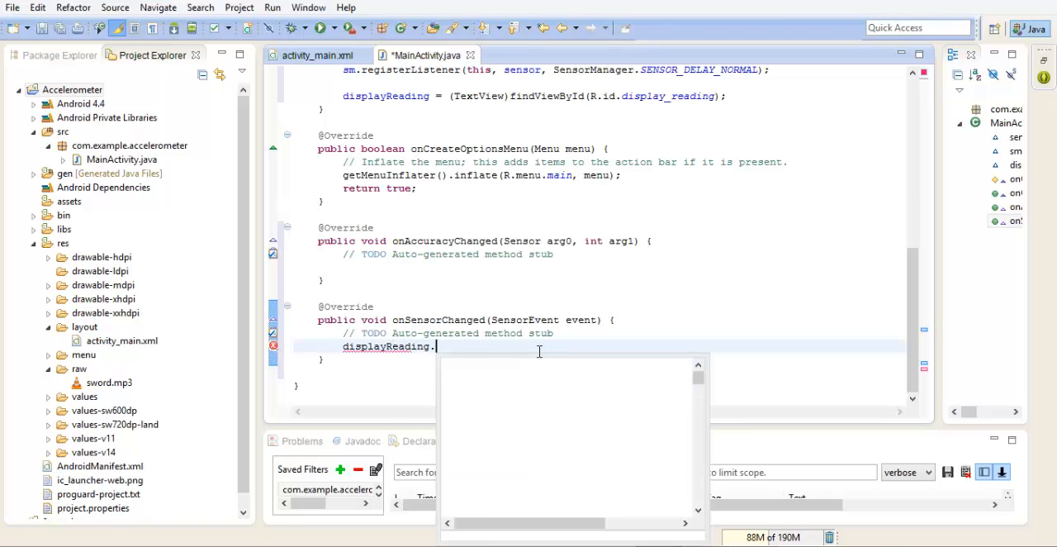
text(set)
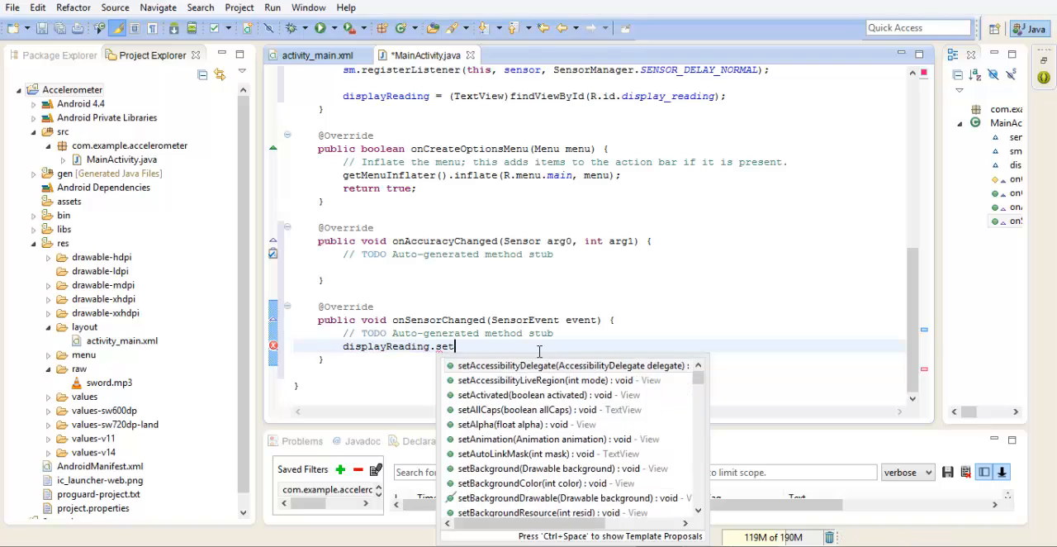
text(Text()
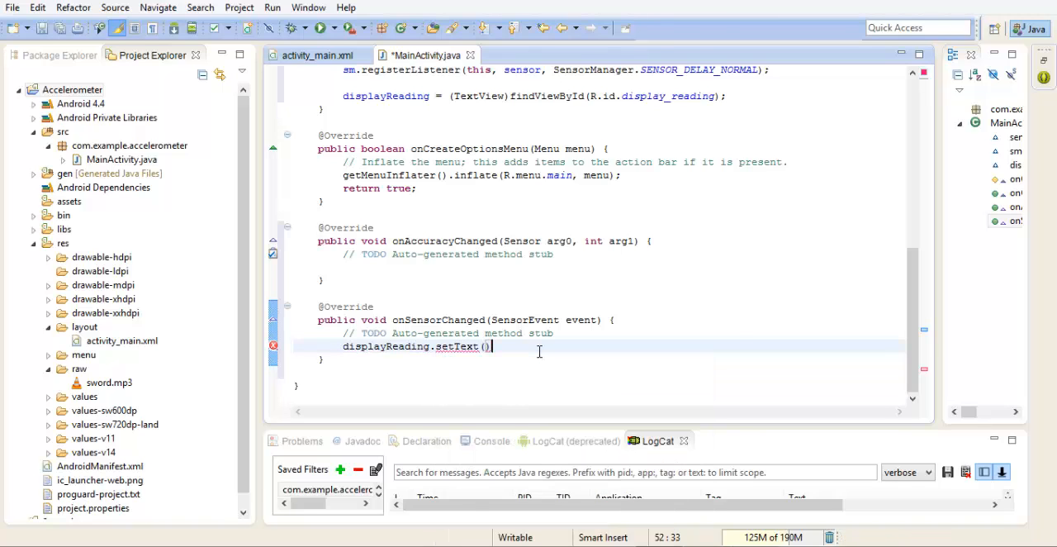
text(""""")
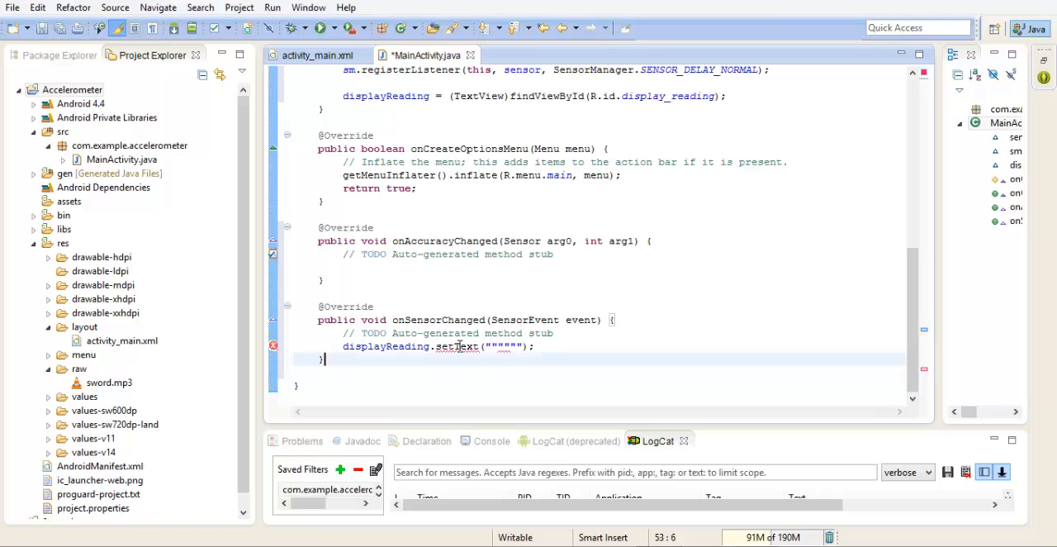
click(492, 347)
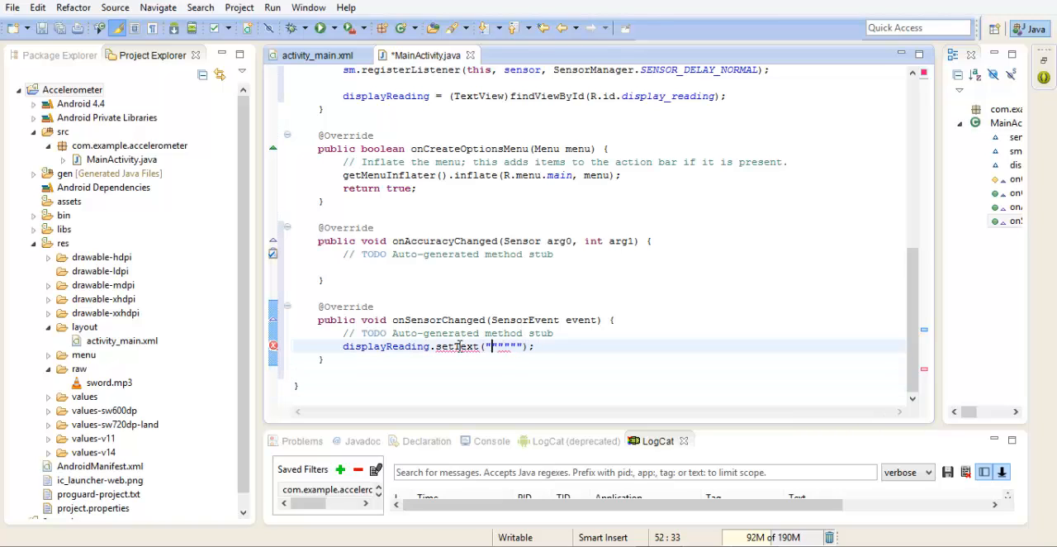
text(X)
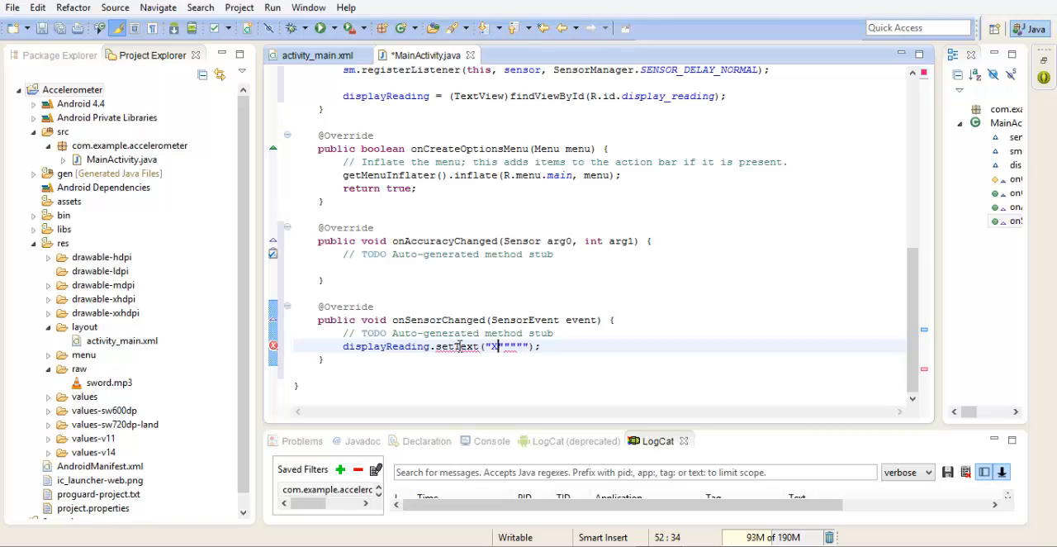
text(Y)
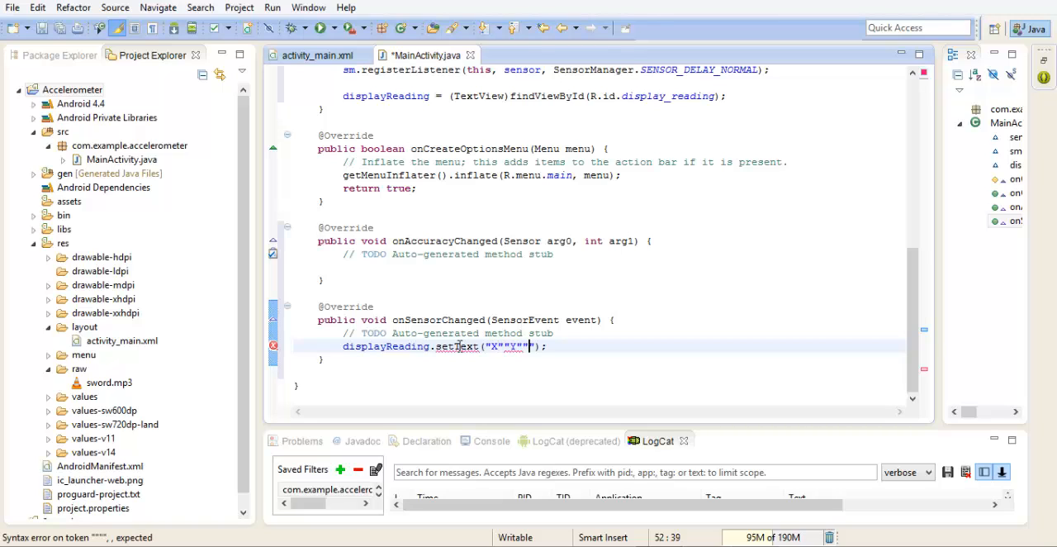
text(Z)
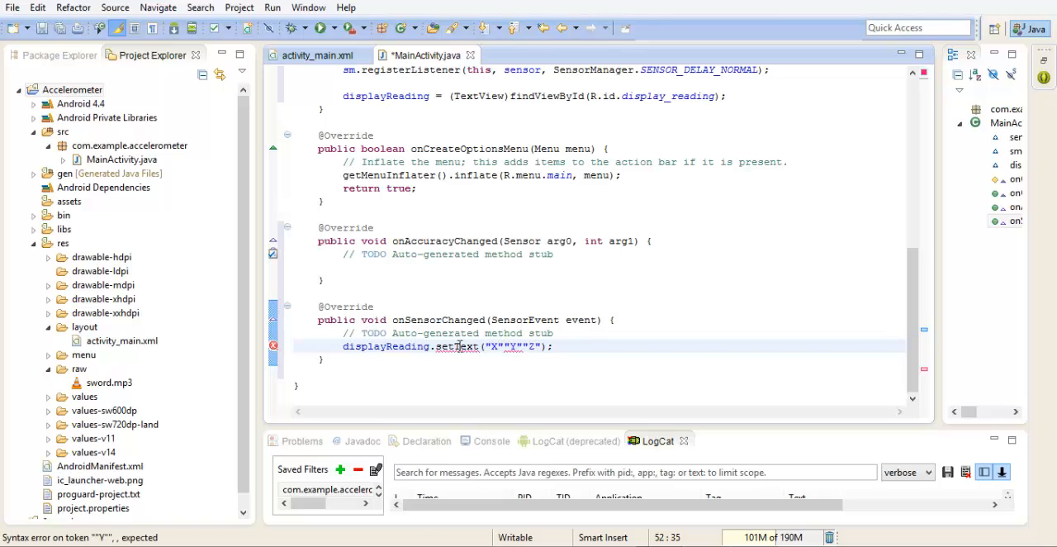
- Concatenate event.values[0], [1] and [2] after the labels with \n line breaks, completing setText
text(+en)
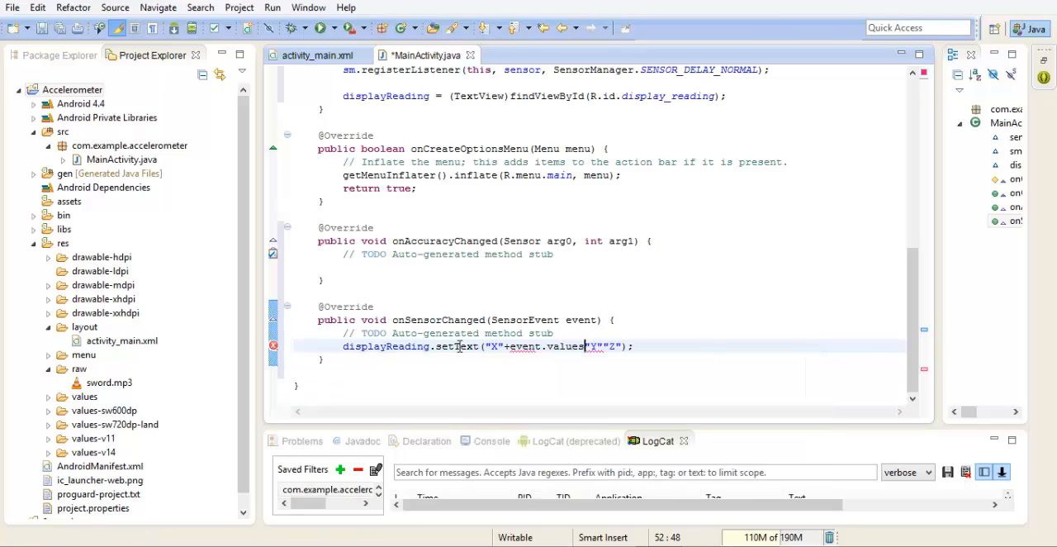
text([])
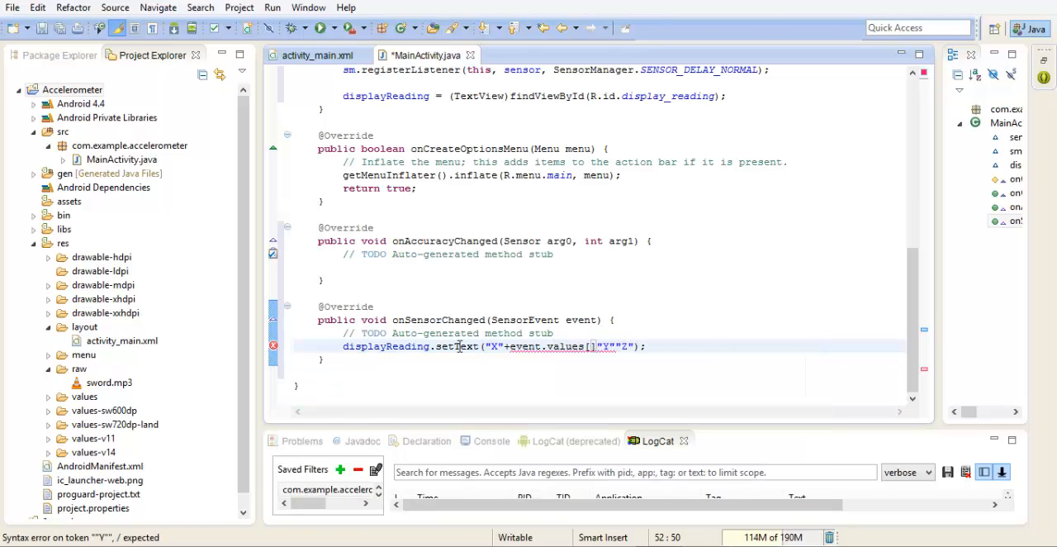
text(0)
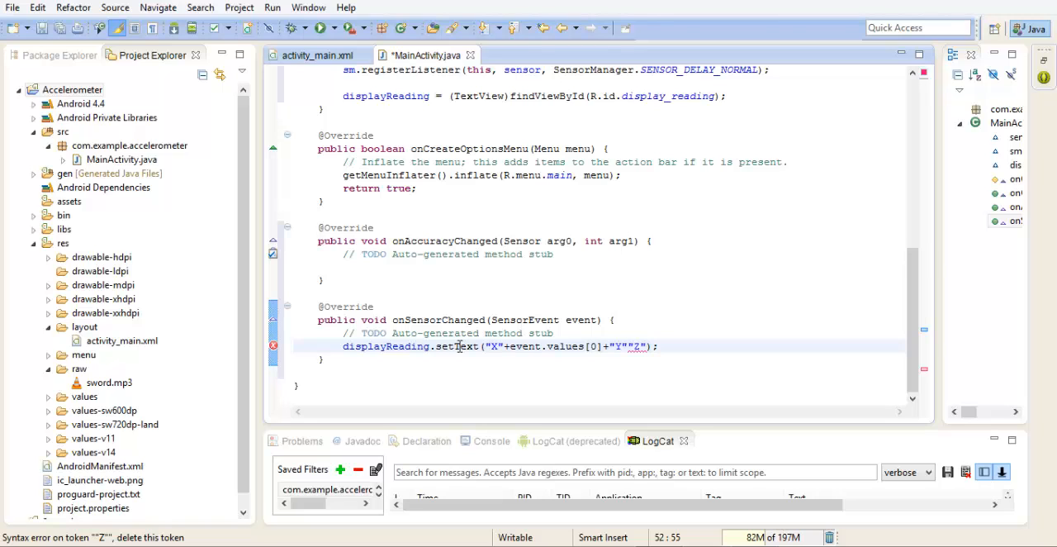
text(event)
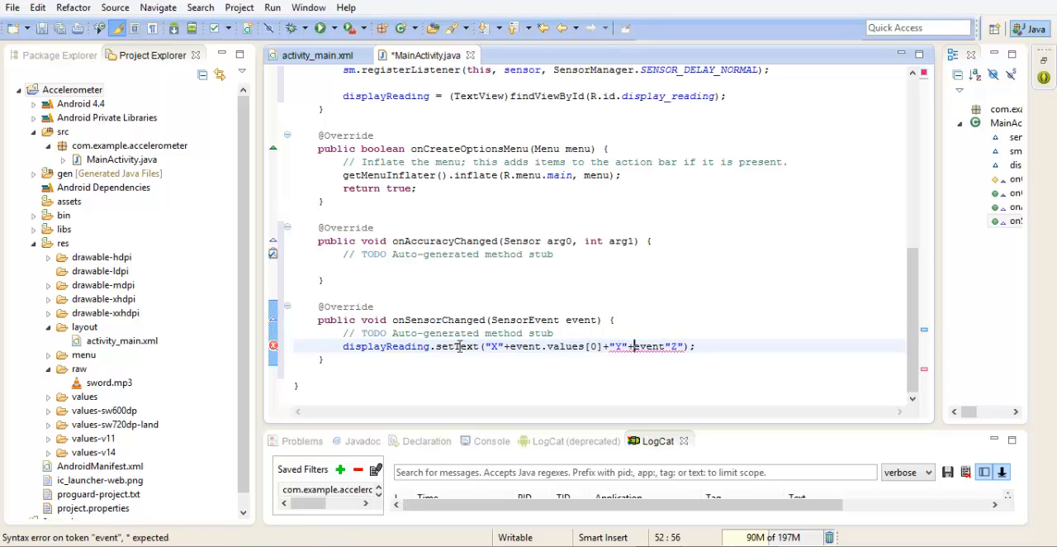
text(.values[1)
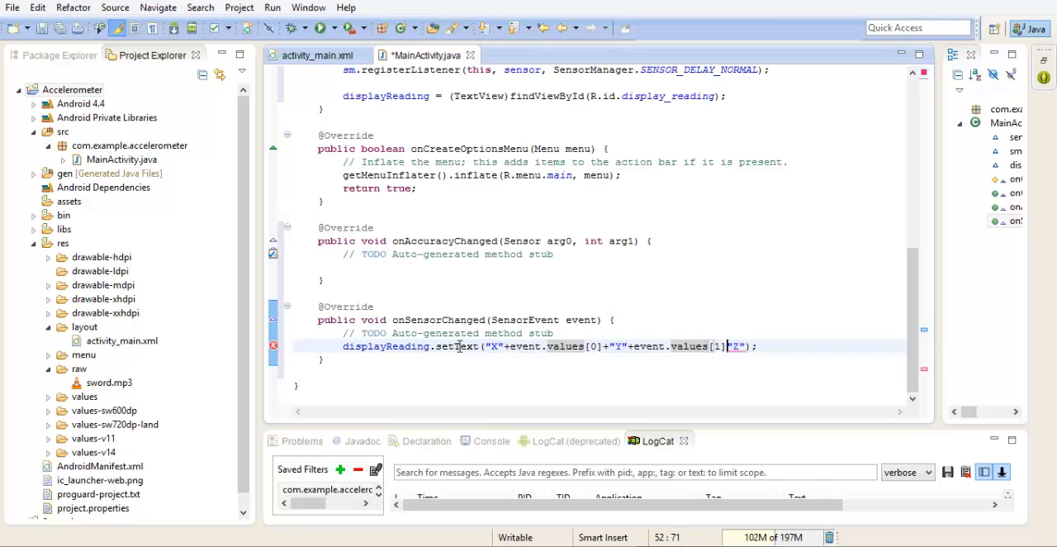
text(+)
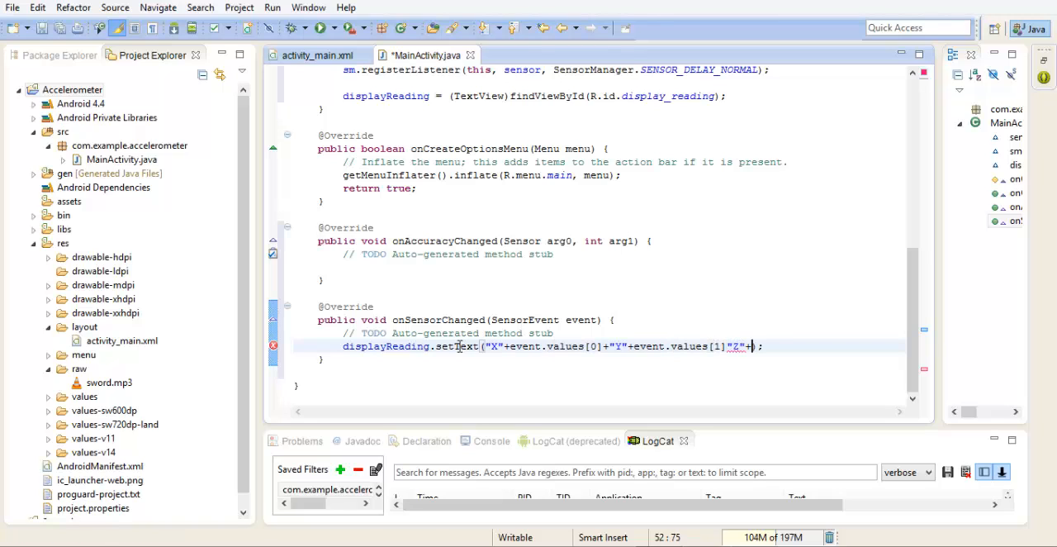
text(event)
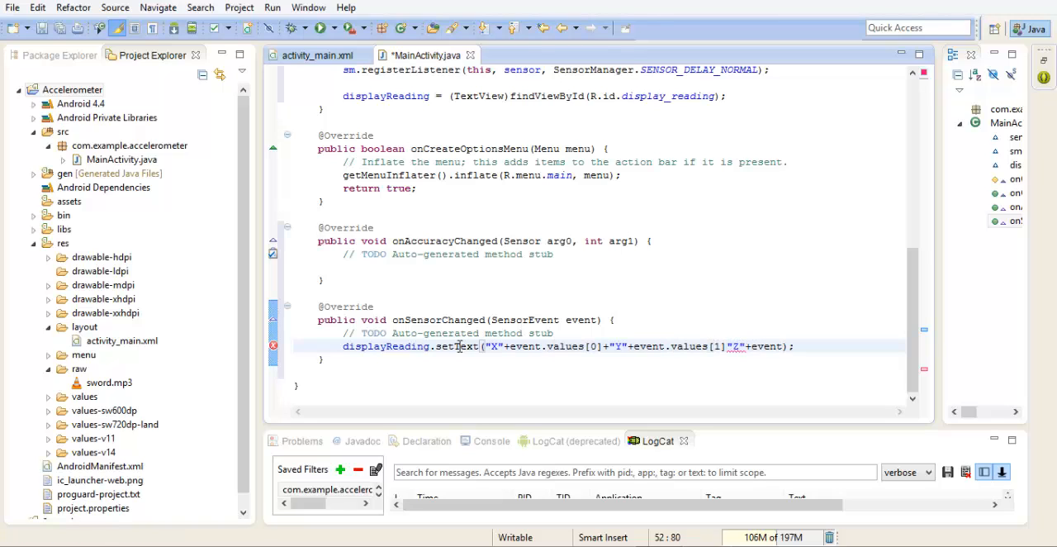
text(.values)
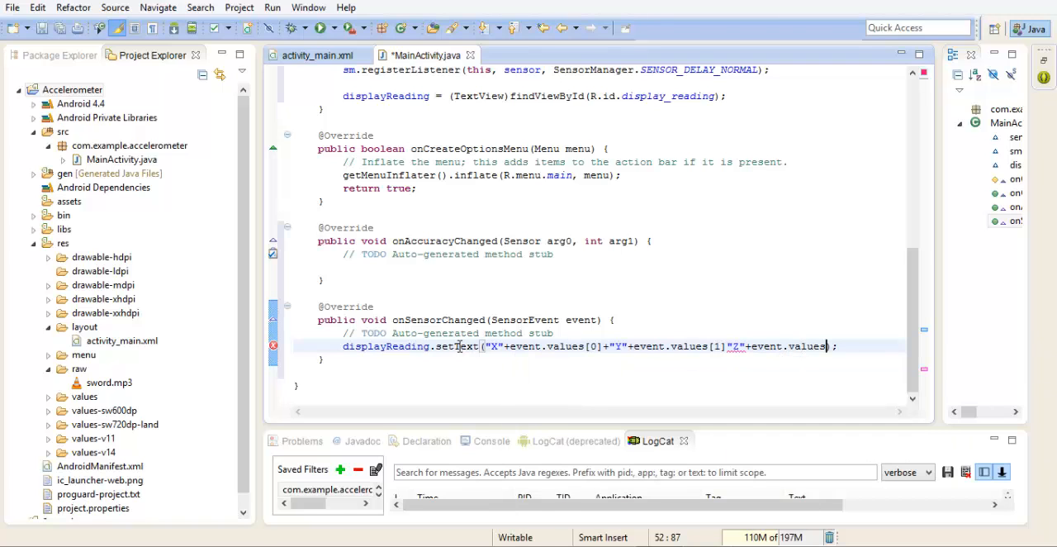
text([)
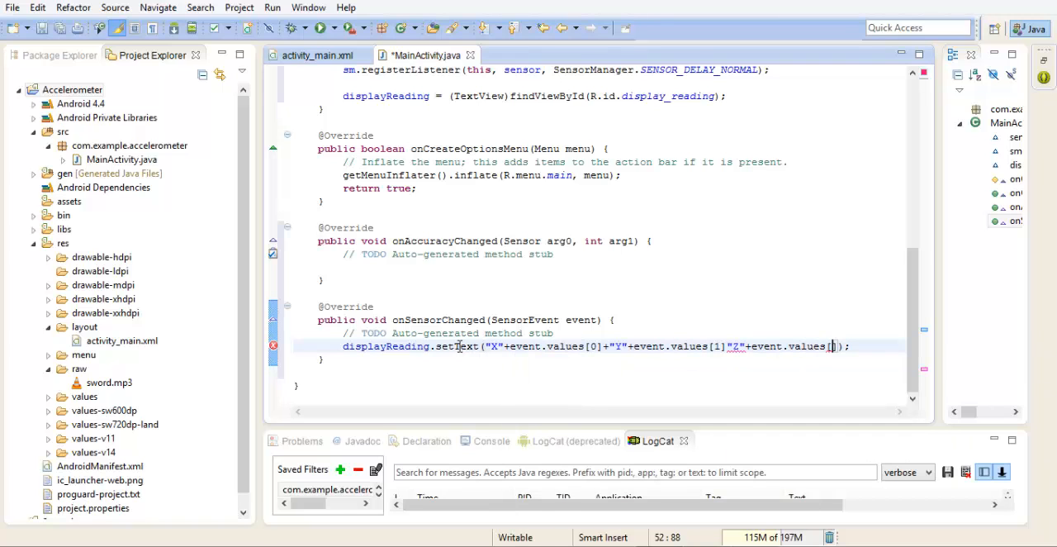
text(2)
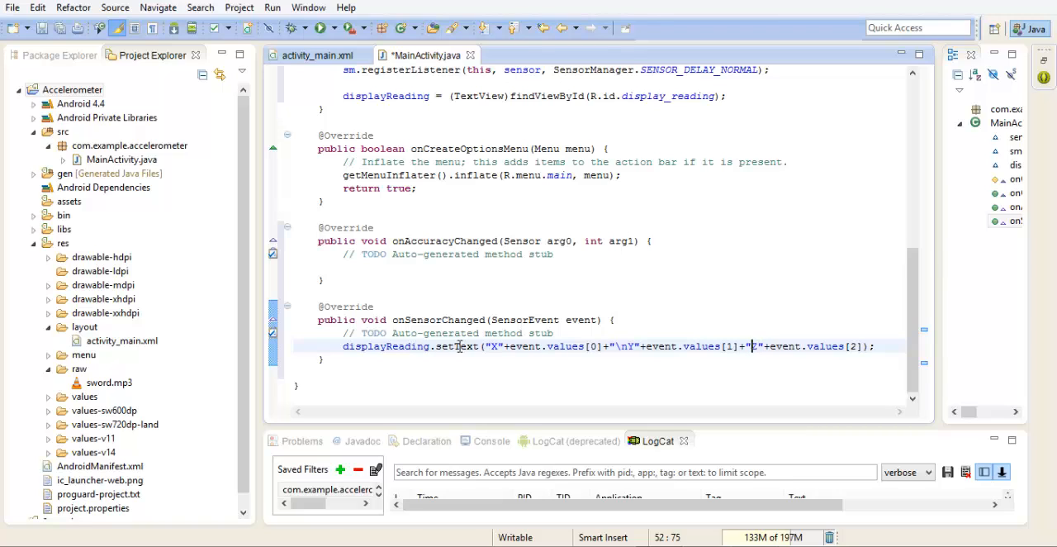
text(\Z)
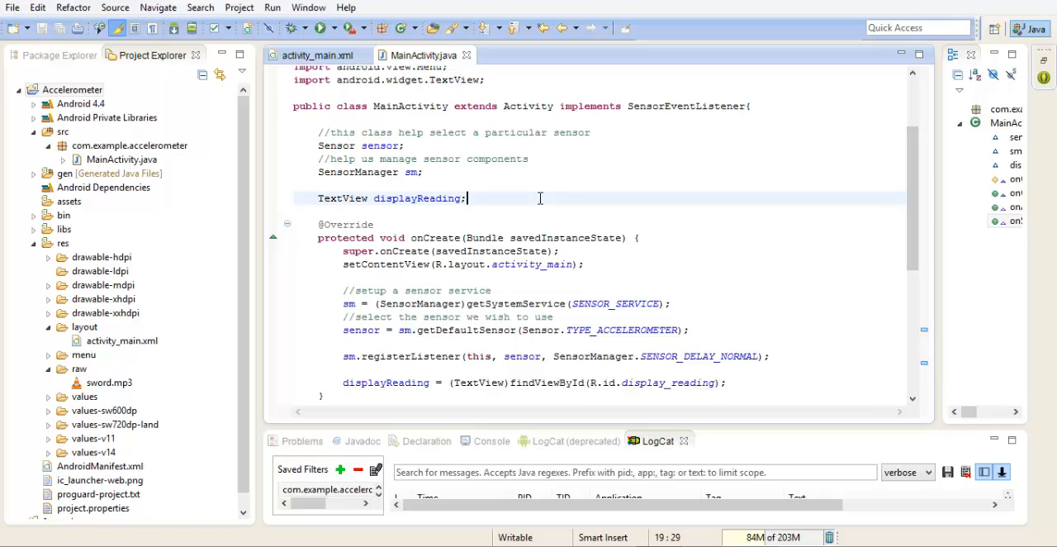
- Declare a MediaPlayer mPlayer field in MainActivity
text(M)
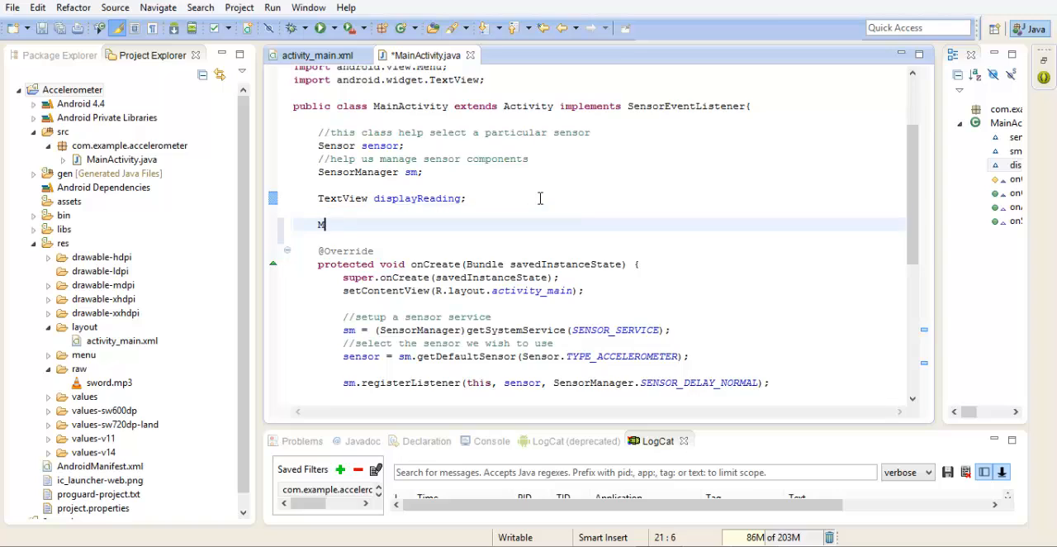
text(edia)
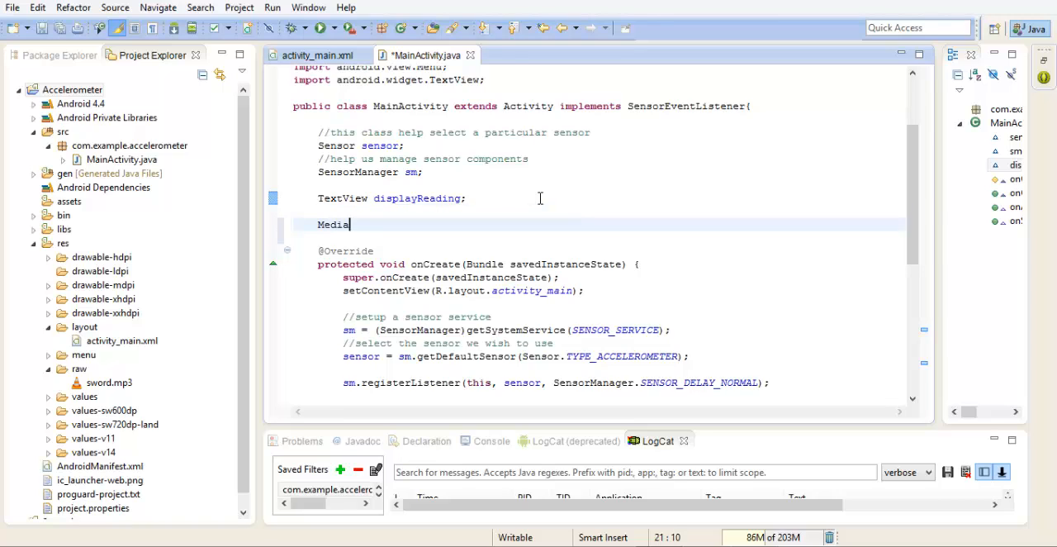
text(Player)
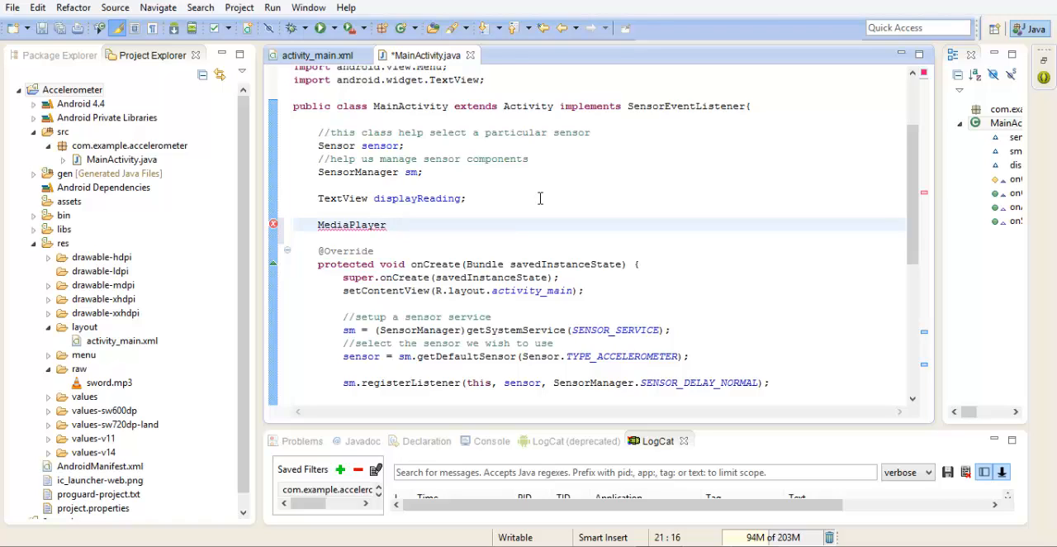
text(m)
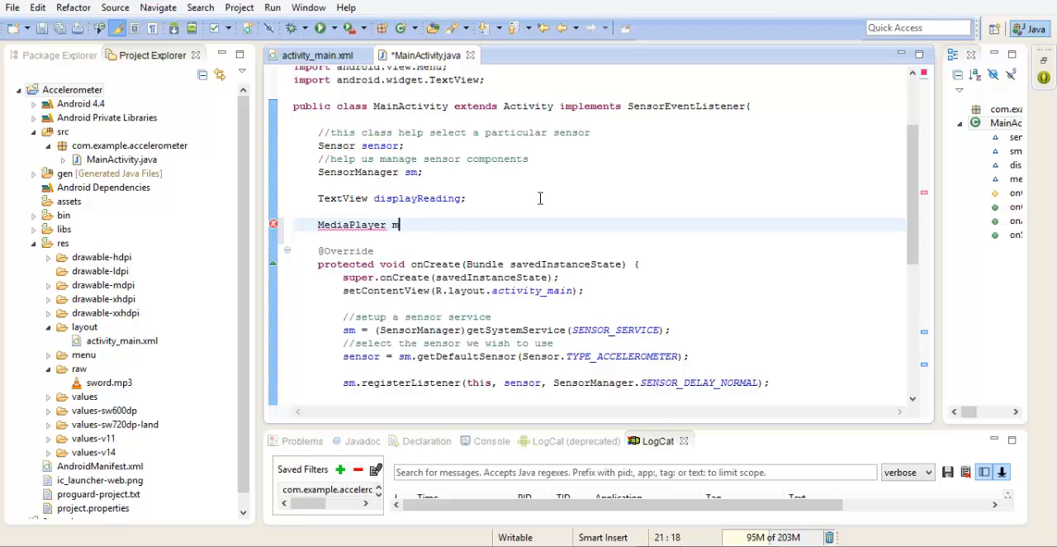
text(Player)
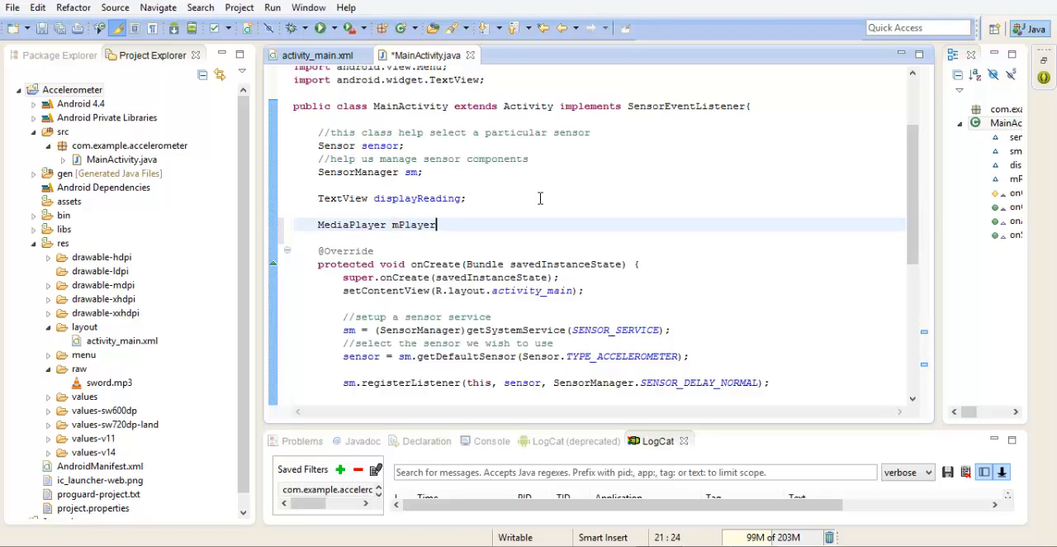
text(;)
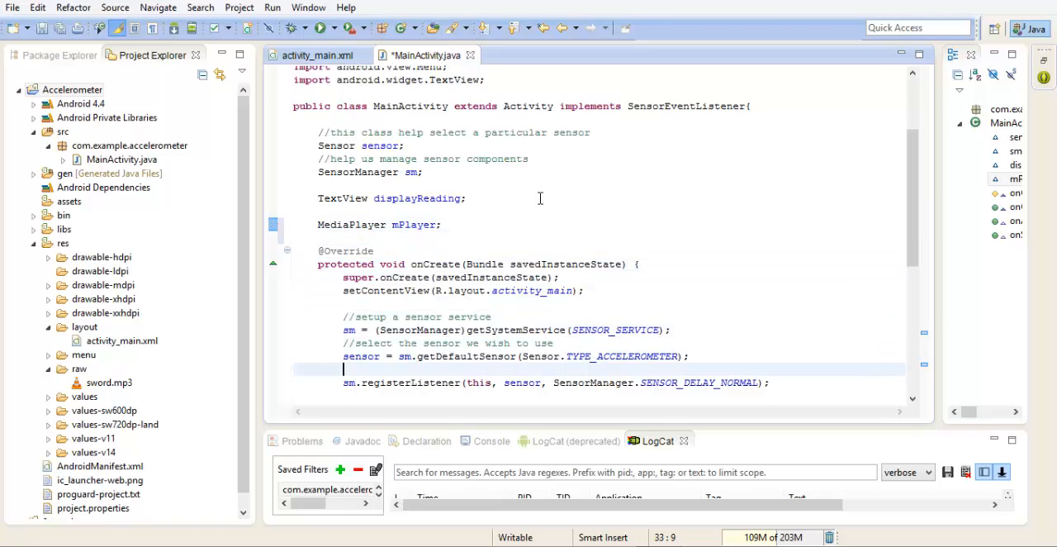
- In onCreate add mPlayer = MediaPlayer.create(this, R.raw.sword); choosing sword from content assist
text(displayReading = (TextView)findViewById(R.id.display_reading);)
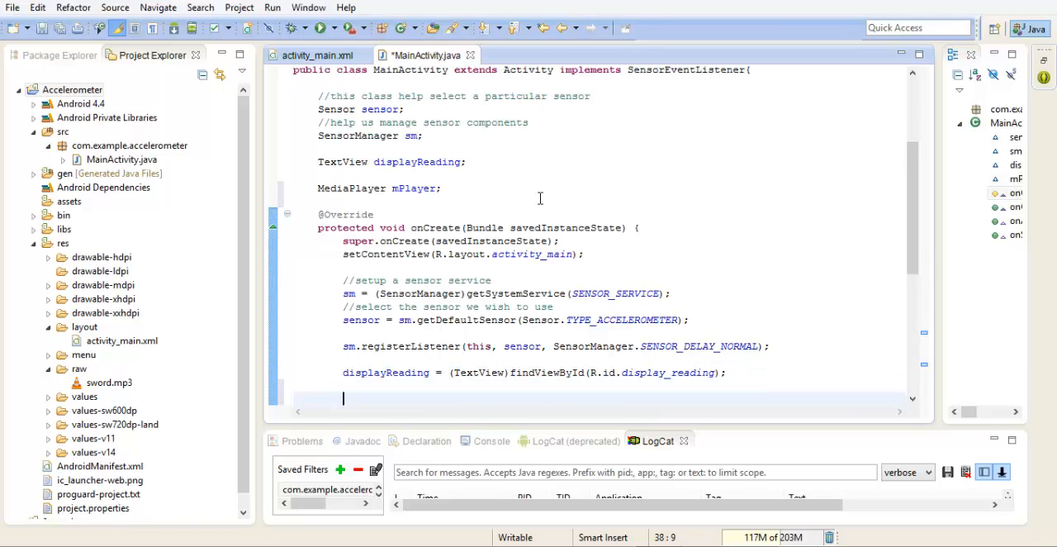
text(mPlayer)
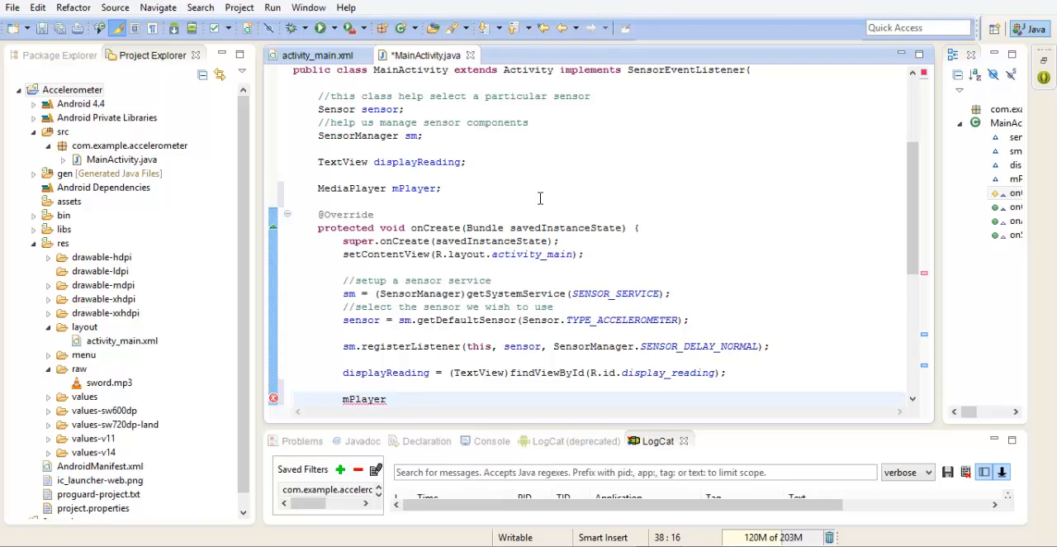
text(=)
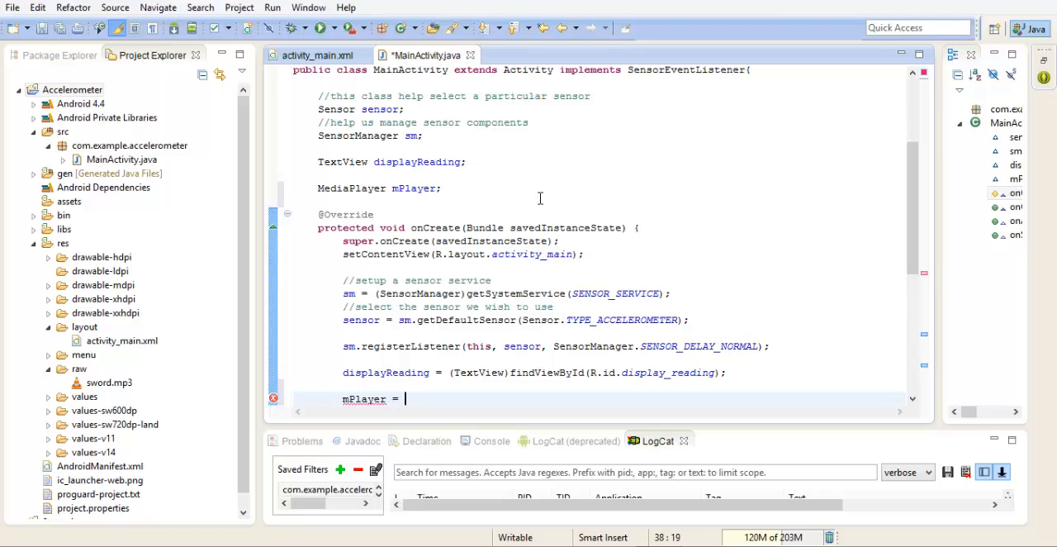
text(Media)
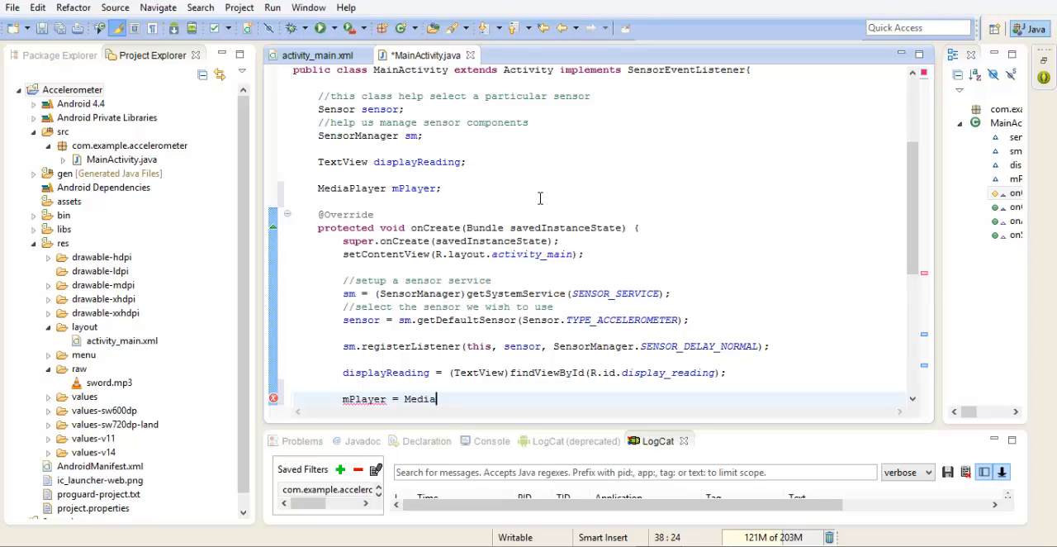
text(Player)
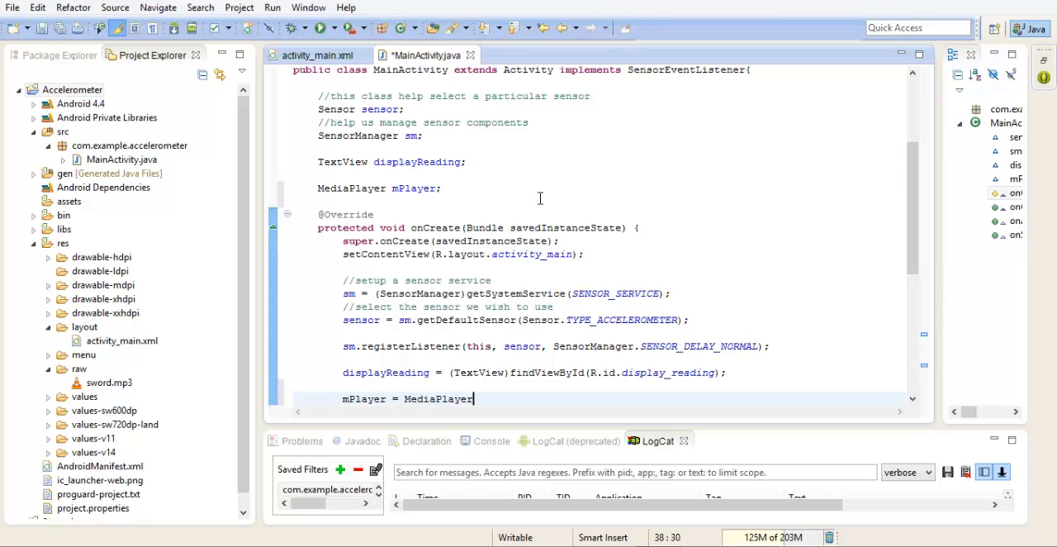
text(.create(context, resid)
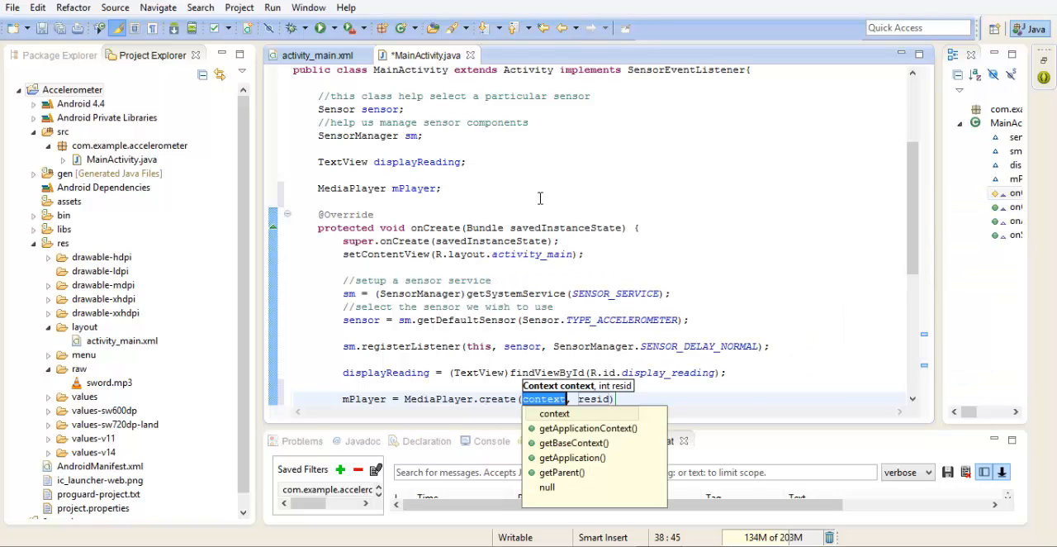
text(this)
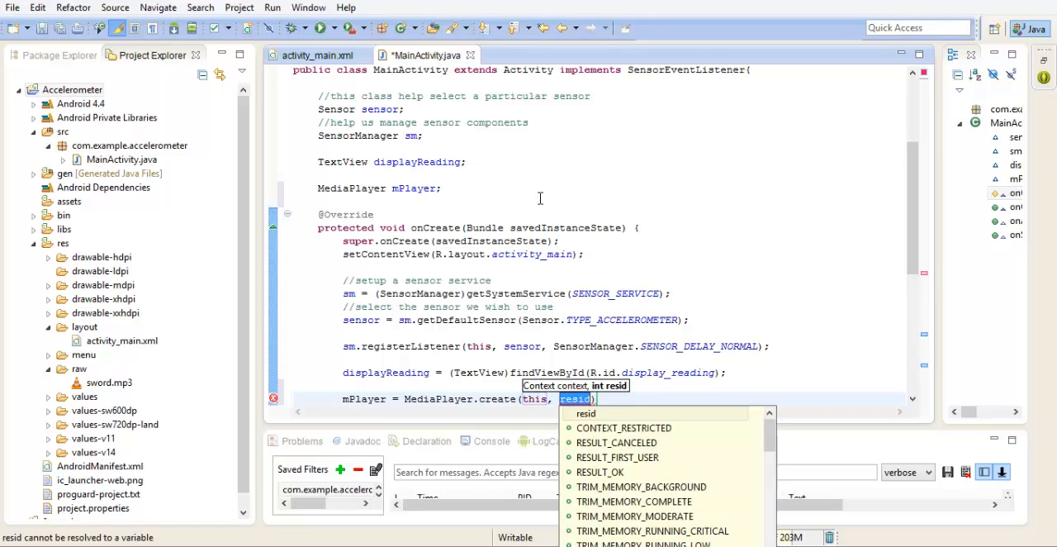
text(R.ra)
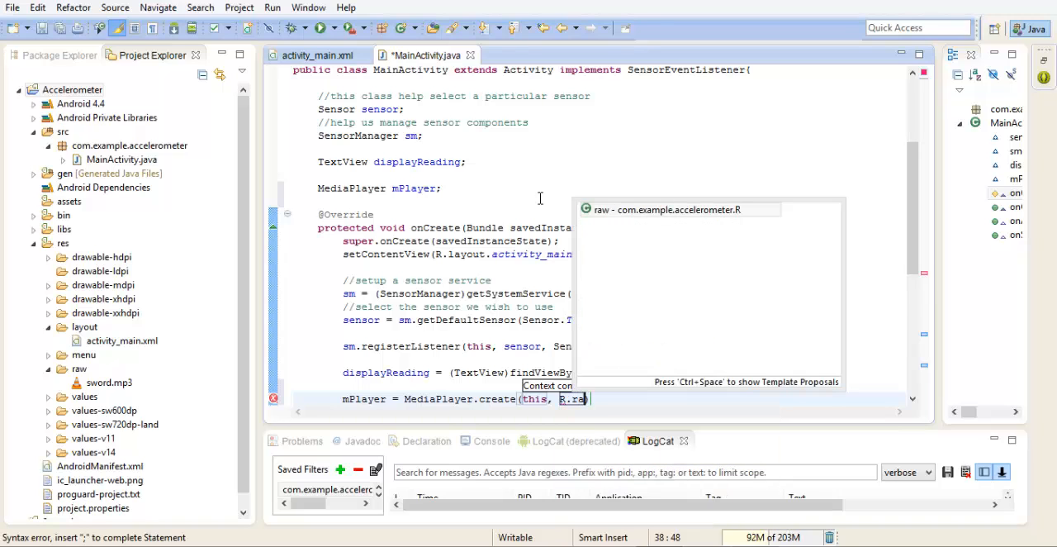
text(.)
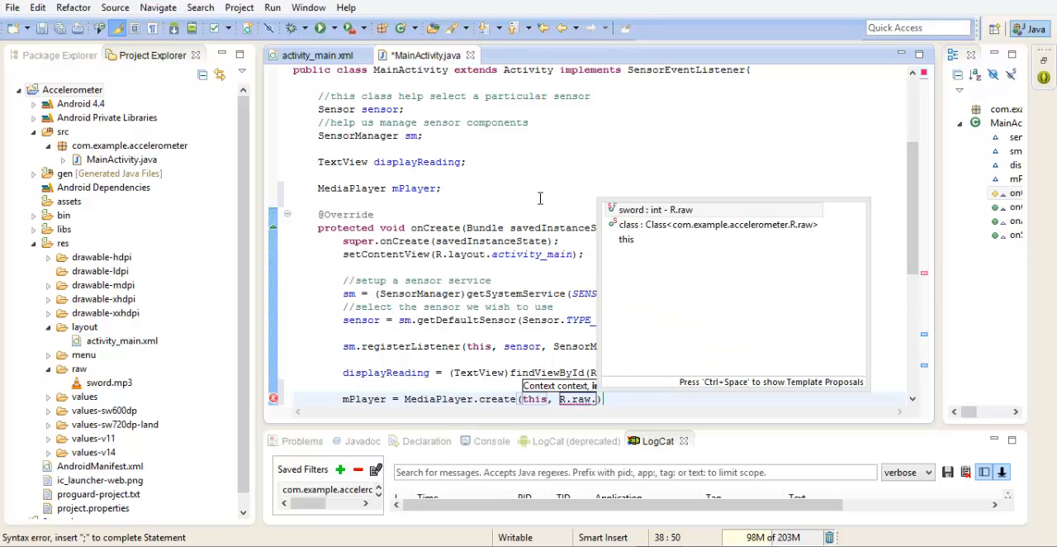
click(654, 209)
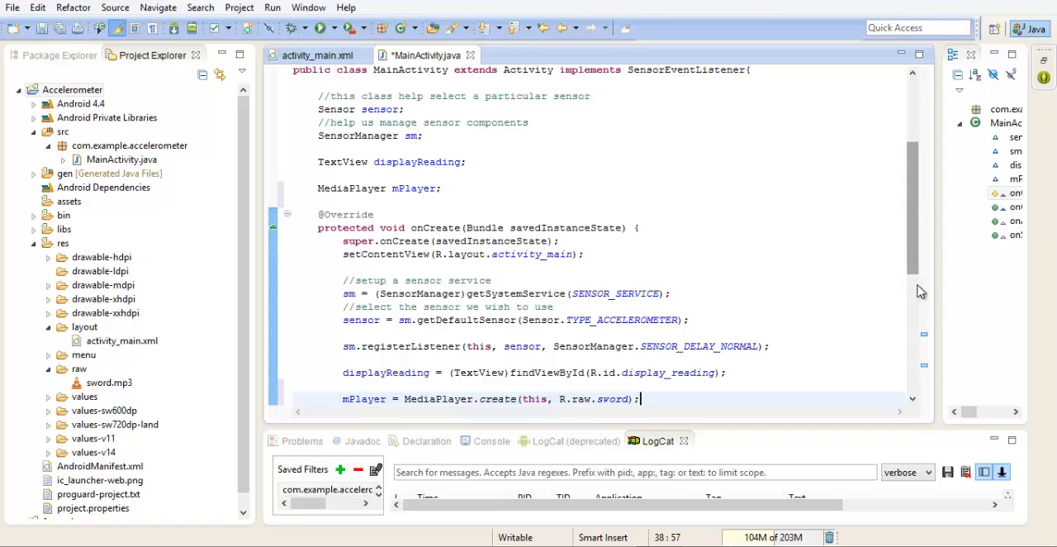
- Add if(event.values[0]>10) { mPlayer.start(); } below setText in onSensorChanged
scroll(down, 3)
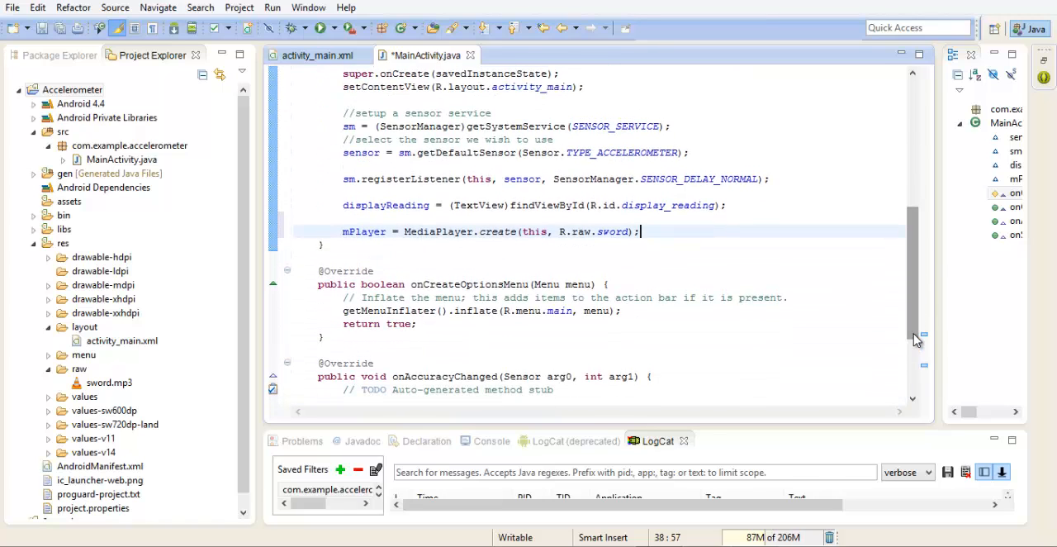
scroll(down, 3)
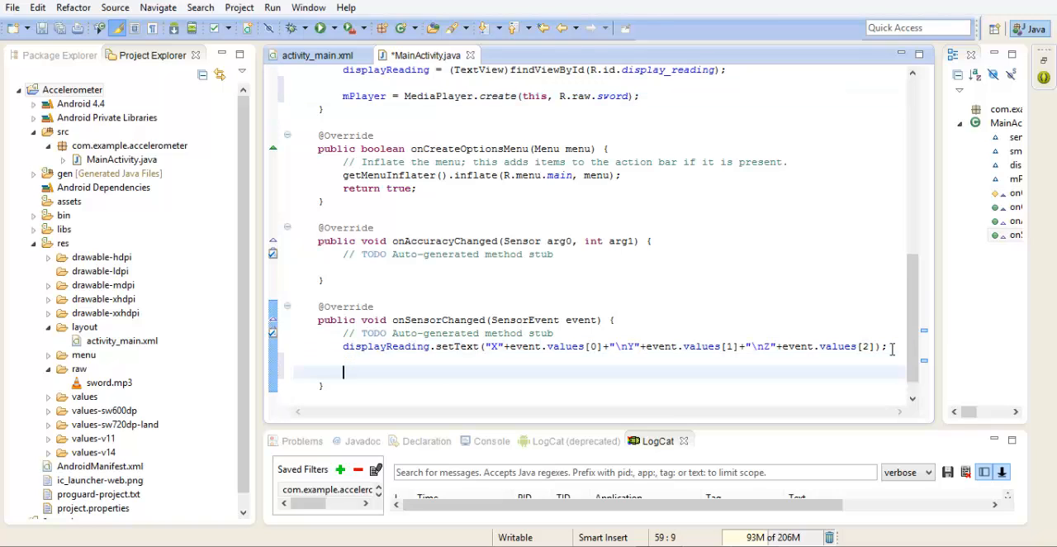
text(if())
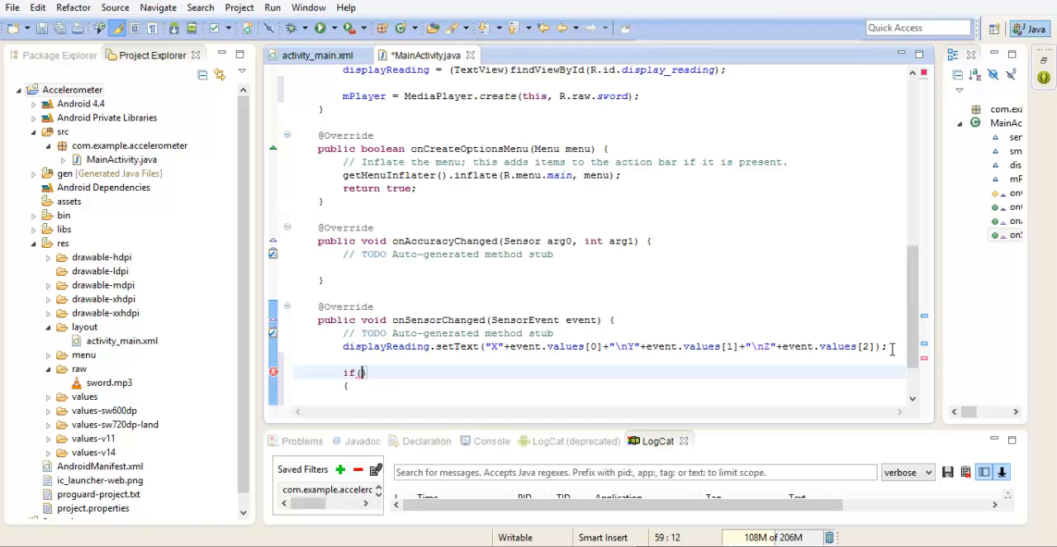
text(event)
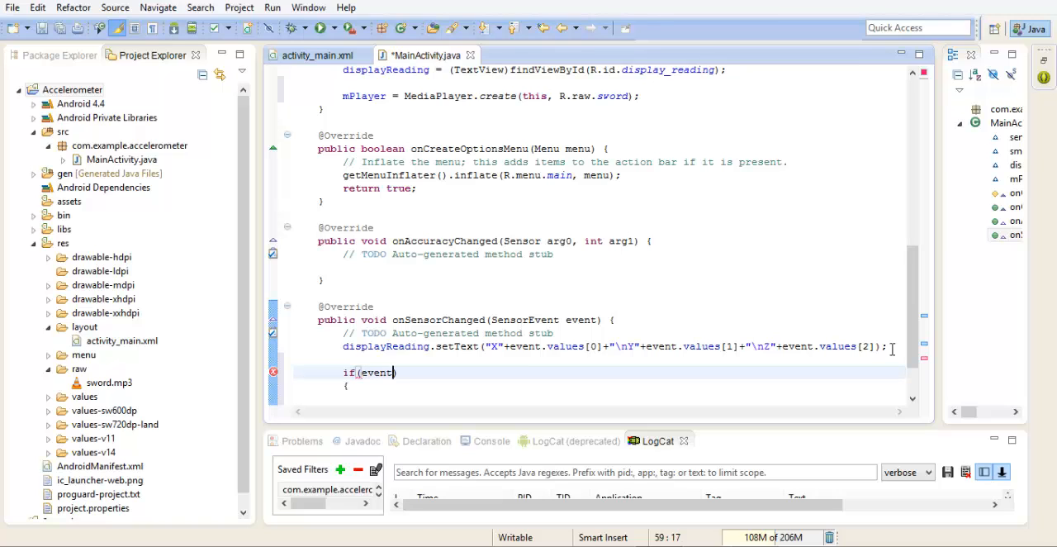
text(.values[0)
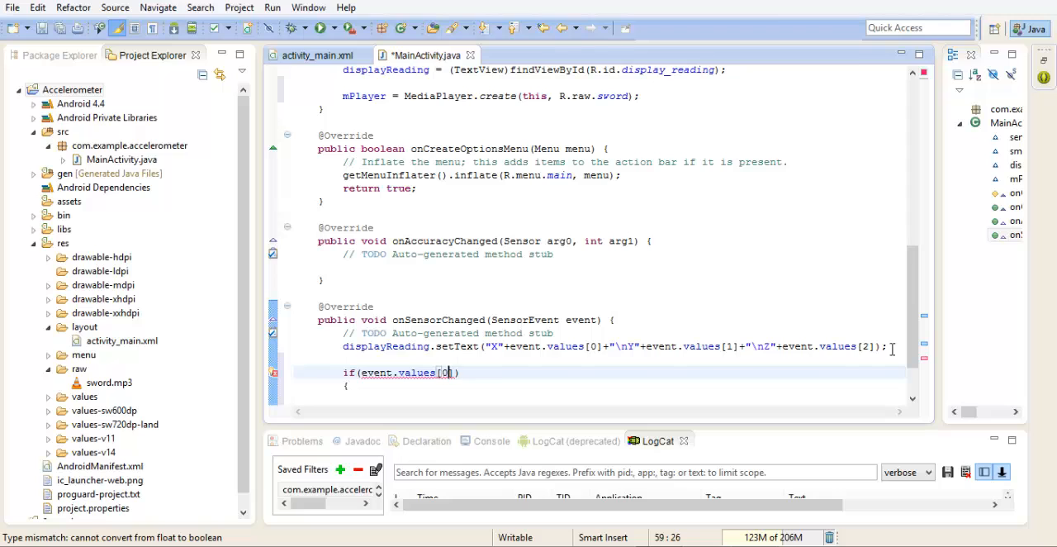
text(>)
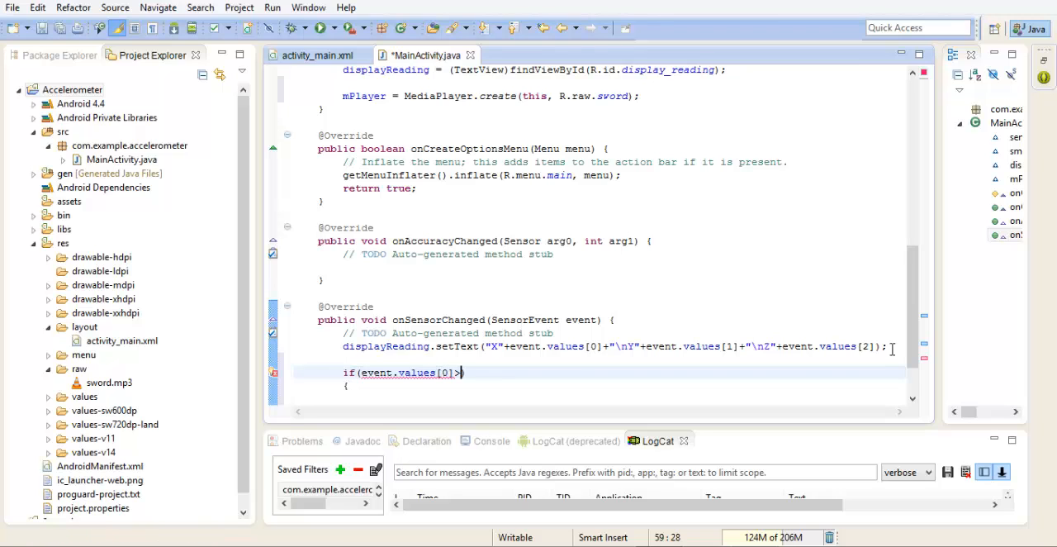
text(10)
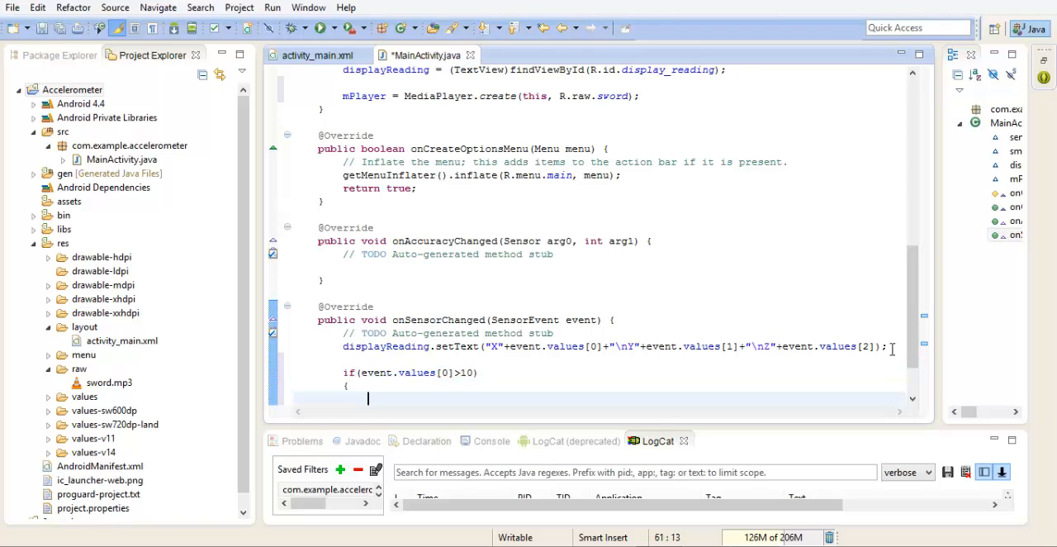
text(mPlayer)
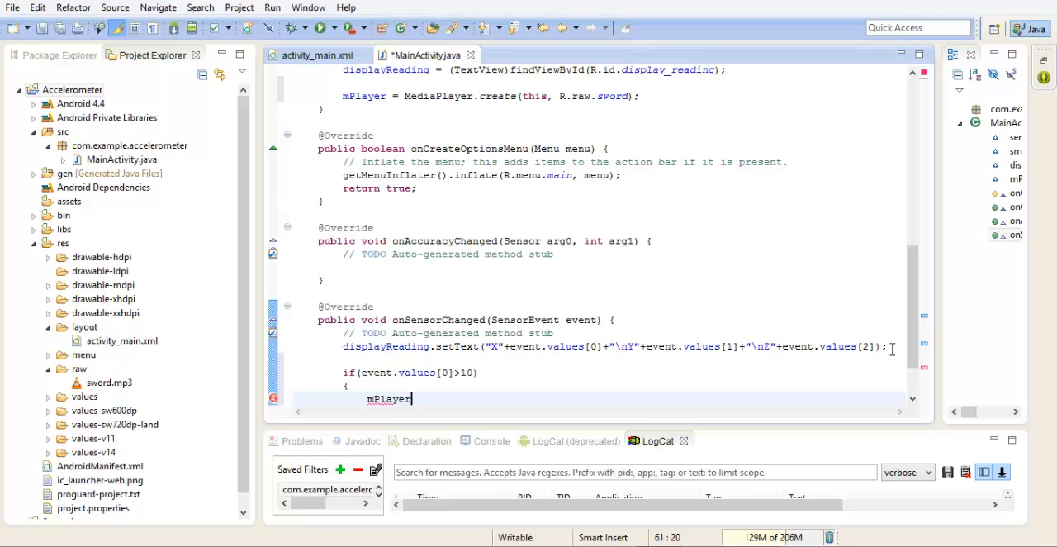
text(.)
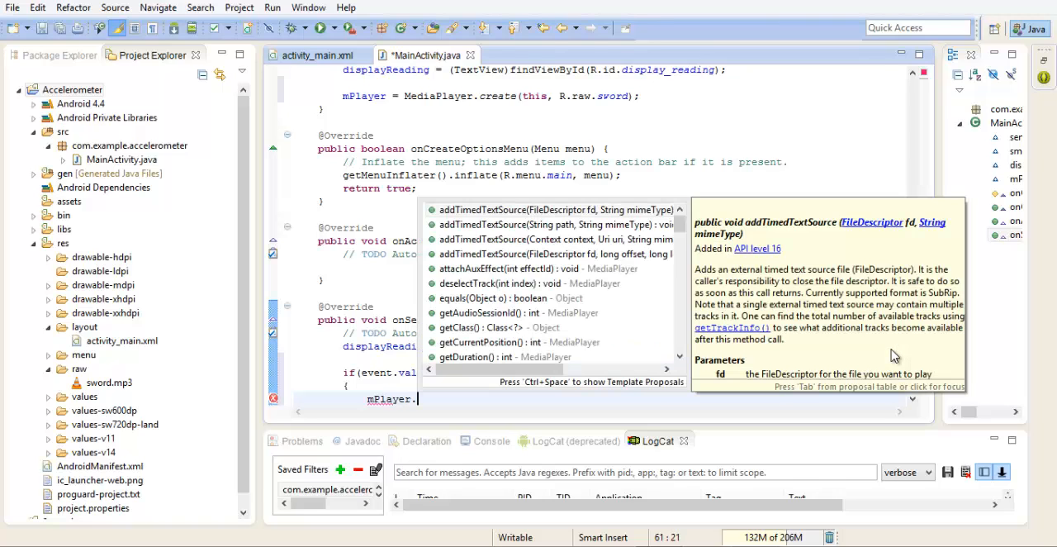
text(start();)
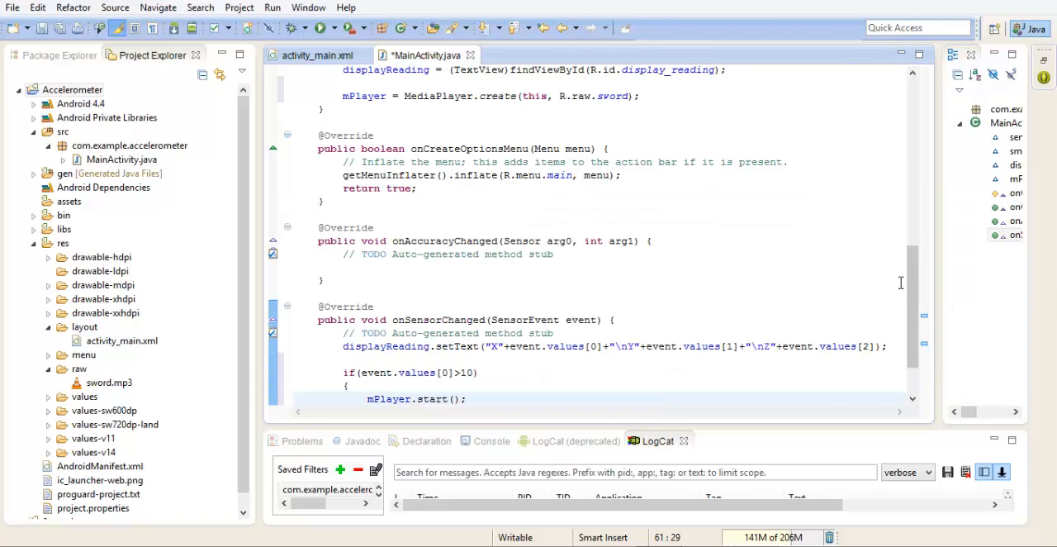
scroll(down, 3)
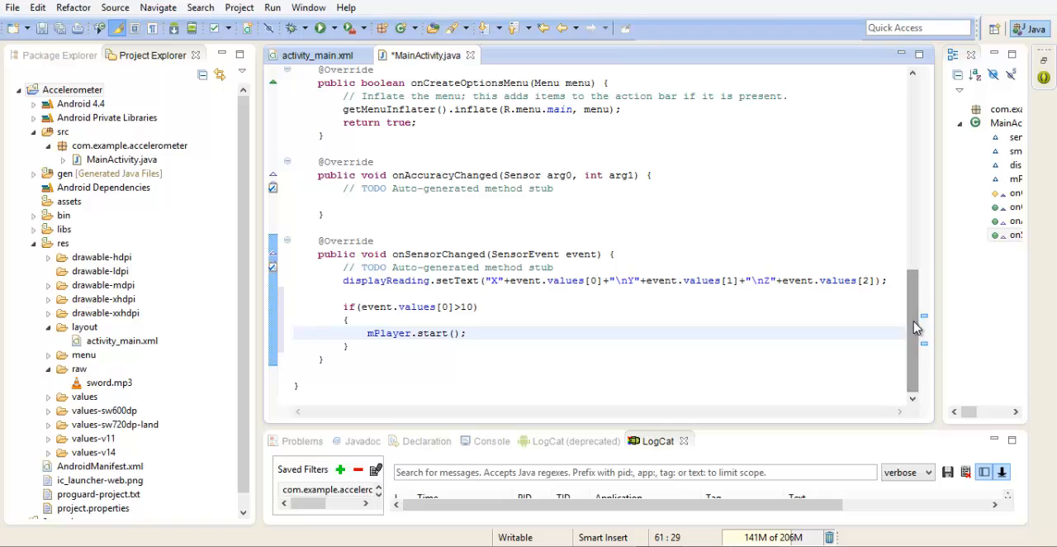